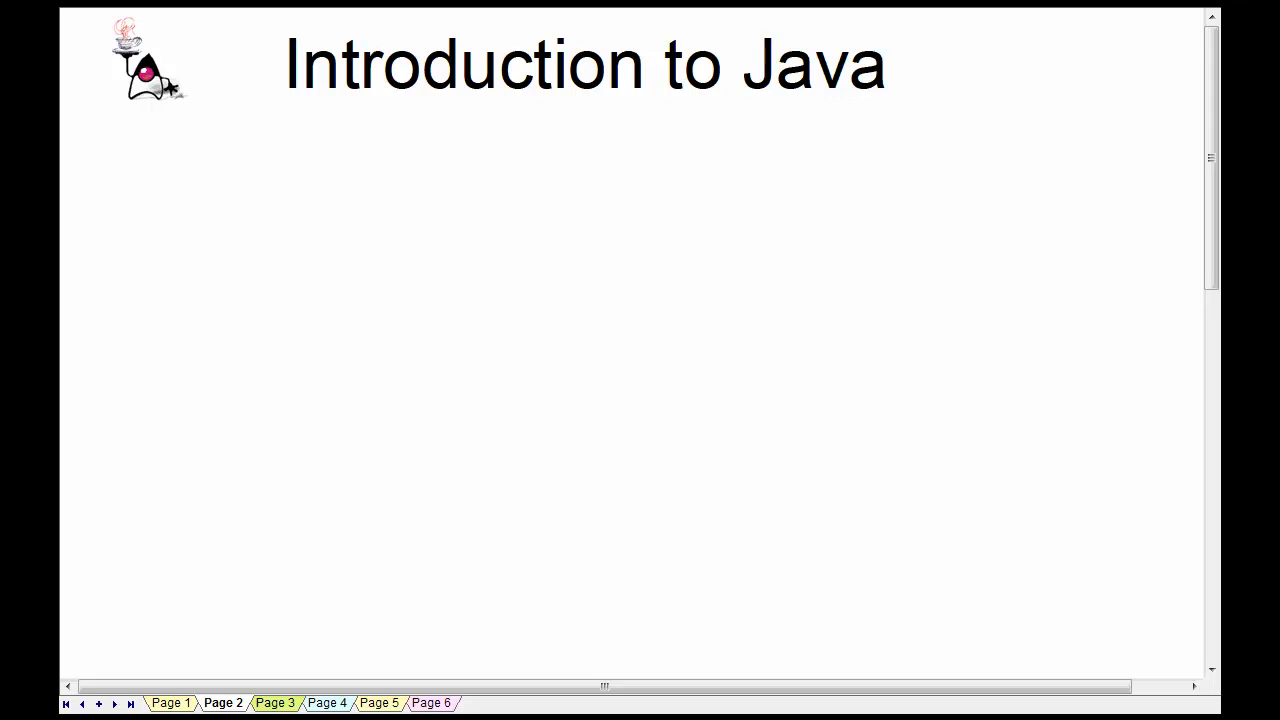
mouse_move(145, 70)
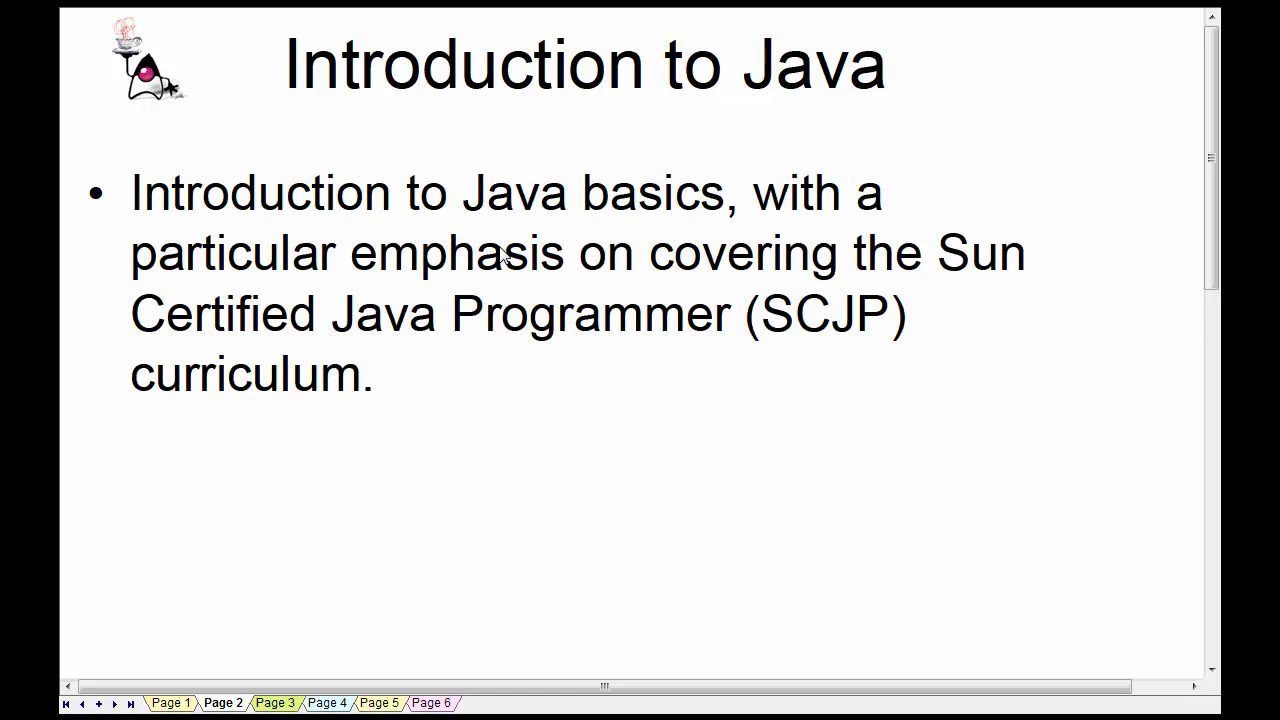
mouse_move(503, 374)
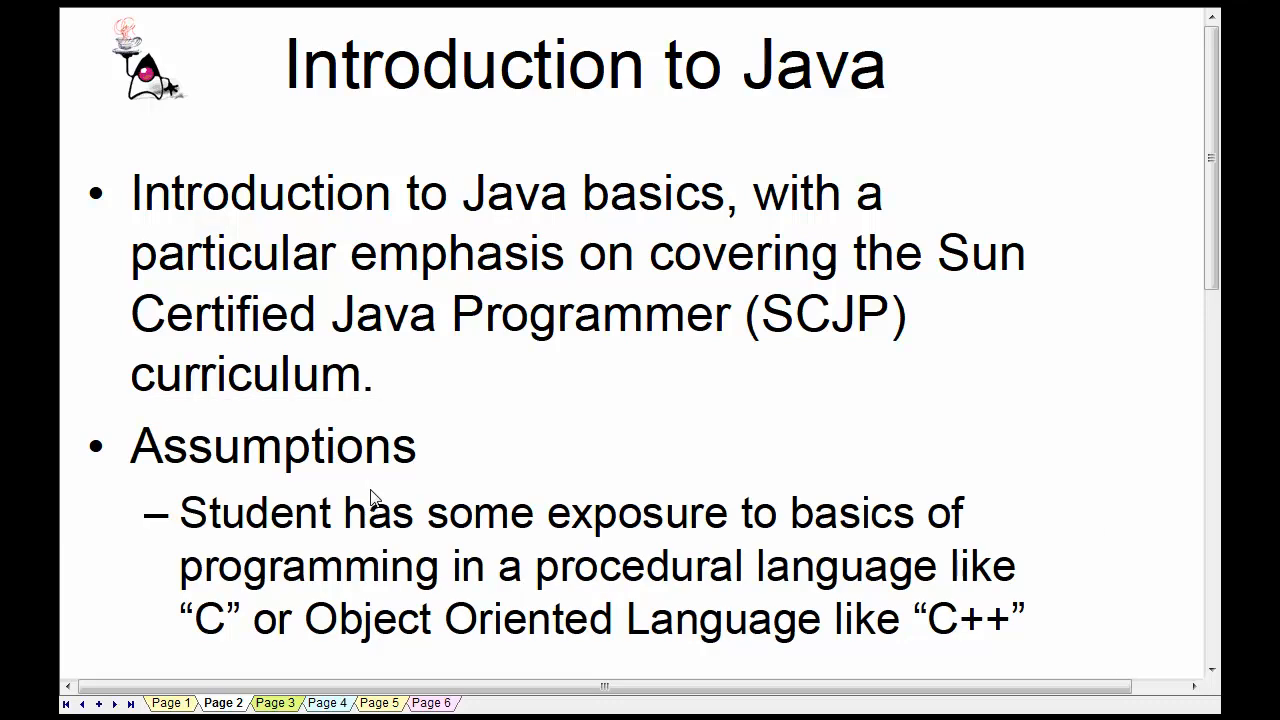
mouse_move(1102, 412)
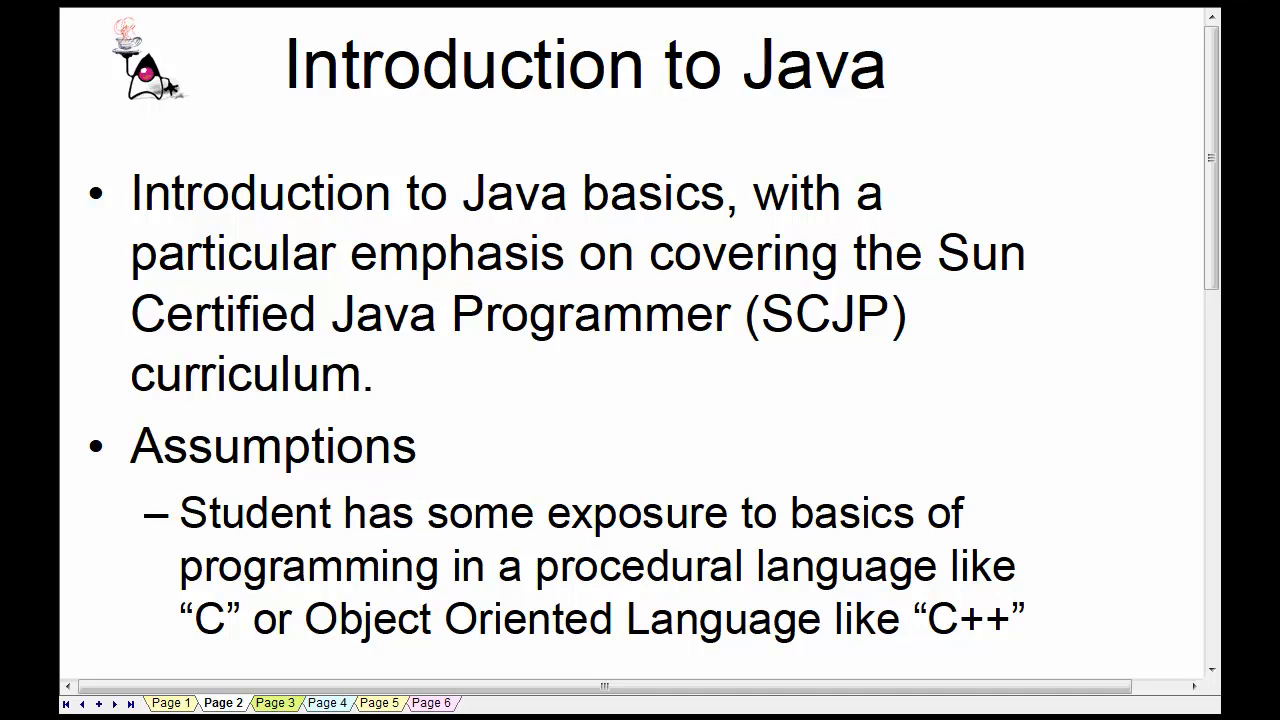
mouse_move(880, 420)
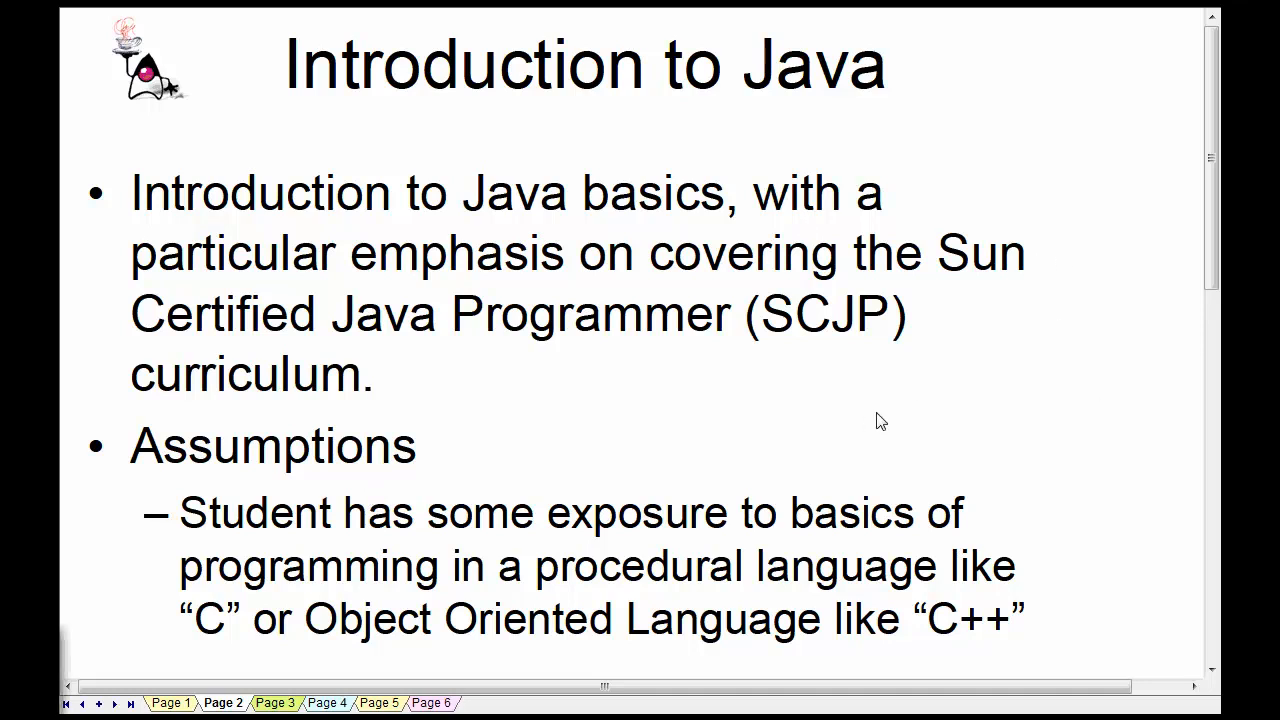
mouse_move(1005, 410)
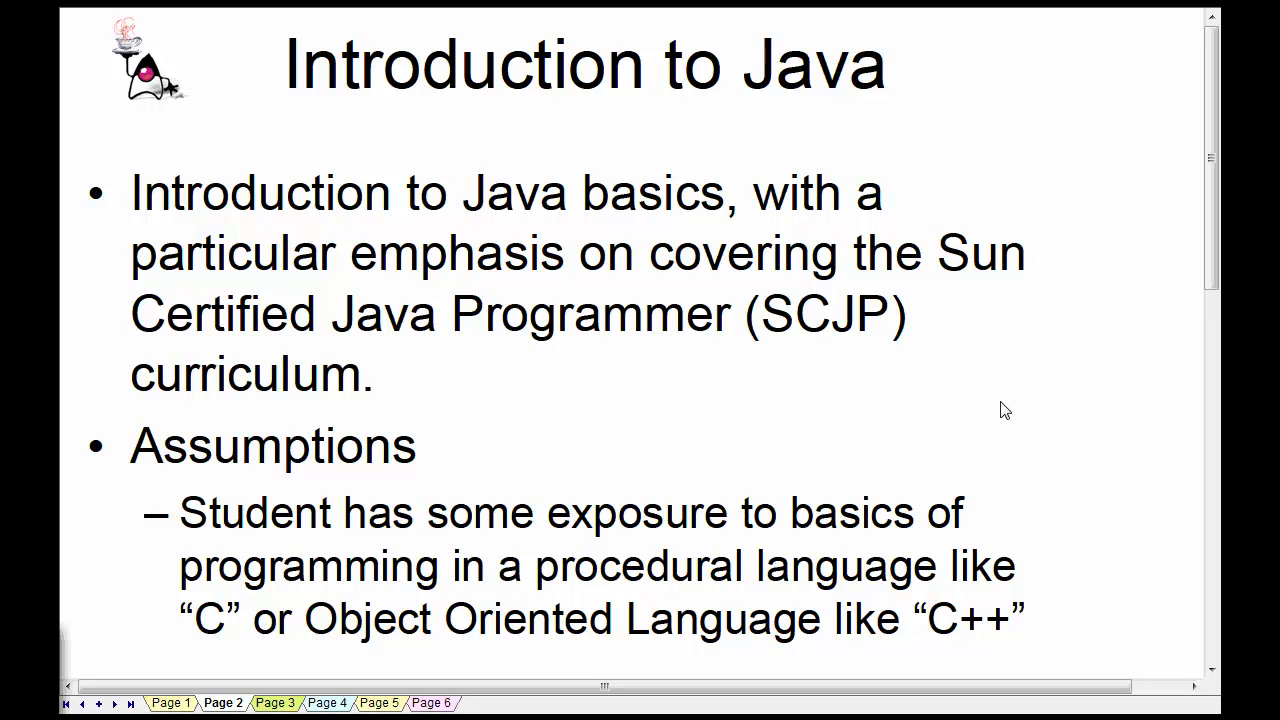
mouse_move(441, 407)
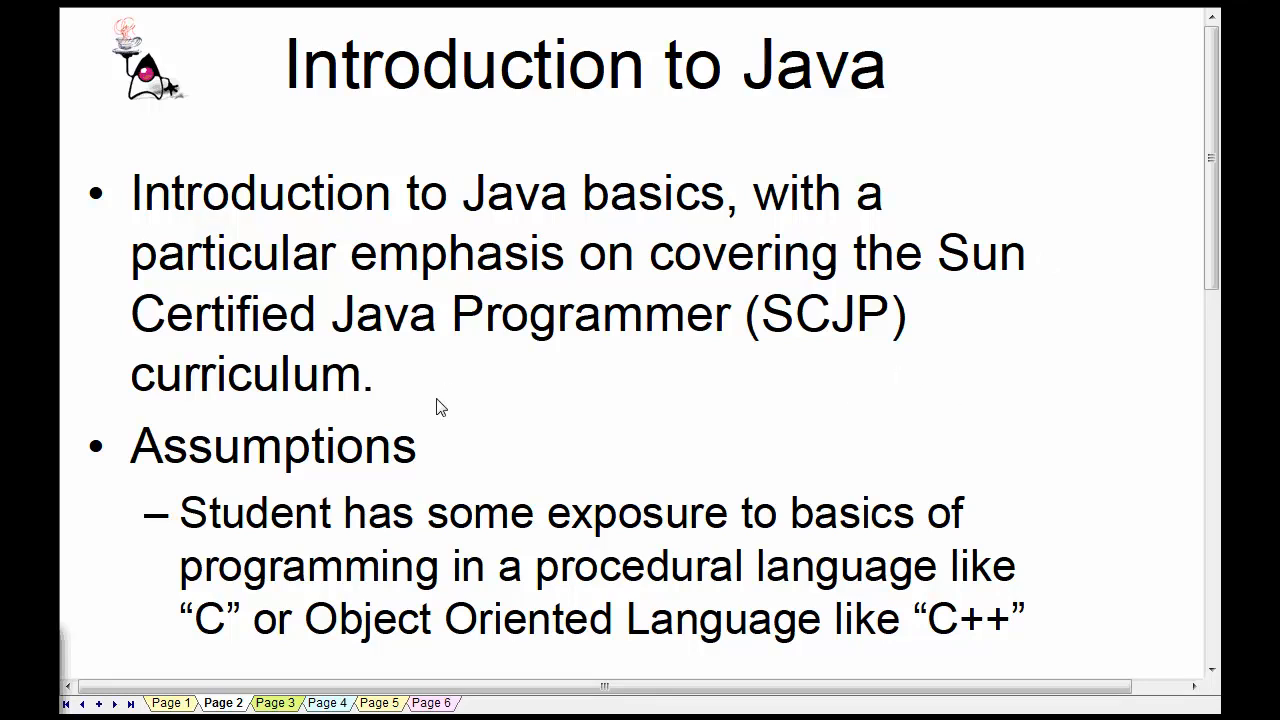
mouse_move(530, 572)
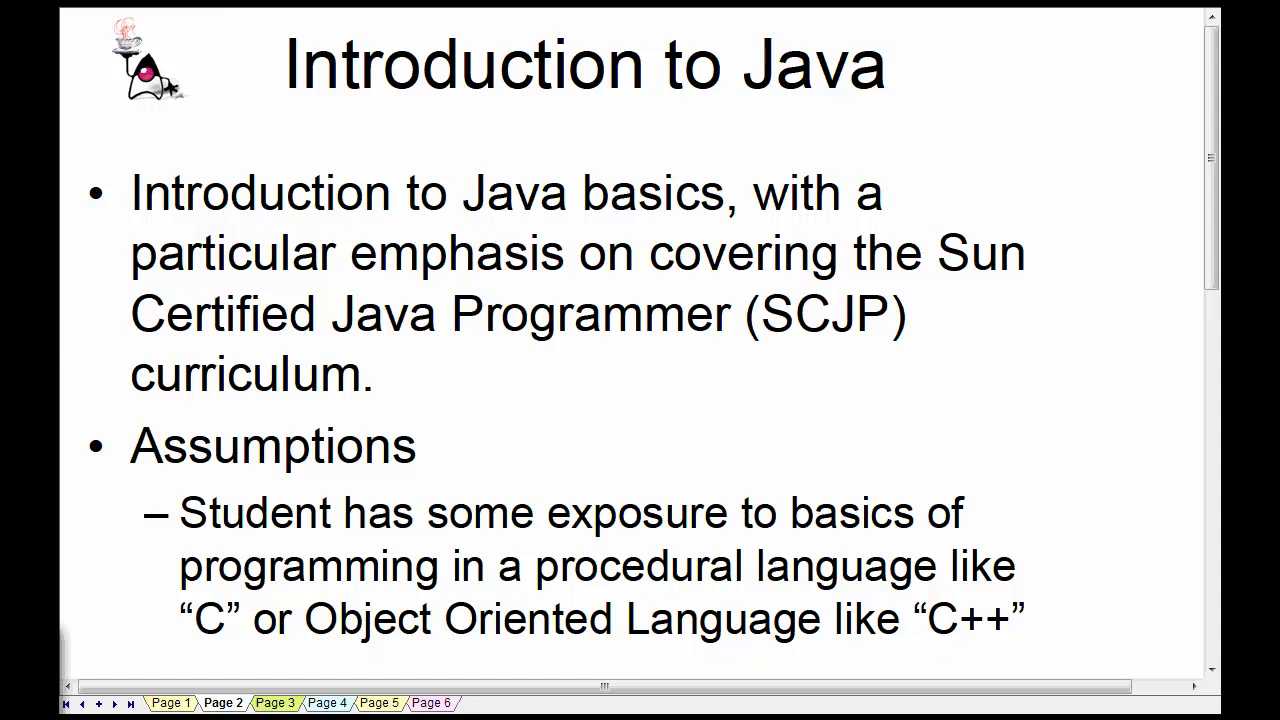
mouse_move(1008, 528)
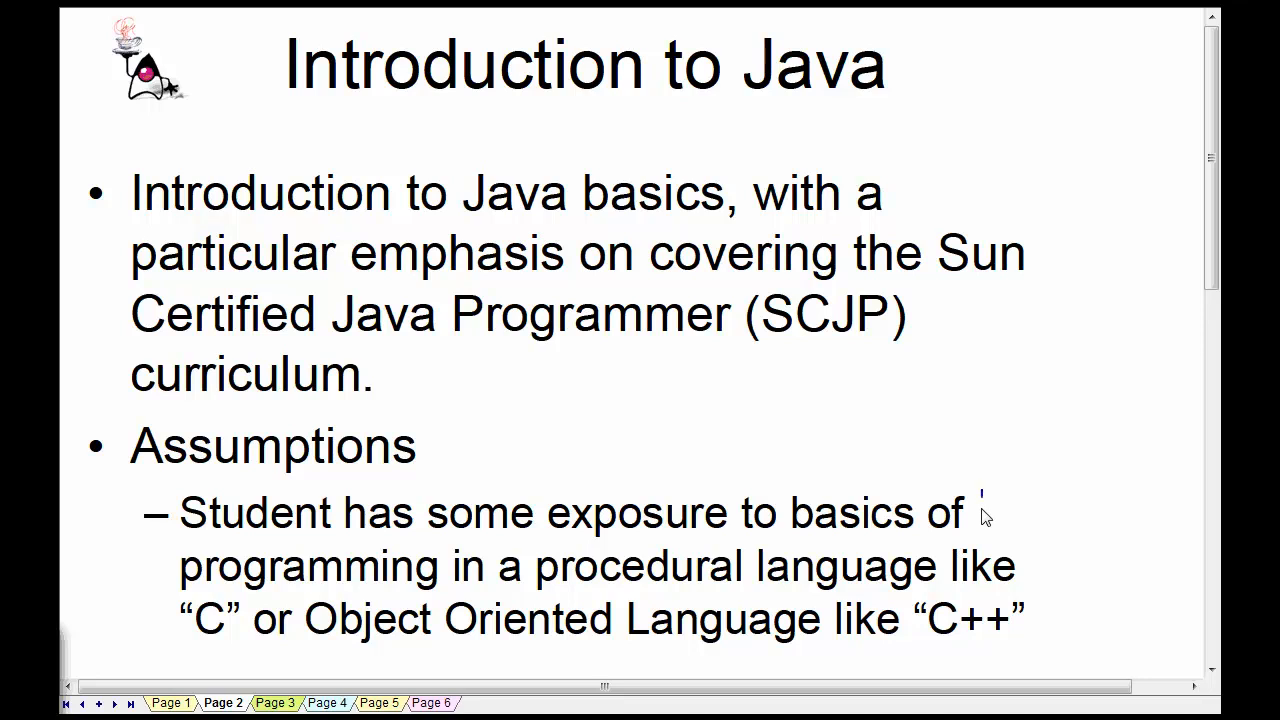
Handwrite 'Perl' and, below it, 'Python' in blue beside the Assumptions sub-bullet
left_click_drag(975, 490, 1015, 530)
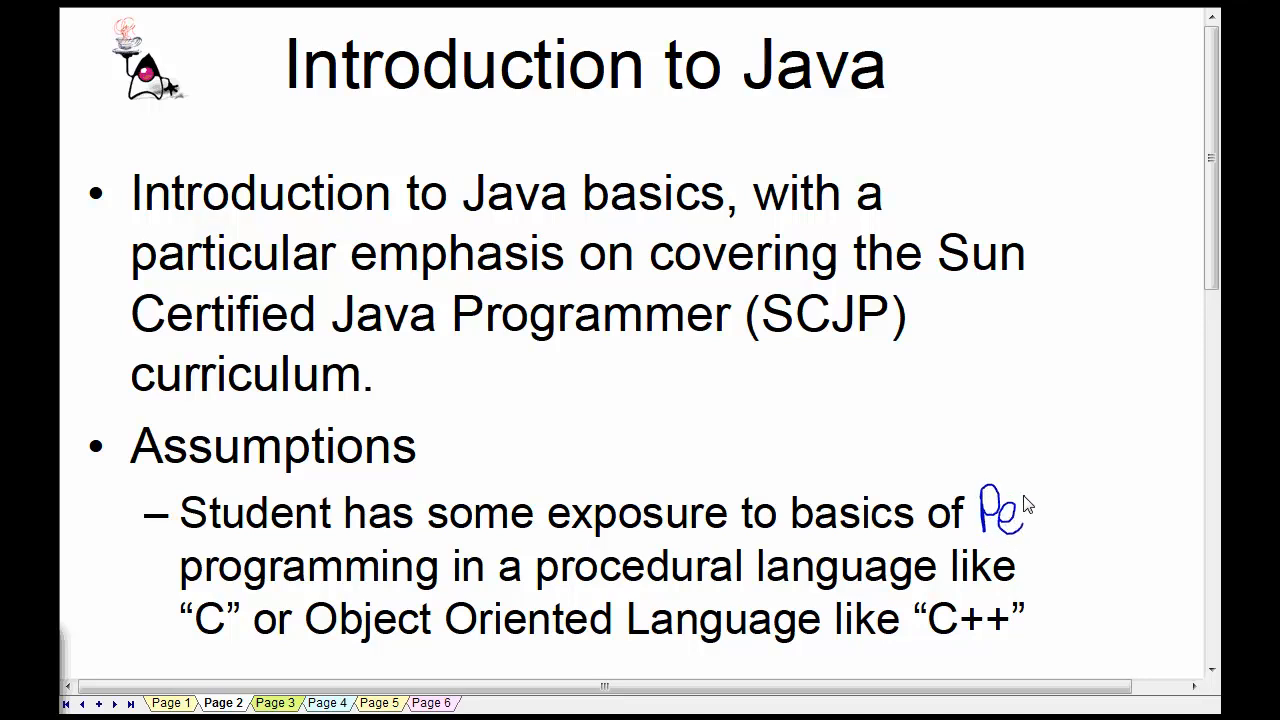
left_click_drag(1020, 510, 1035, 590)
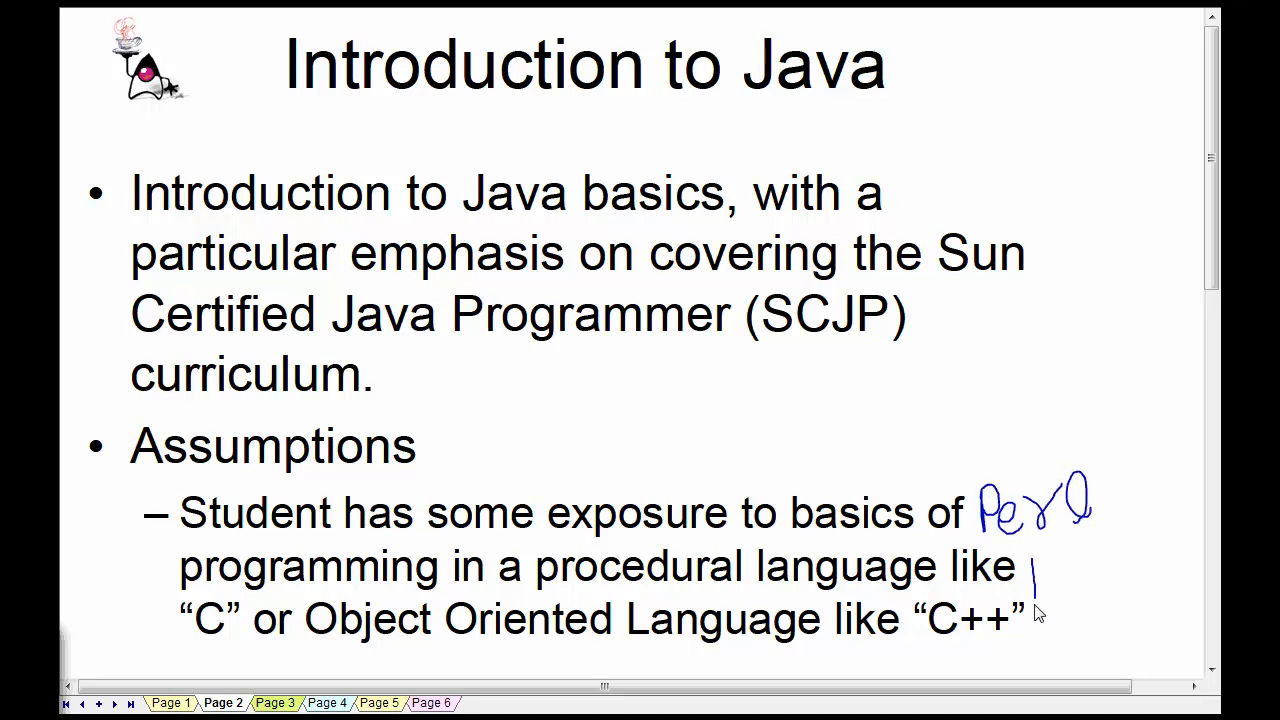
left_click_drag(1030, 555, 1090, 600)
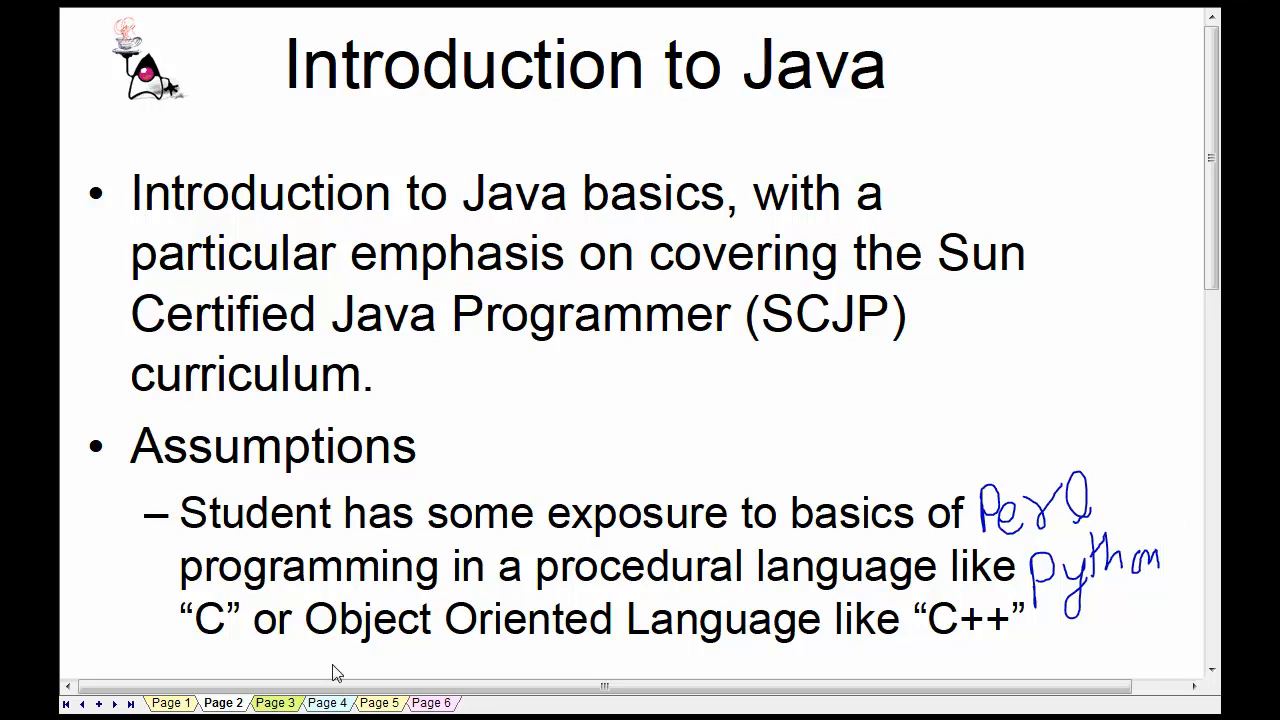
Switch to Page 3, the 'What is Java?' slide about Java's 1991 invention
left_click(275, 703)
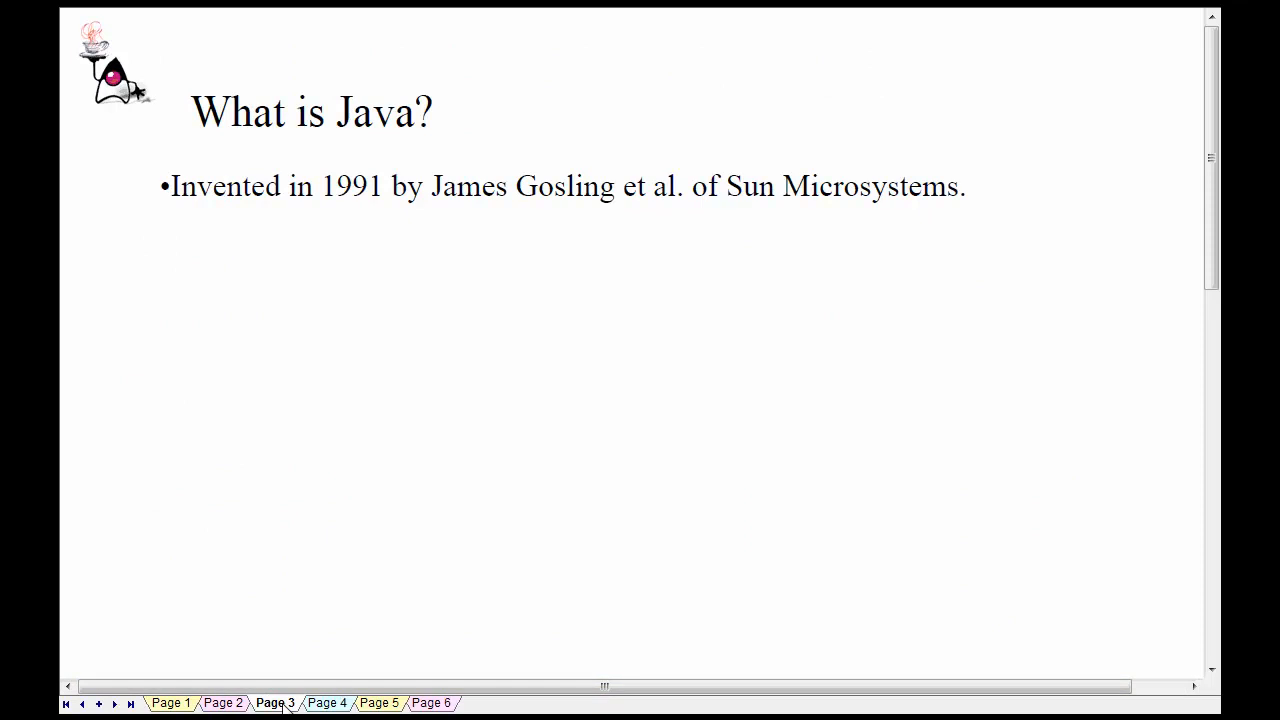
mouse_move(336, 244)
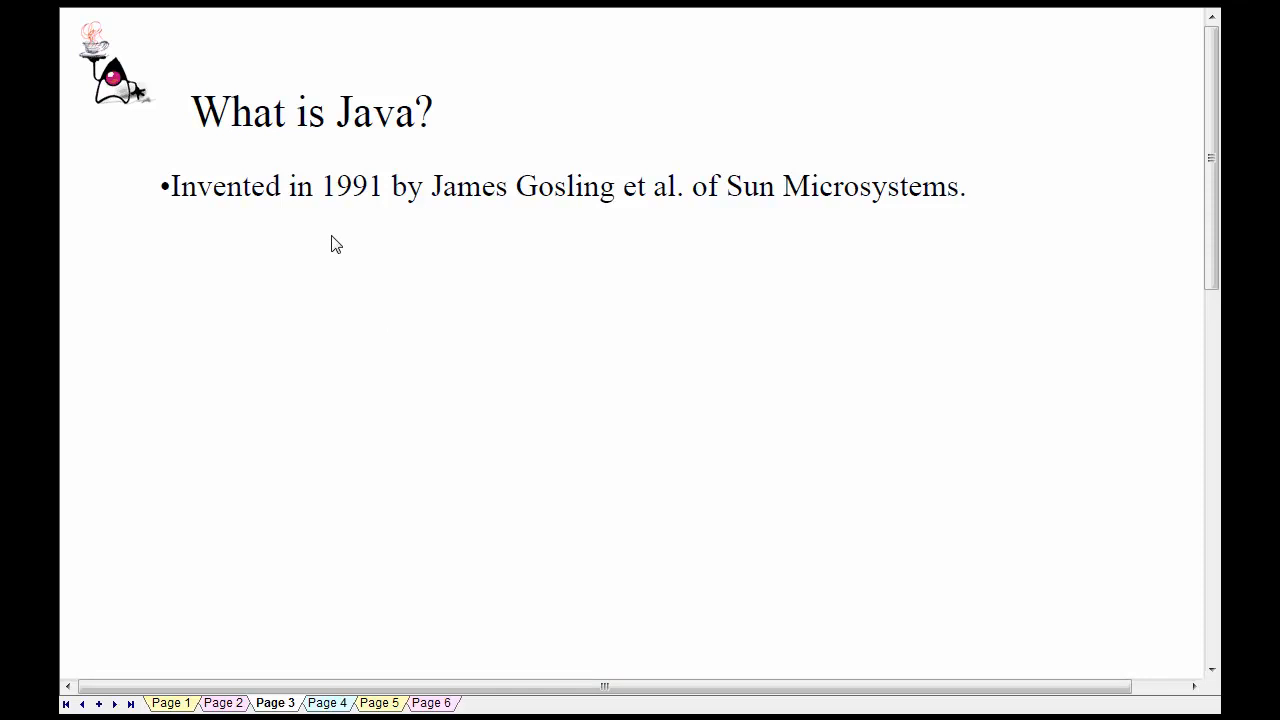
mouse_move(112, 60)
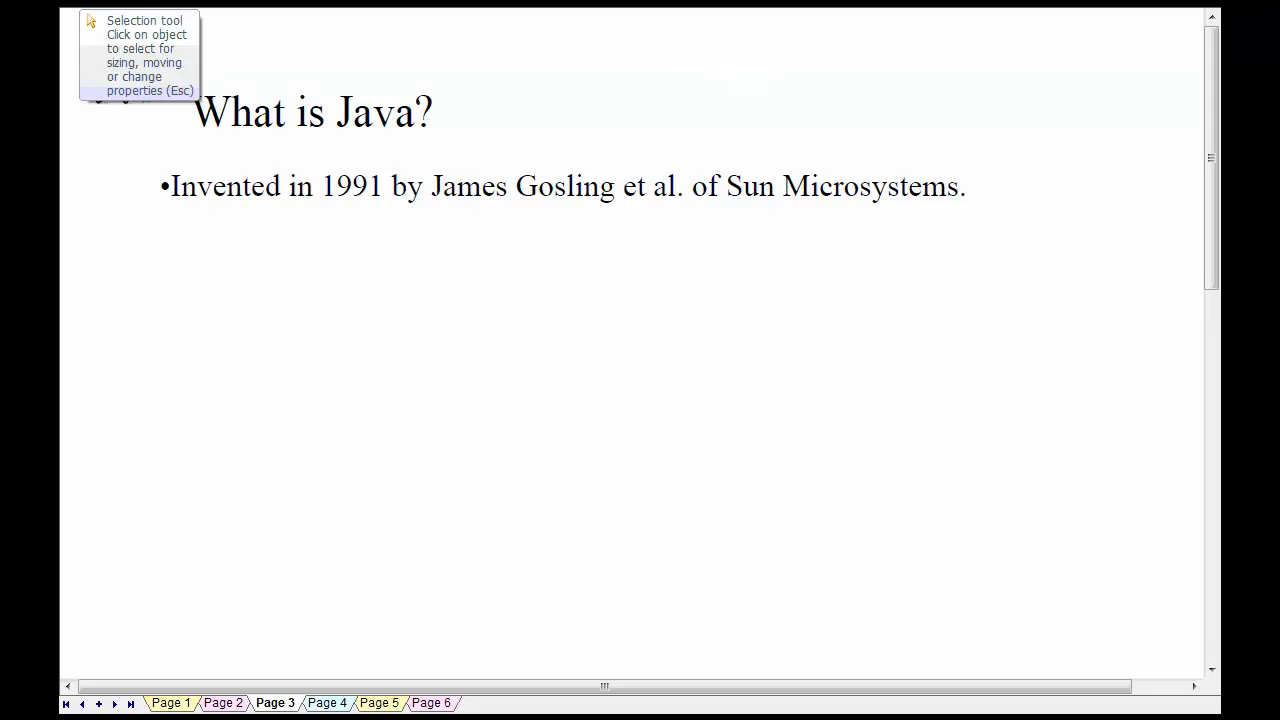
mouse_move(115, 65)
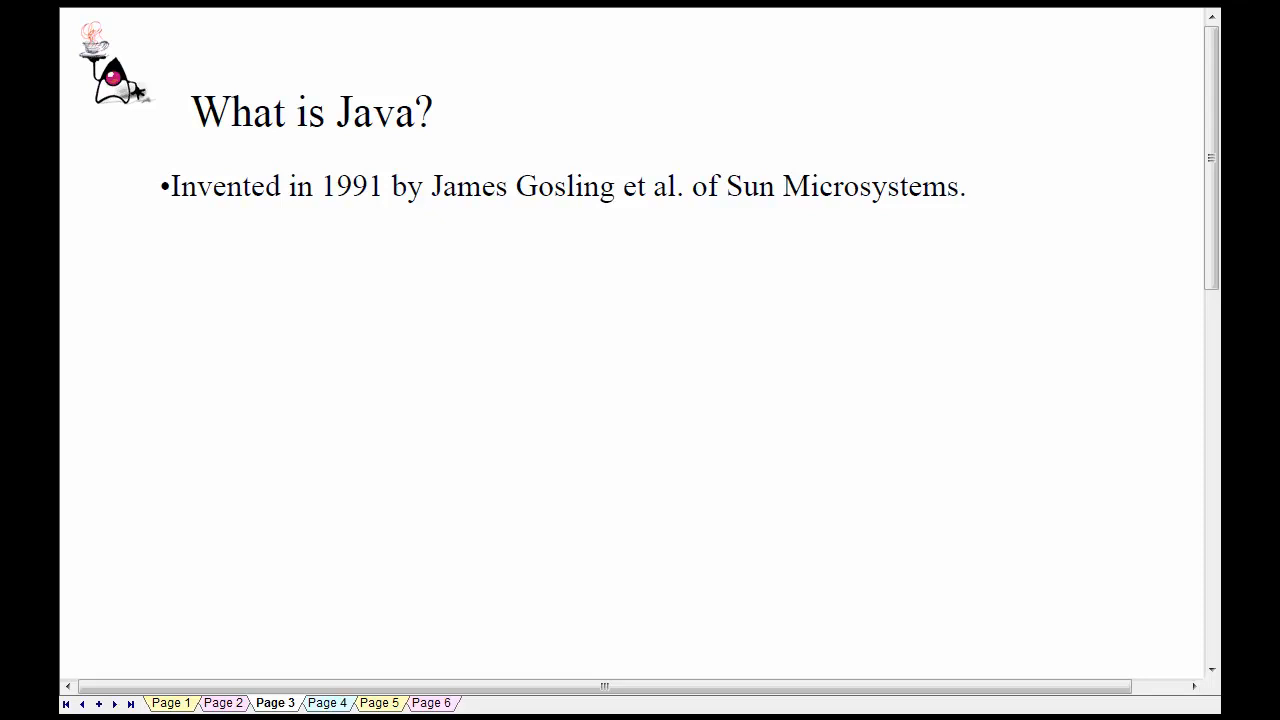
mouse_move(830, 410)
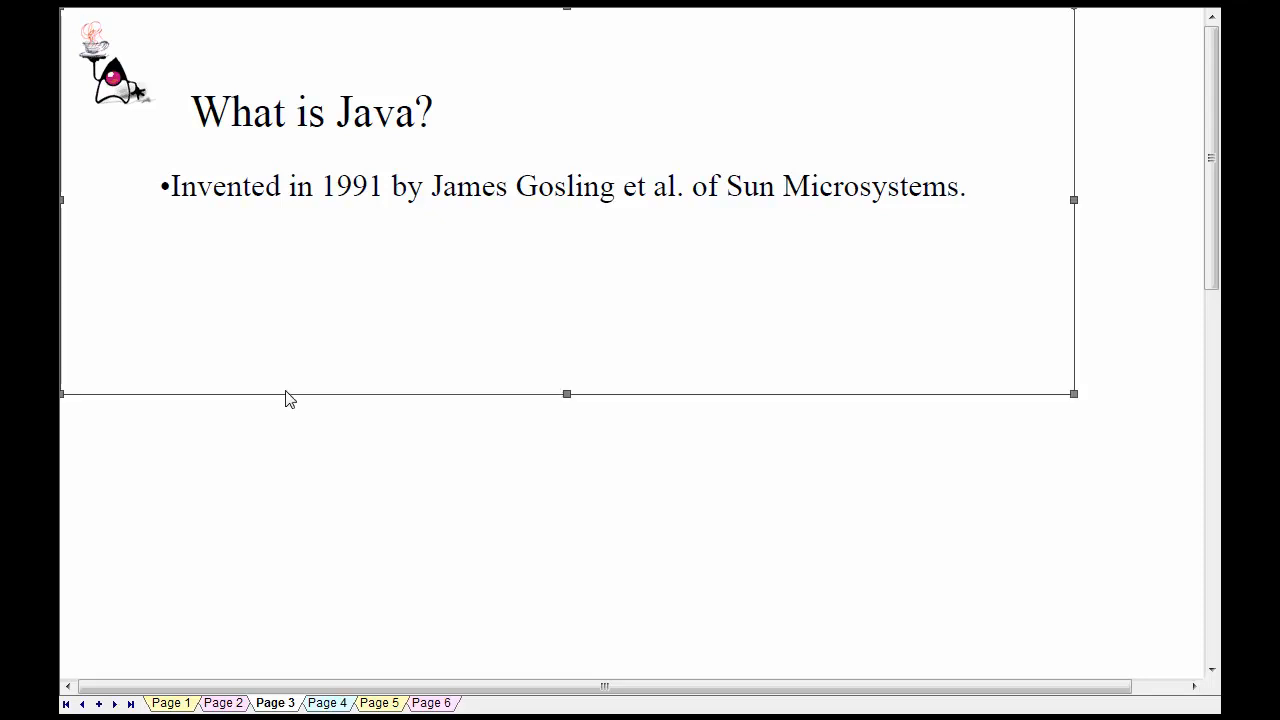
mouse_move(400, 381)
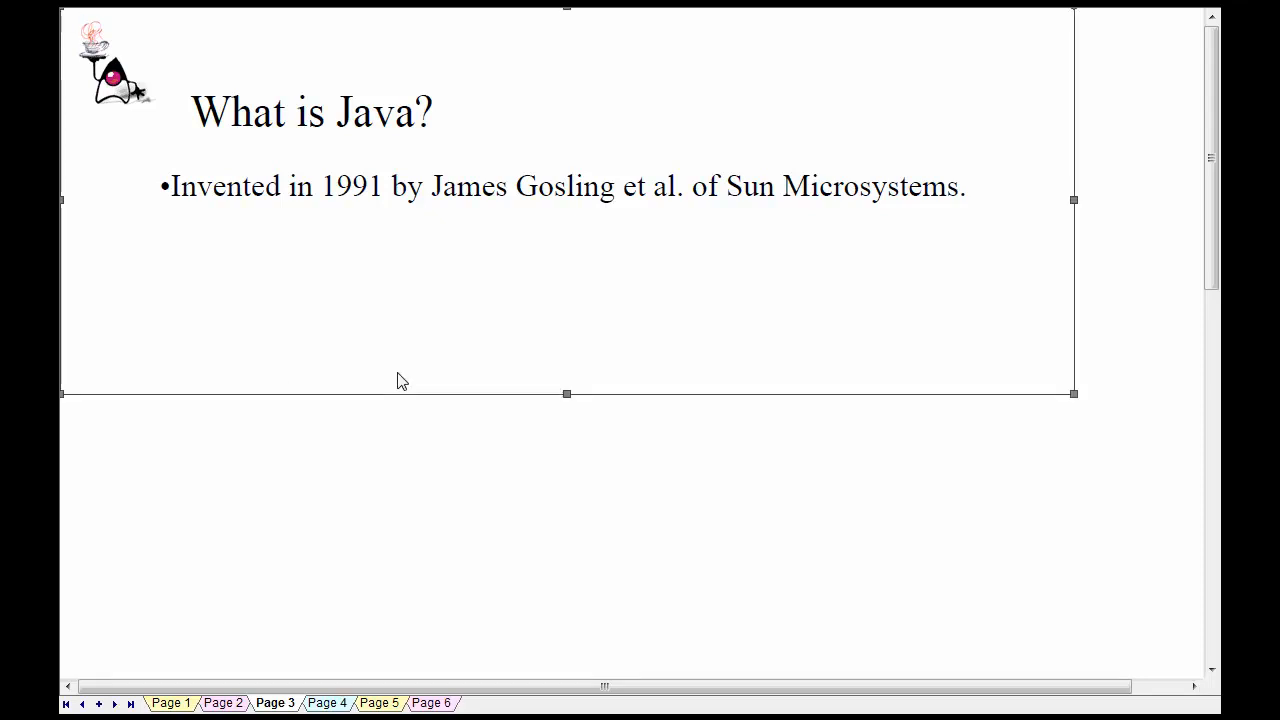
mouse_move(323, 334)
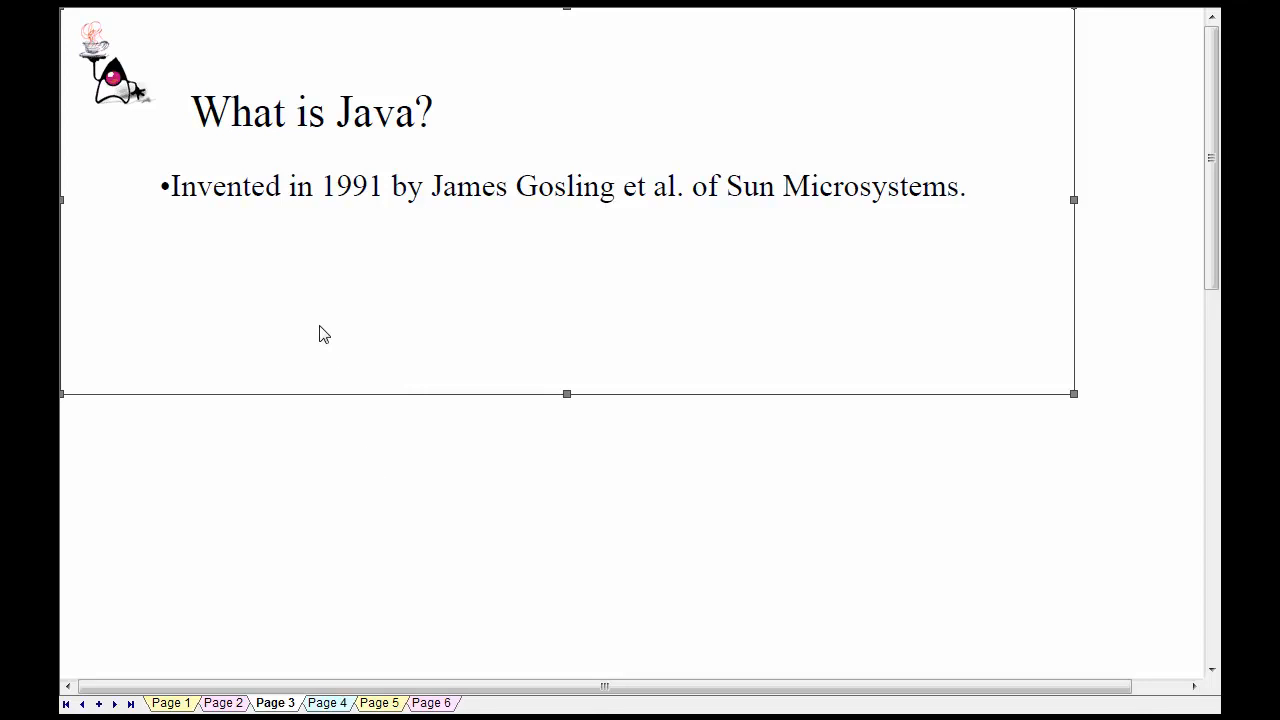
mouse_move(370, 203)
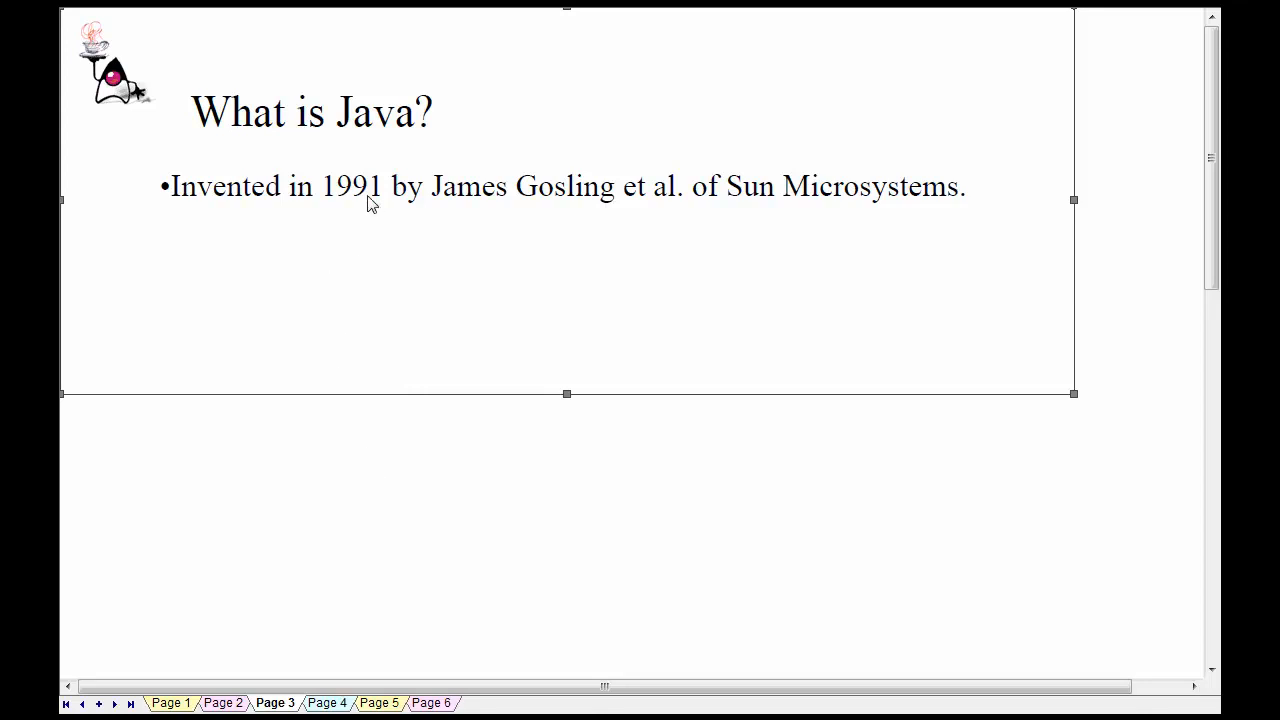
mouse_move(214, 275)
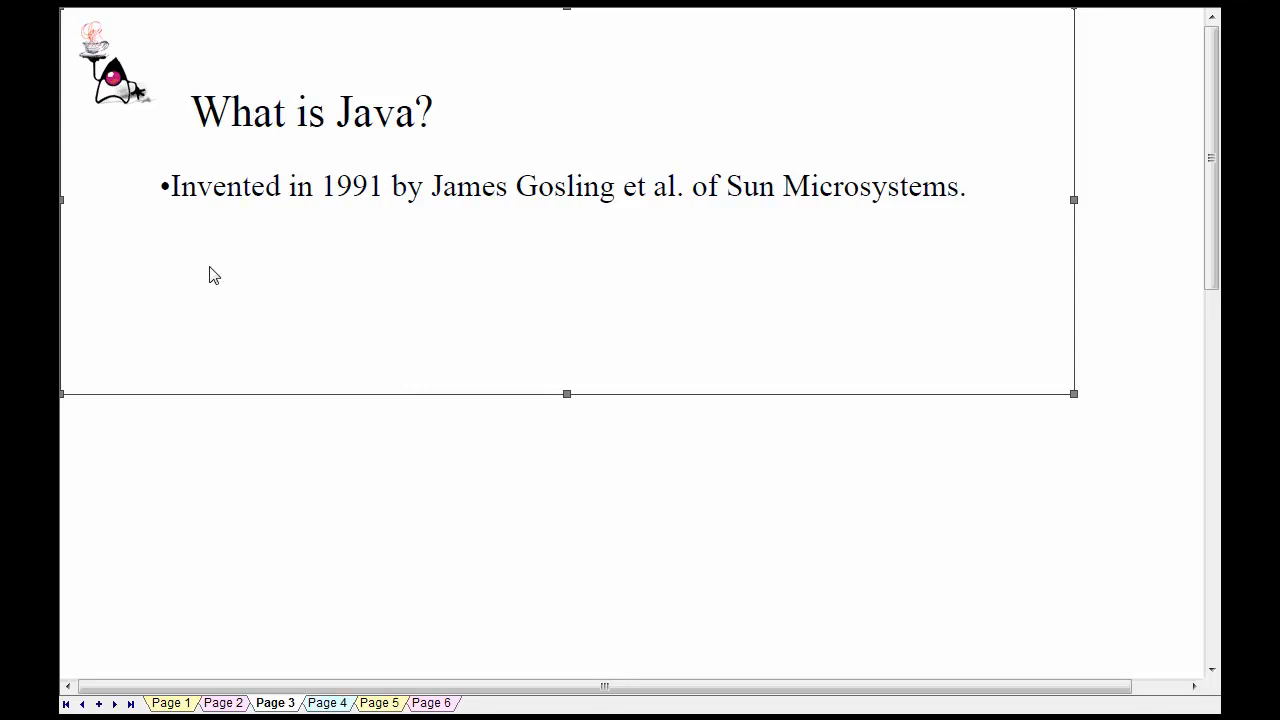
mouse_move(575, 510)
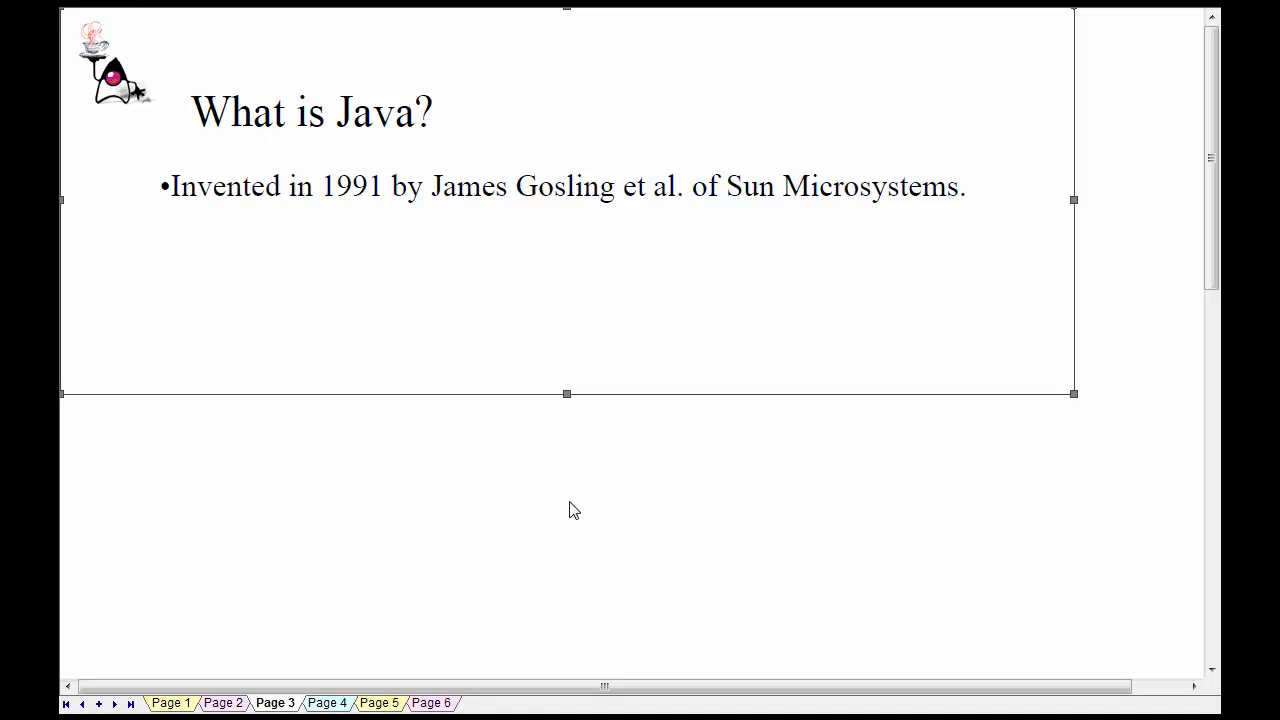
mouse_move(338, 668)
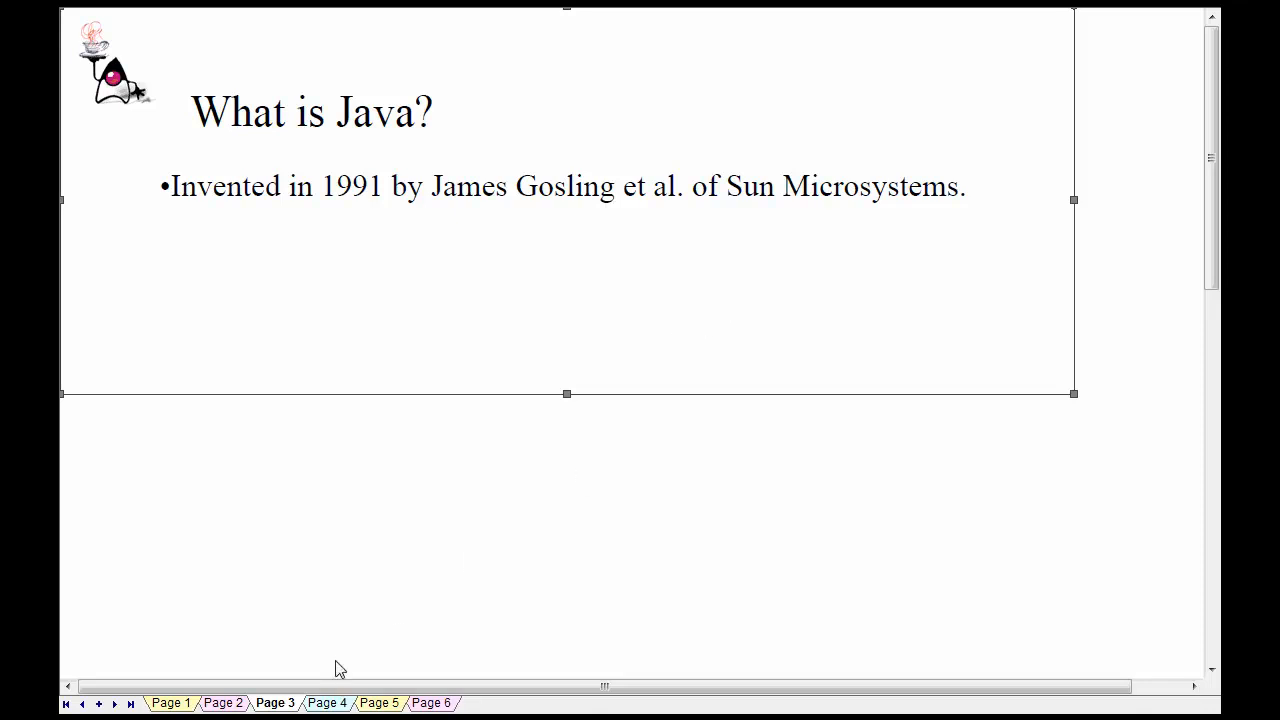
left_click(326, 703)
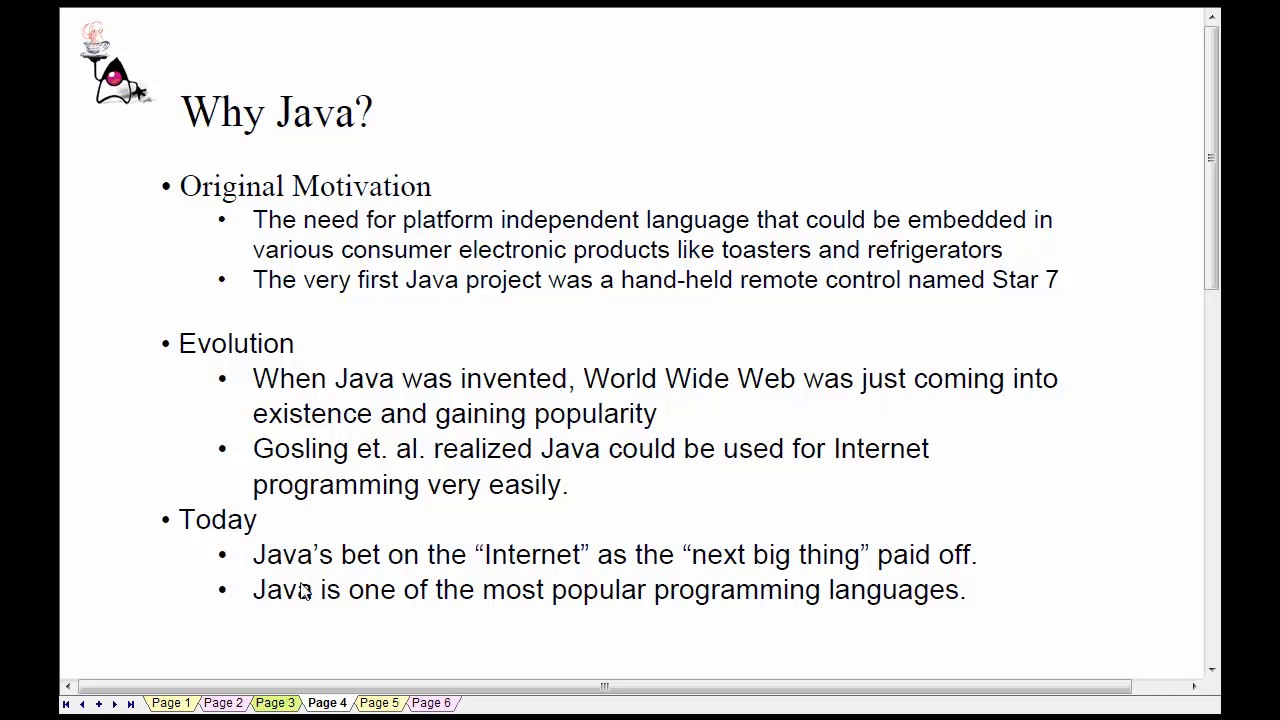
mouse_move(455, 438)
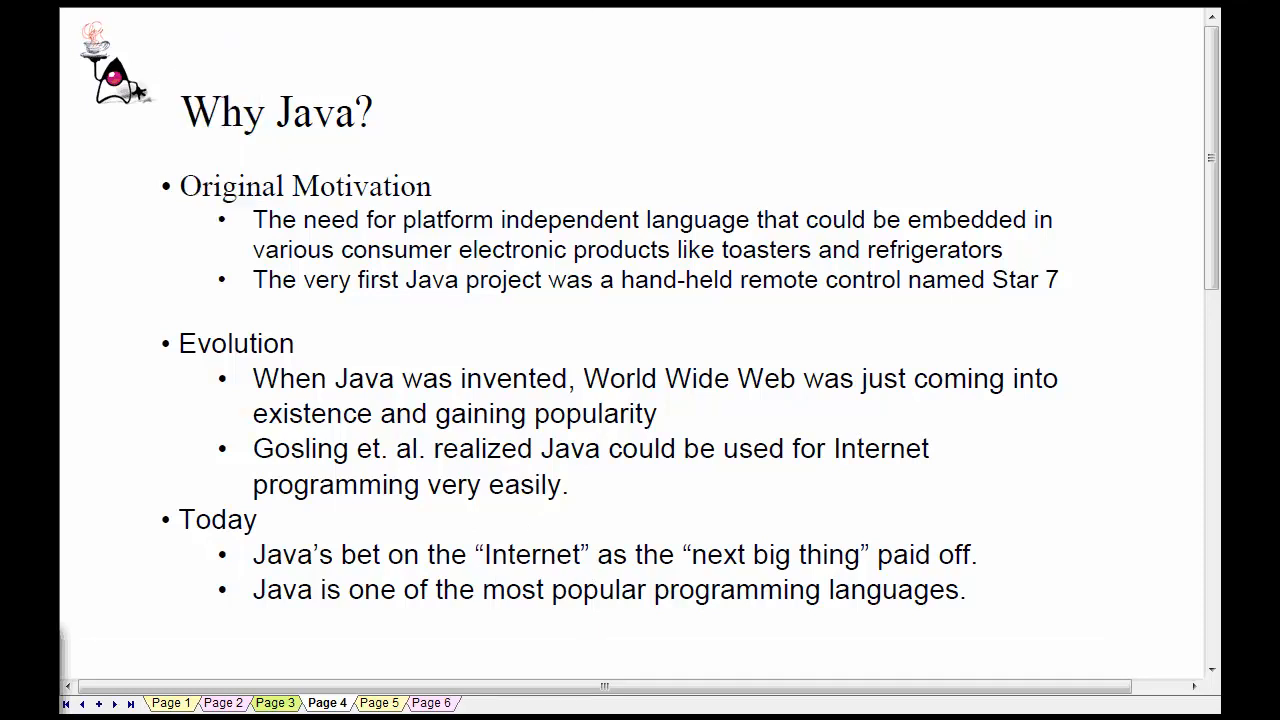
mouse_move(1077, 122)
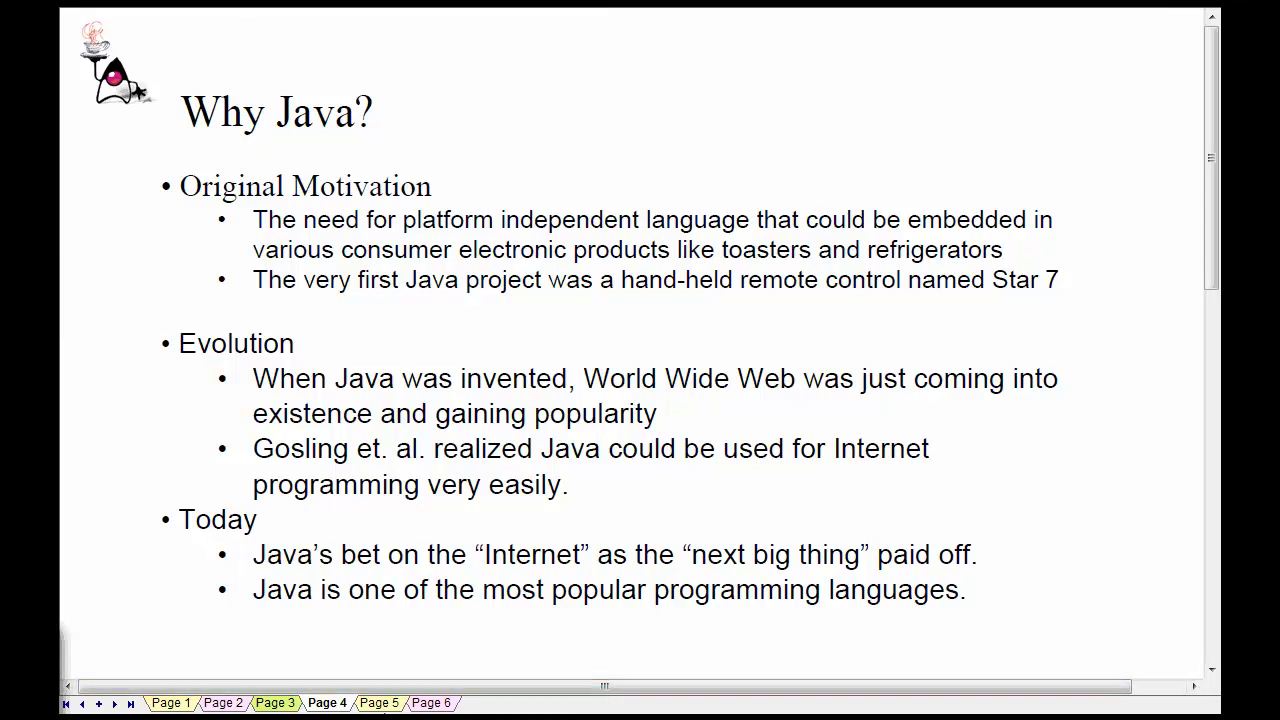
Switch to Page 5, 'Key Features of Java', which opens with The Interpreter bullet
left_click(378, 702)
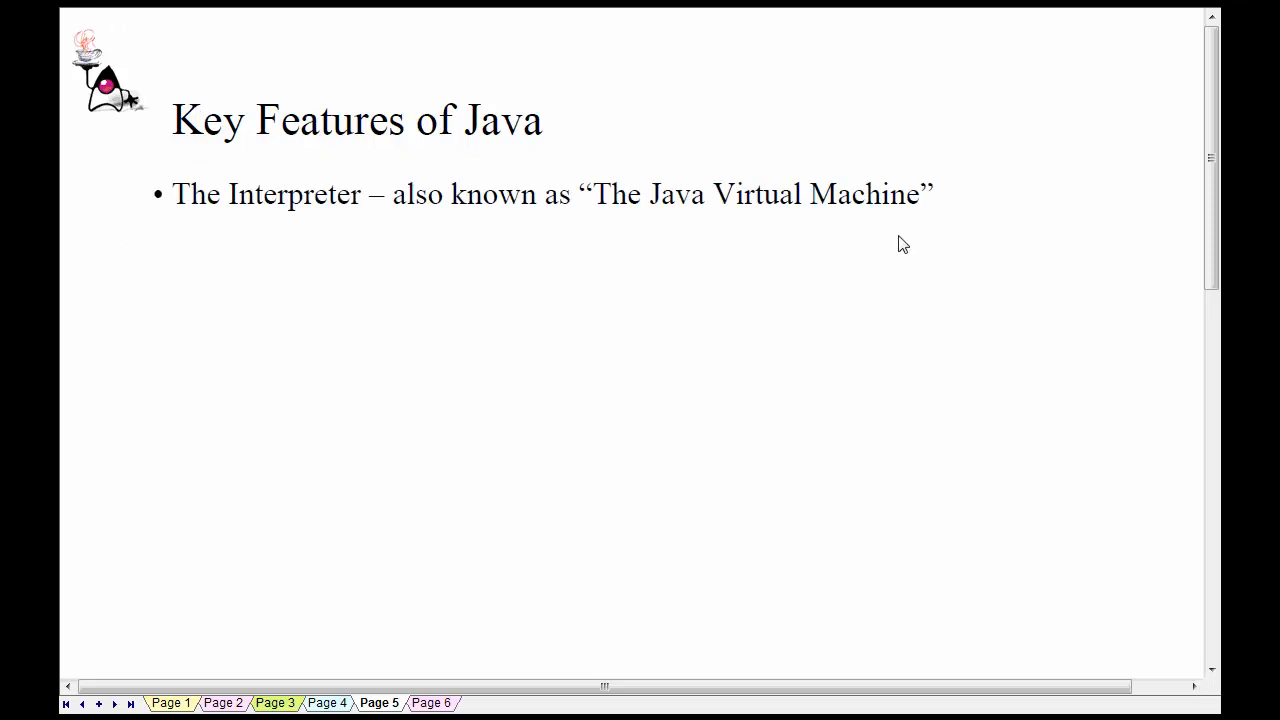
mouse_move(923, 250)
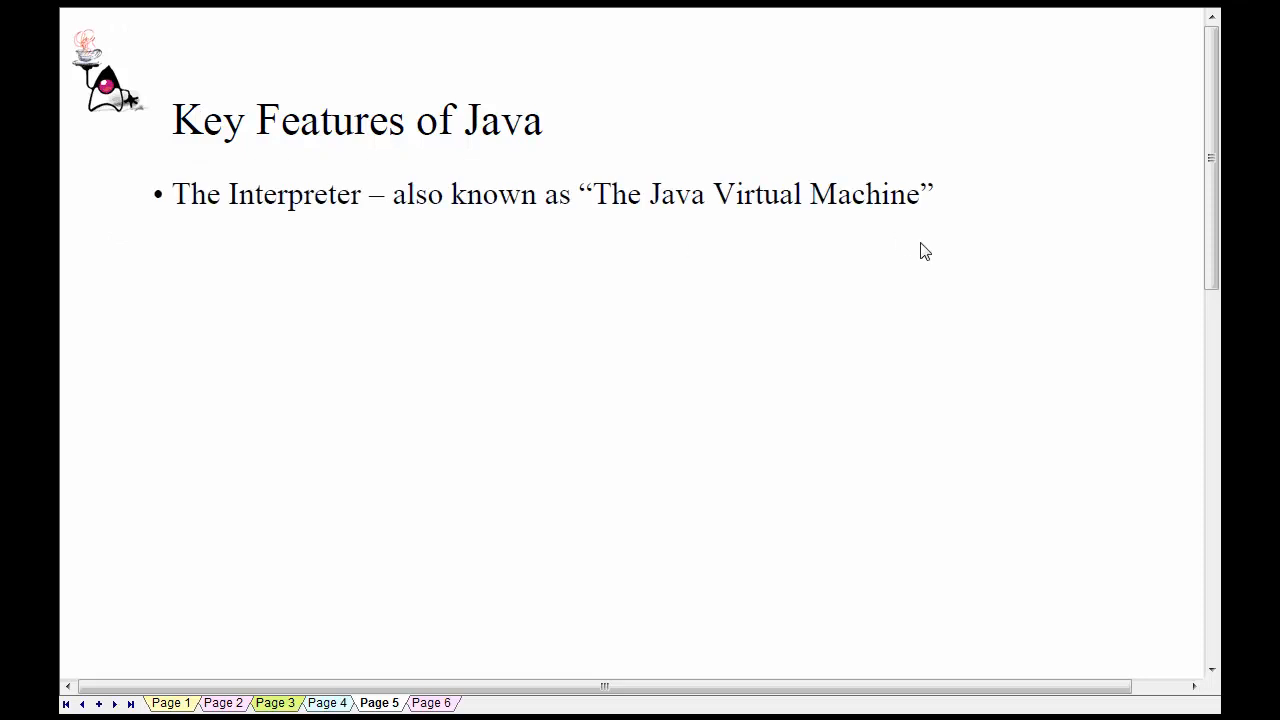
mouse_move(591, 286)
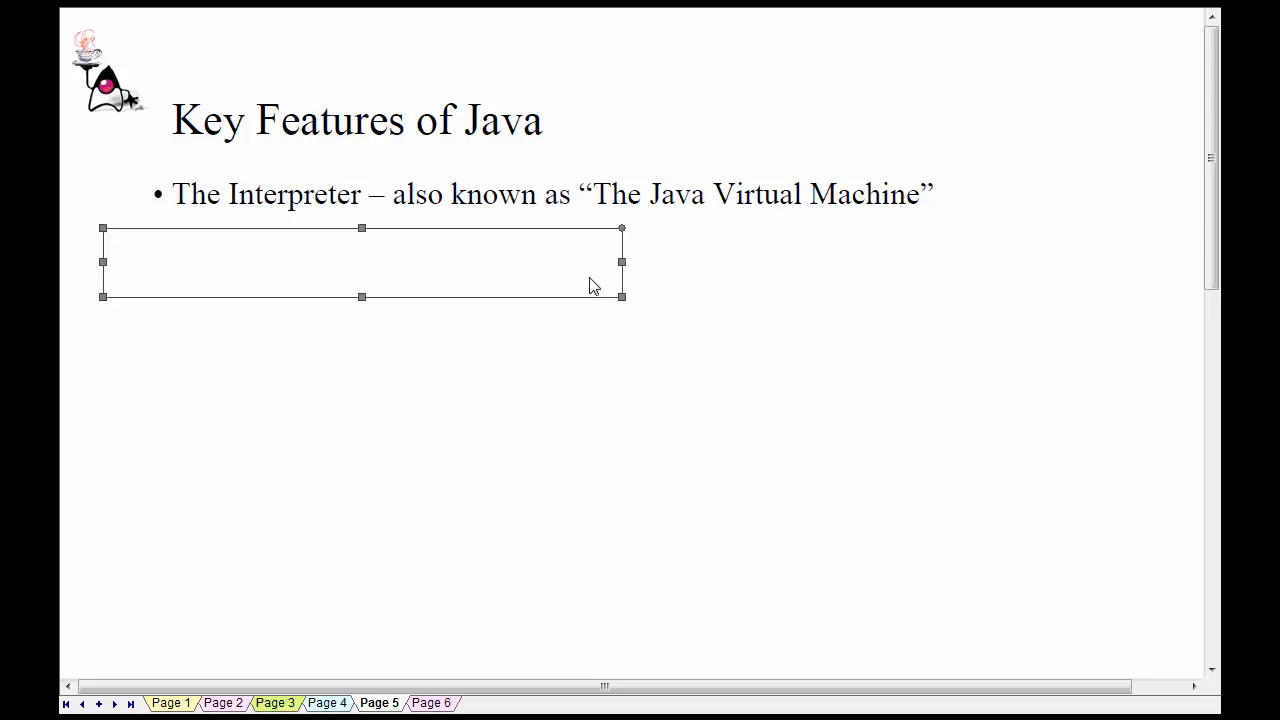
Add the bullet texts 'The Garbage Collector' and 'Code execution security'
type("The Garbage Collector")
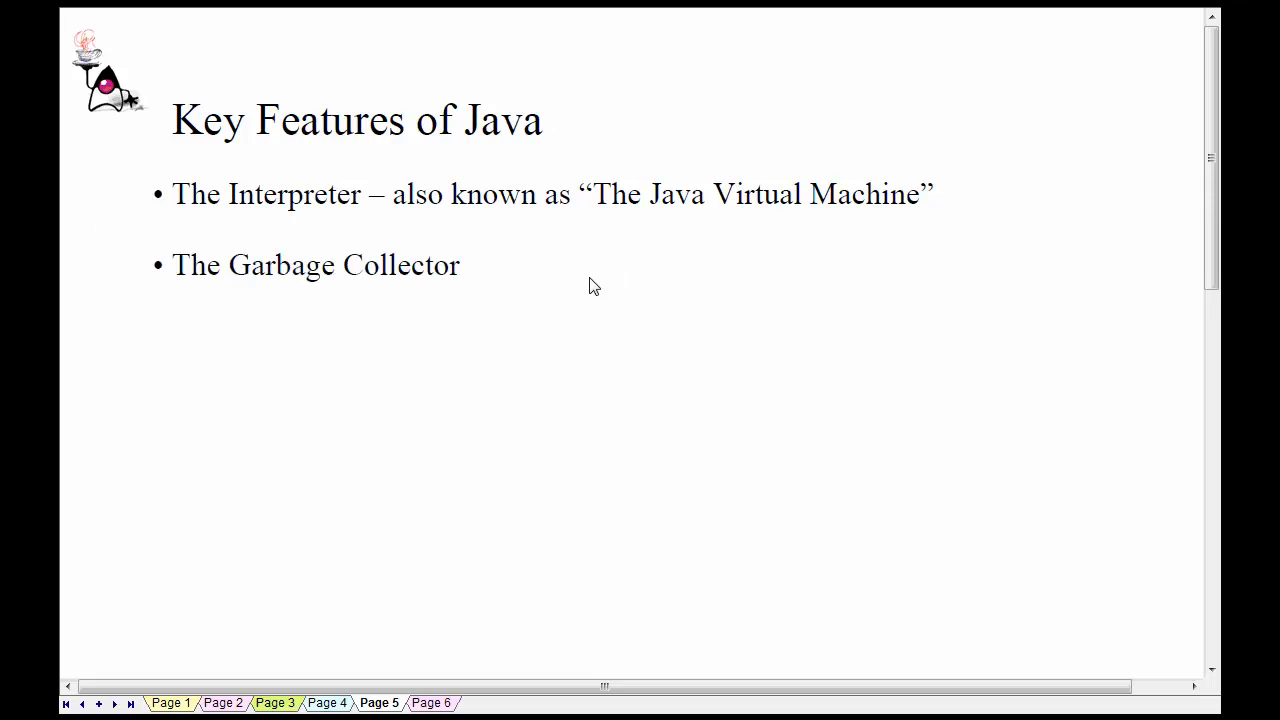
mouse_move(1060, 414)
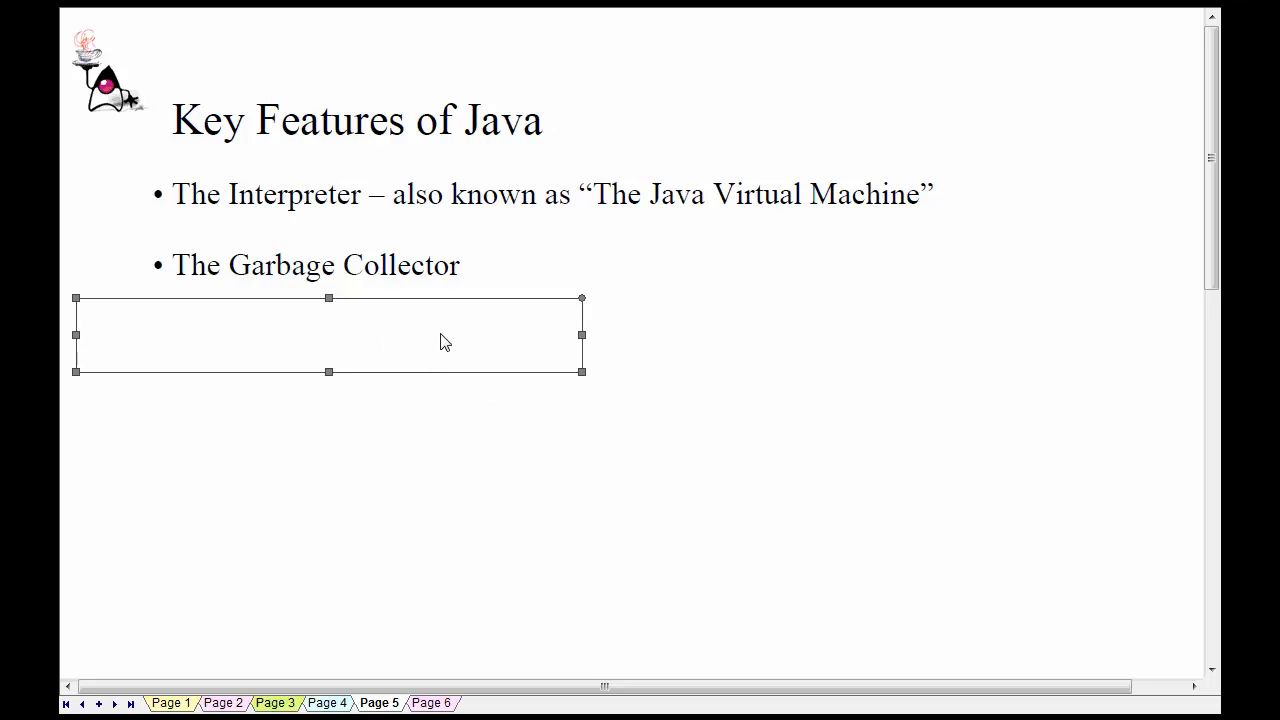
type("Code execution security")
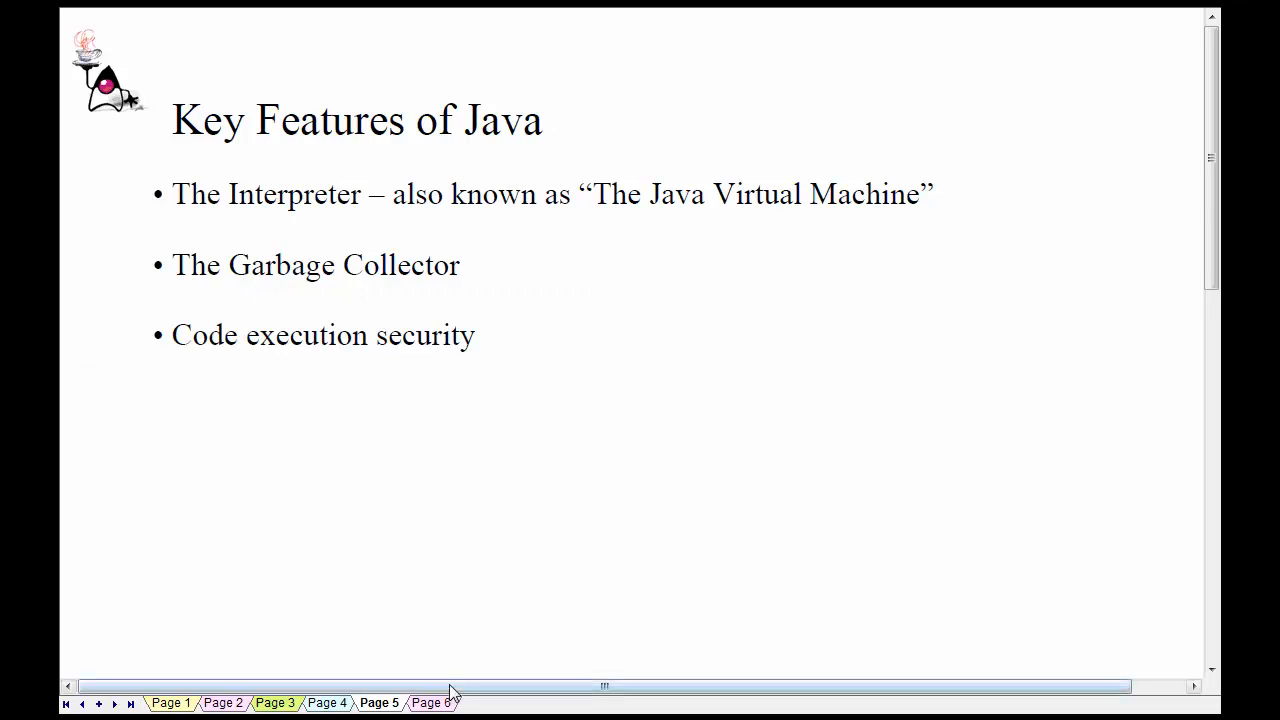
On the How Java Works? page, underline HelloWorldApp.java and the System.out.println line
left_click(433, 702)
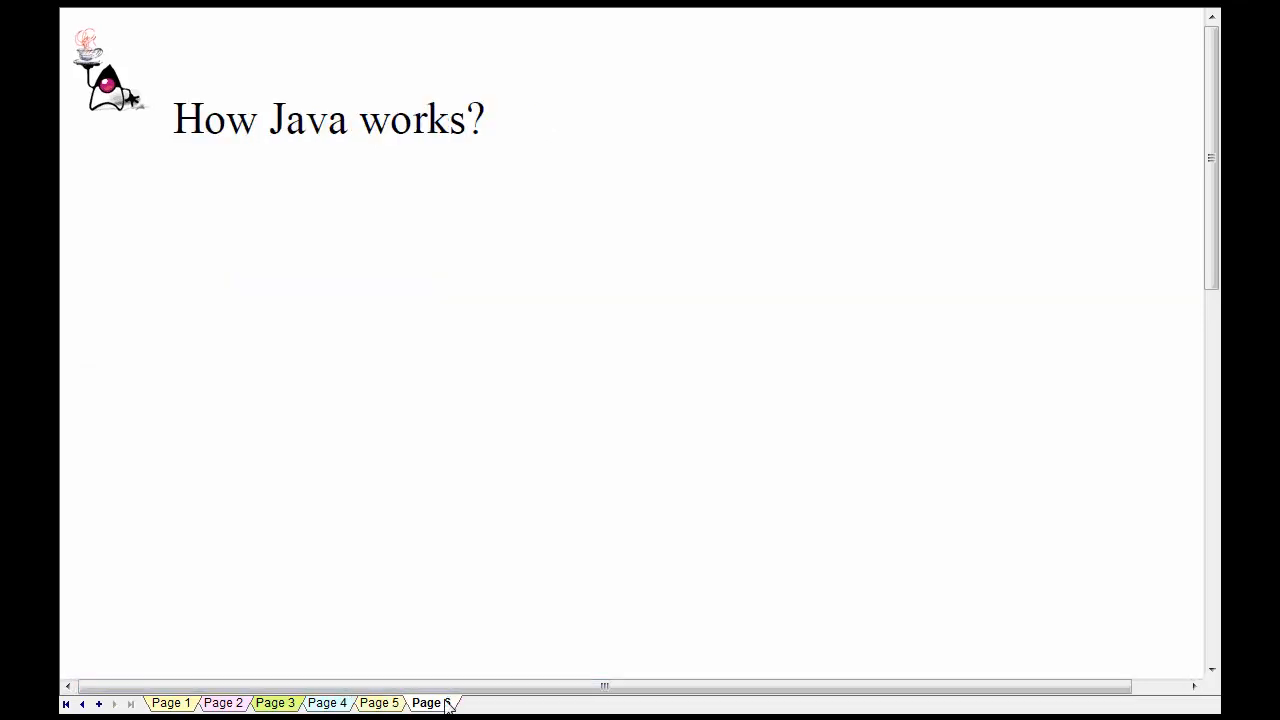
left_click(431, 703)
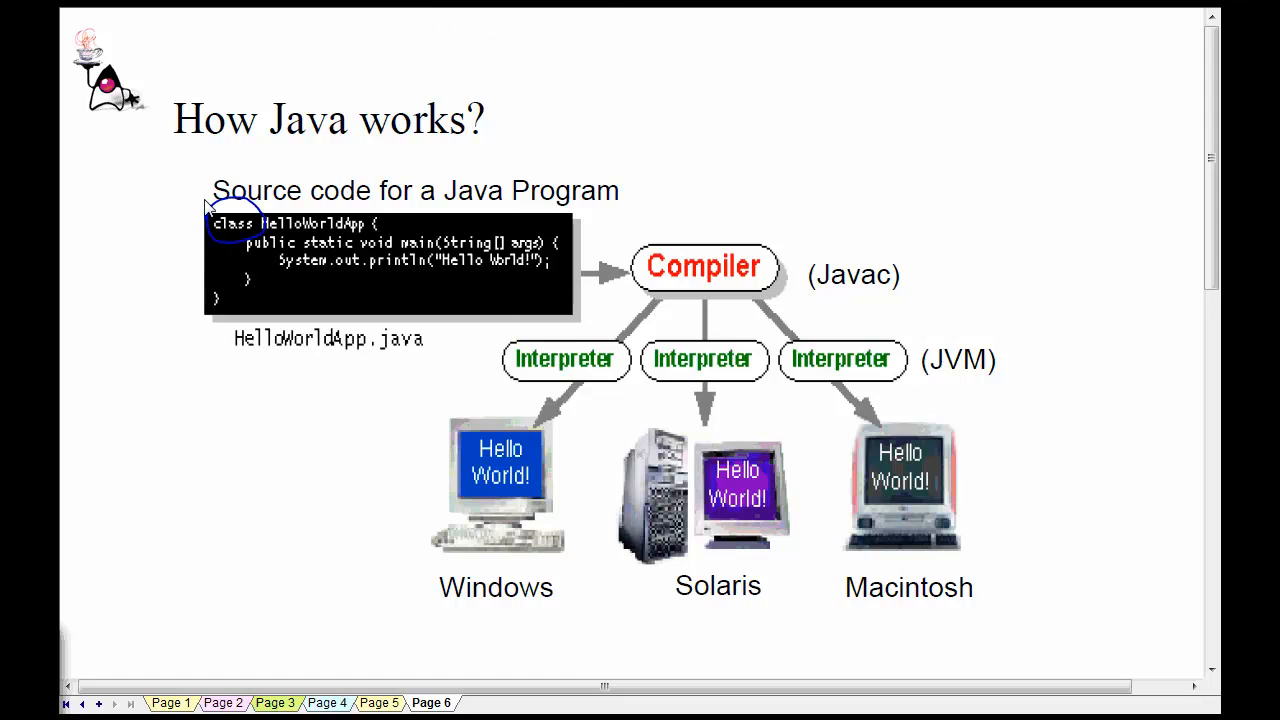
mouse_move(220, 146)
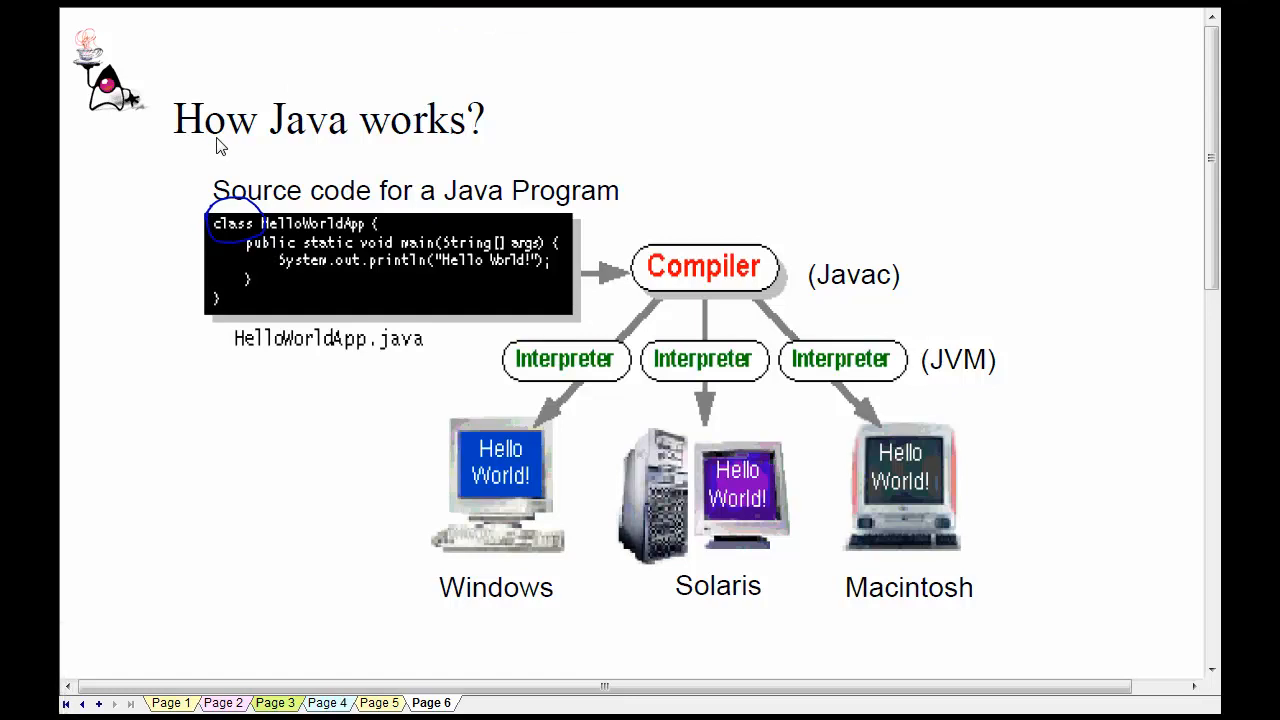
mouse_move(238, 370)
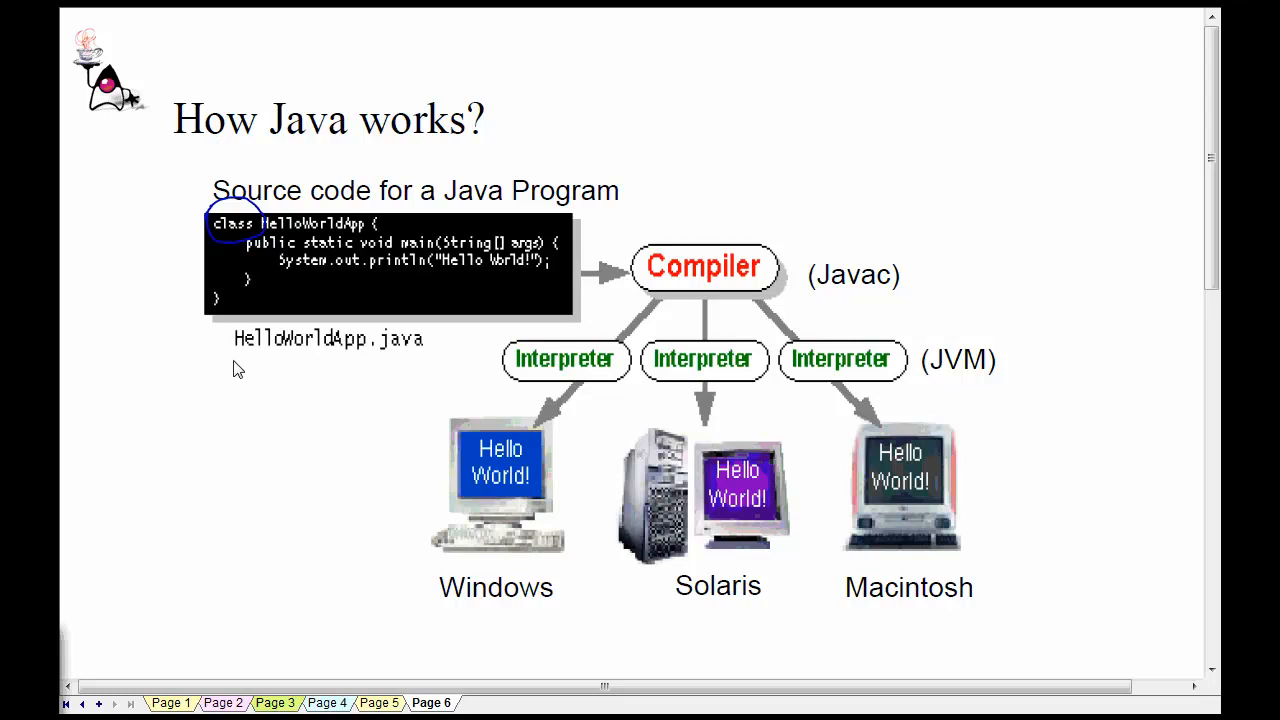
left_click_drag(237, 352, 434, 345)
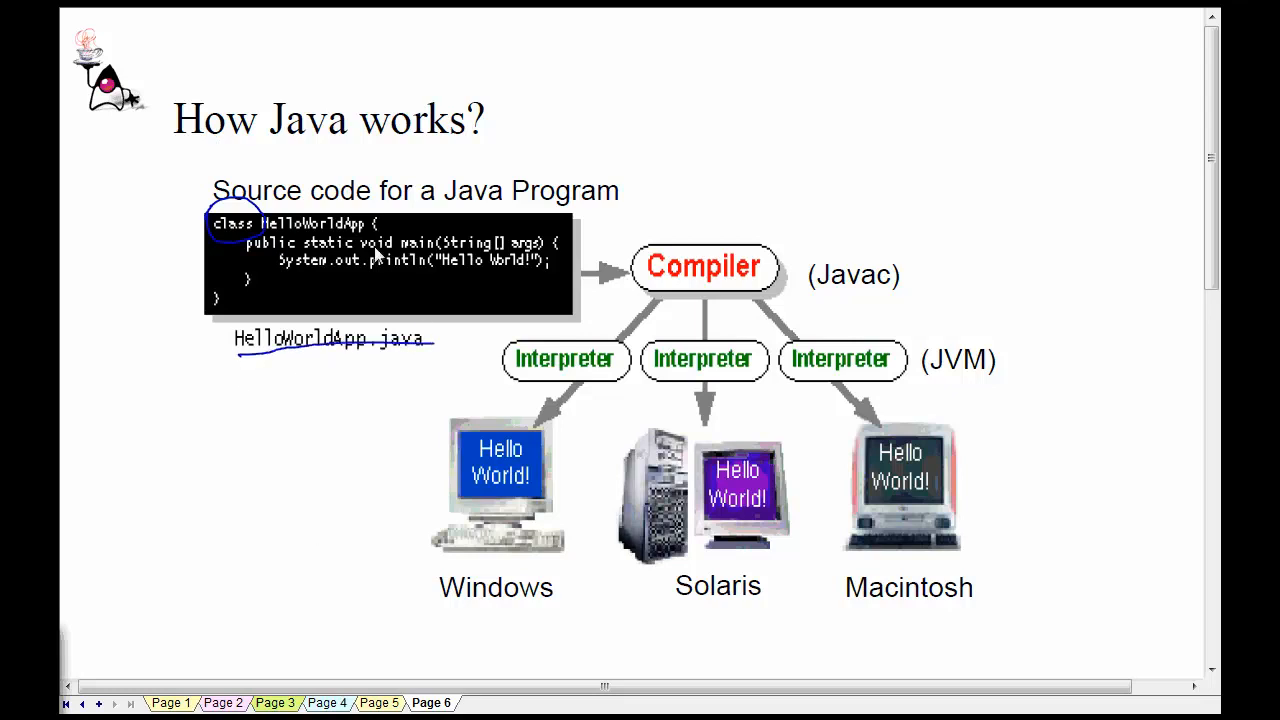
mouse_move(262, 233)
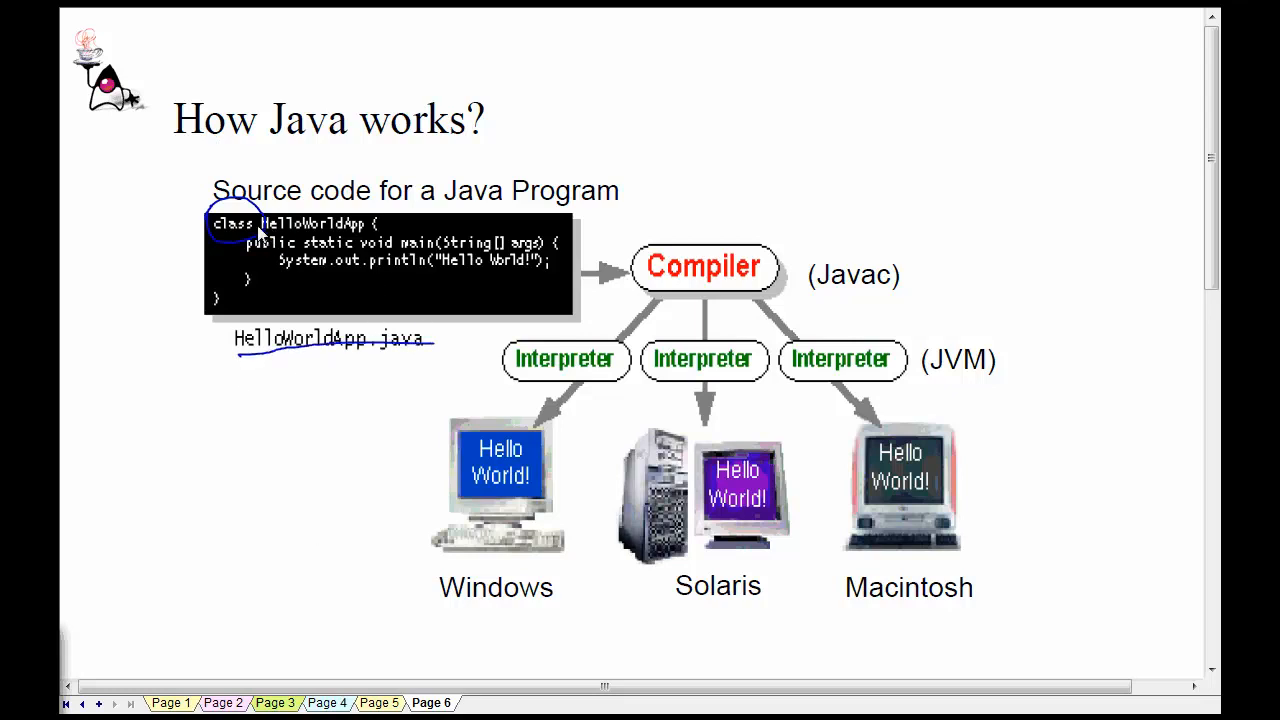
mouse_move(407, 168)
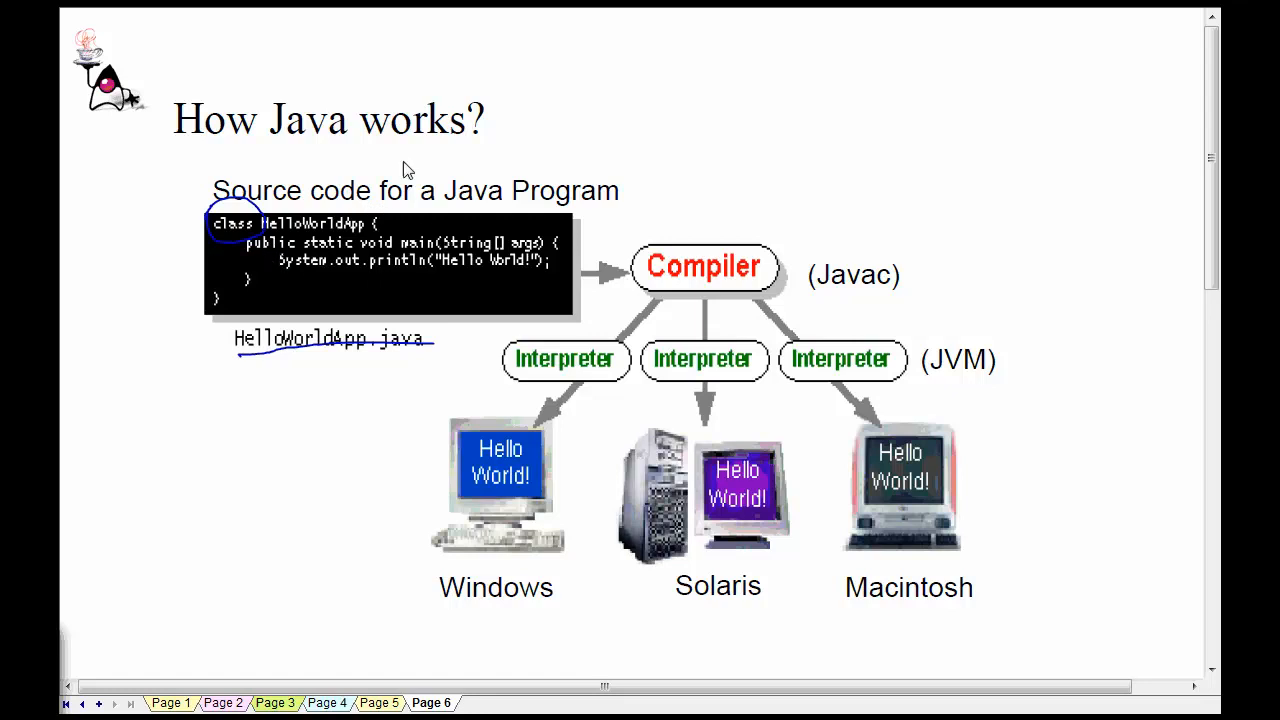
mouse_move(392, 172)
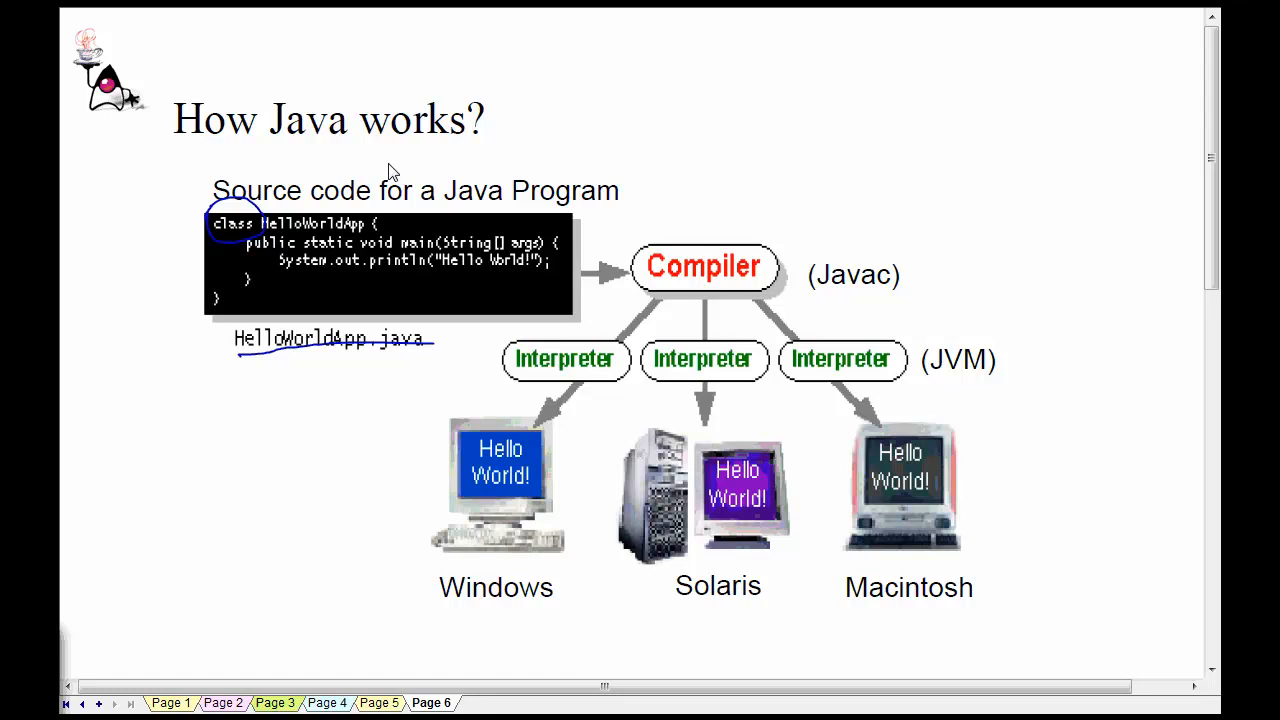
mouse_move(225, 248)
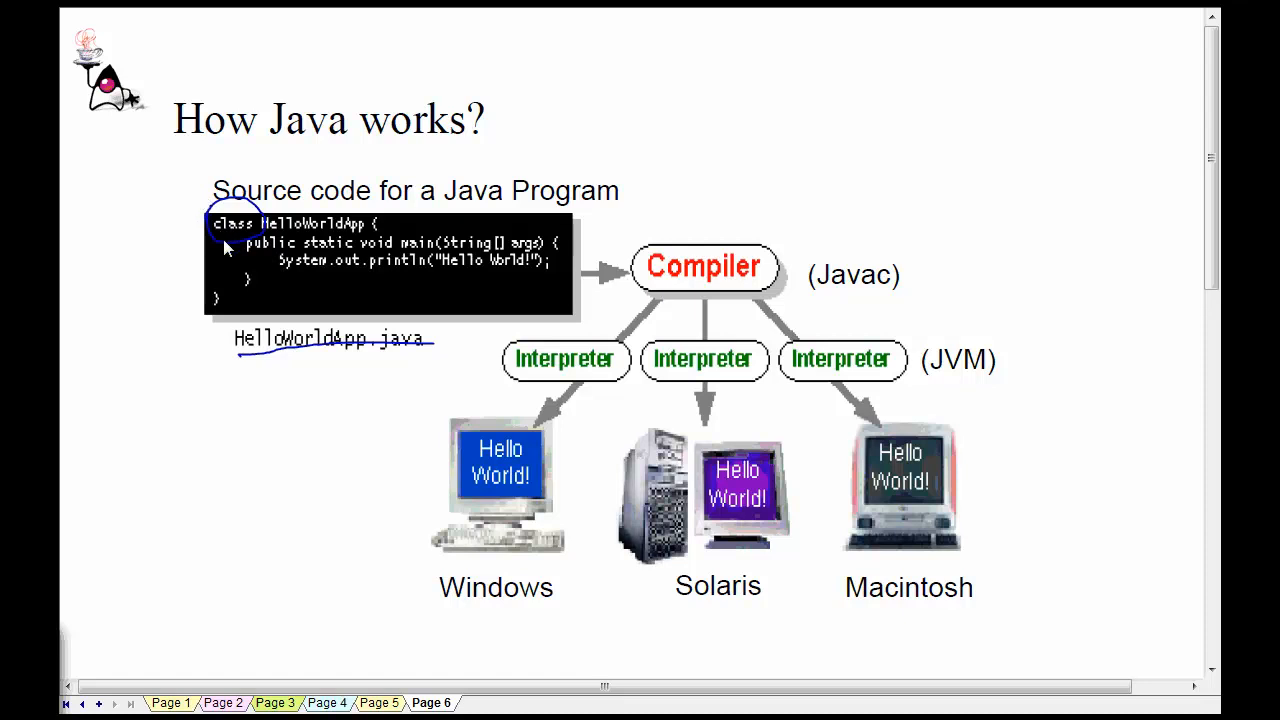
mouse_move(372, 308)
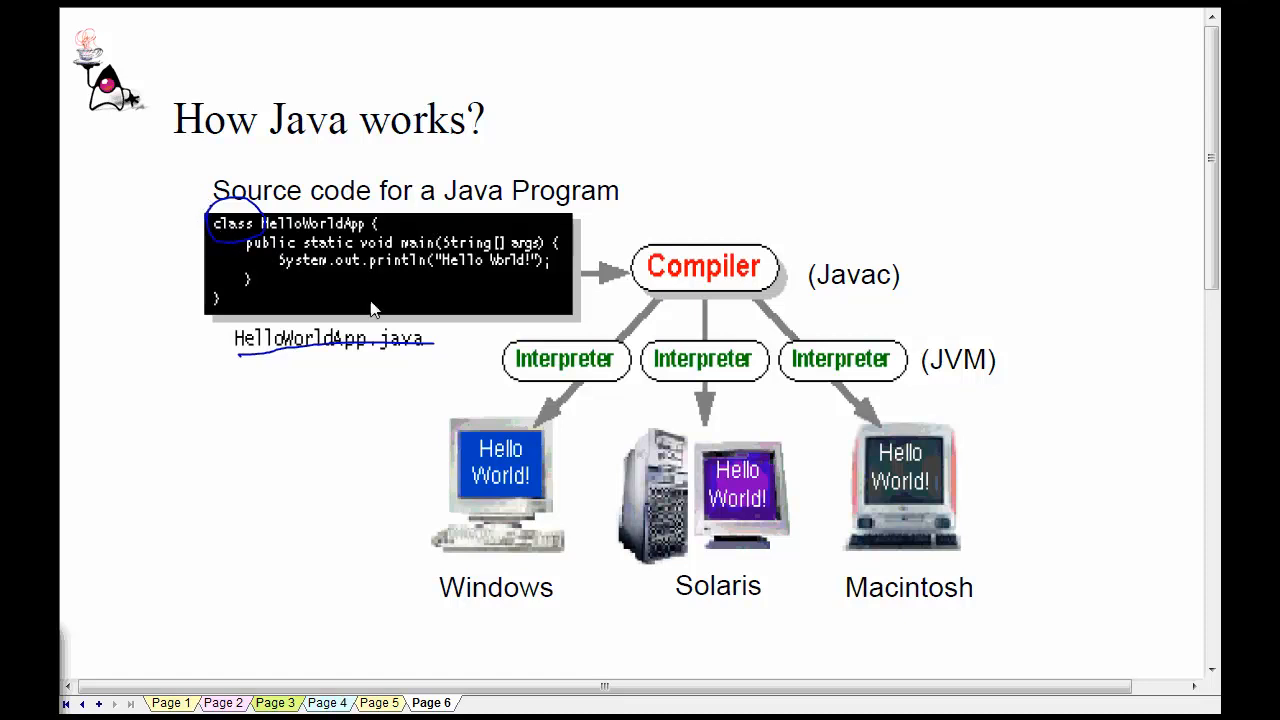
mouse_move(288, 273)
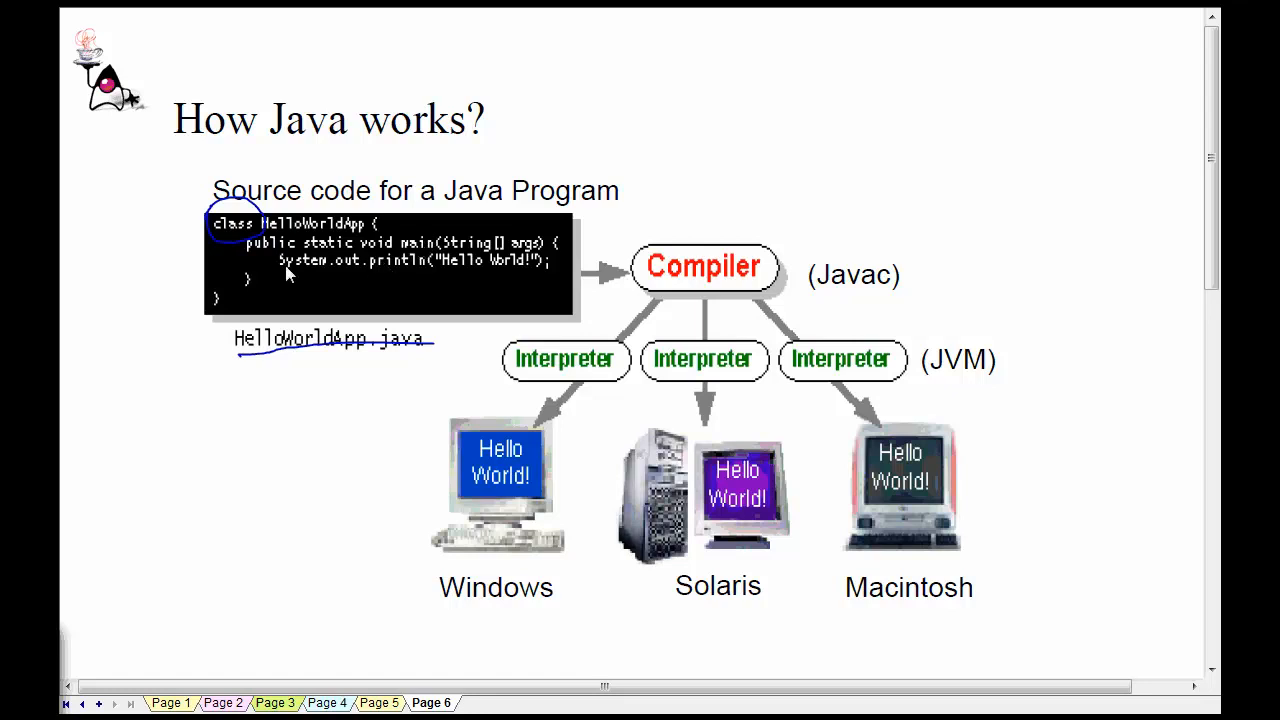
left_click_drag(290, 272, 415, 272)
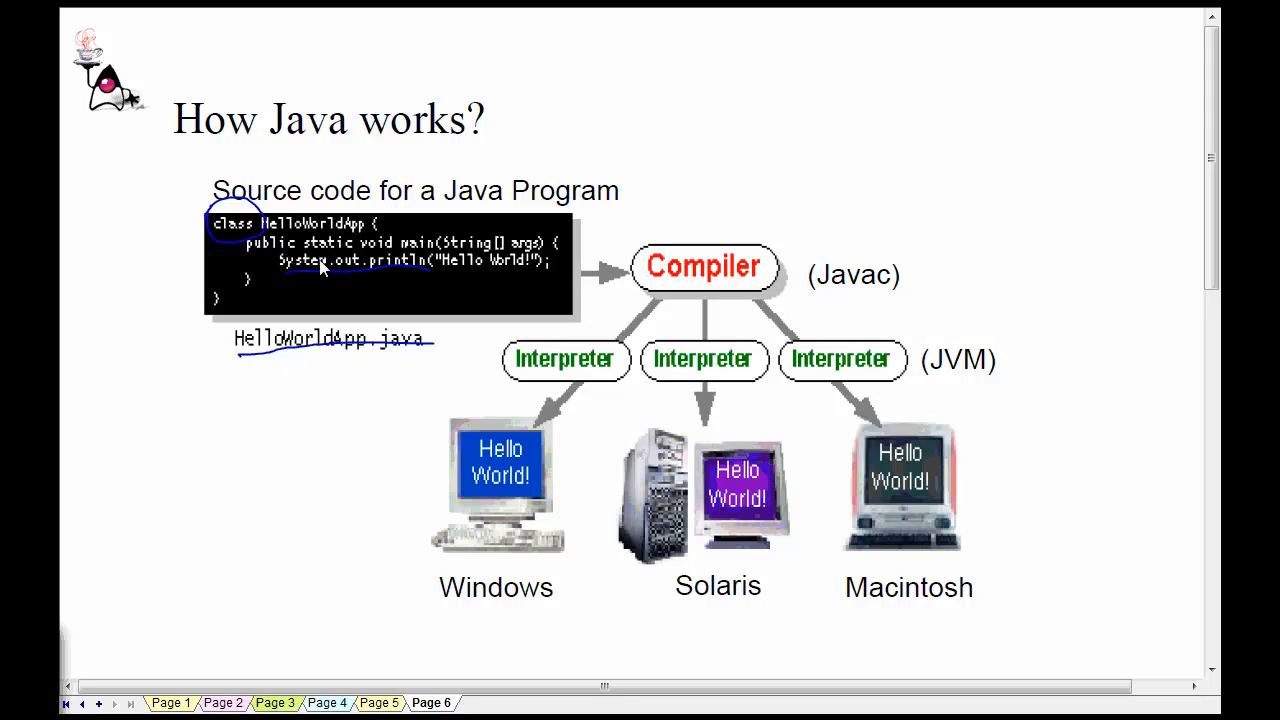
mouse_move(415, 263)
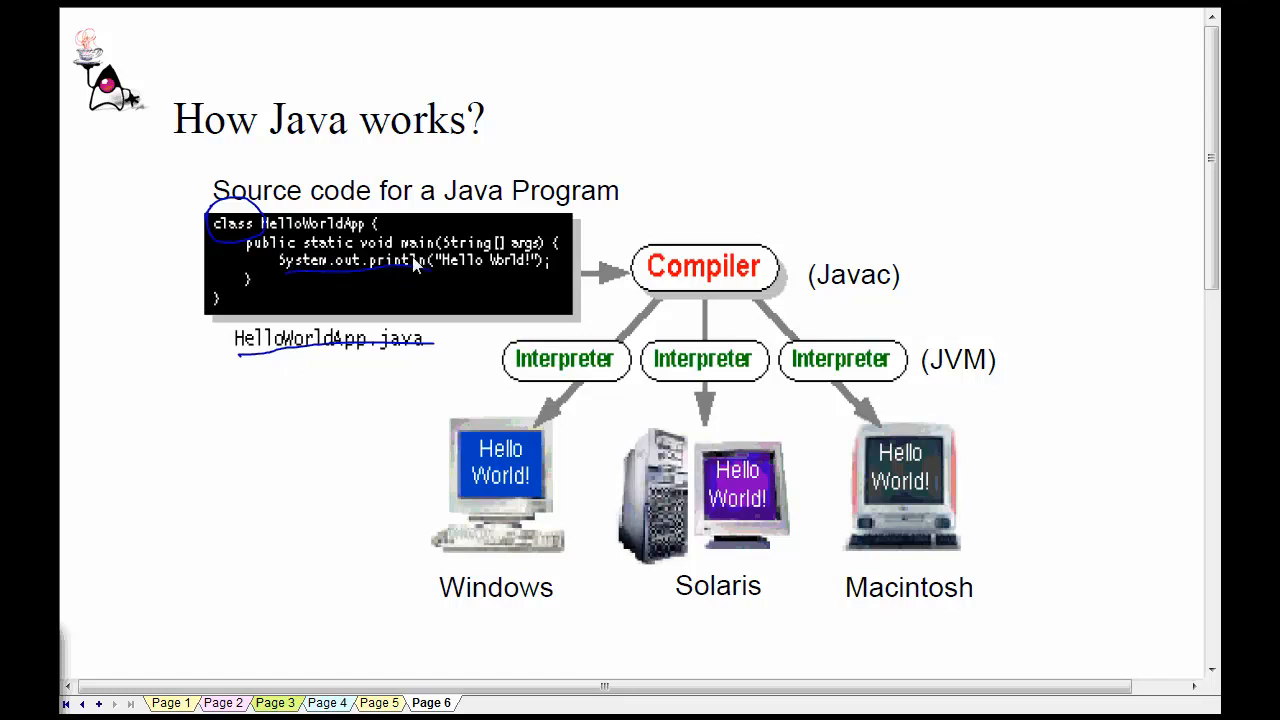
mouse_move(500, 278)
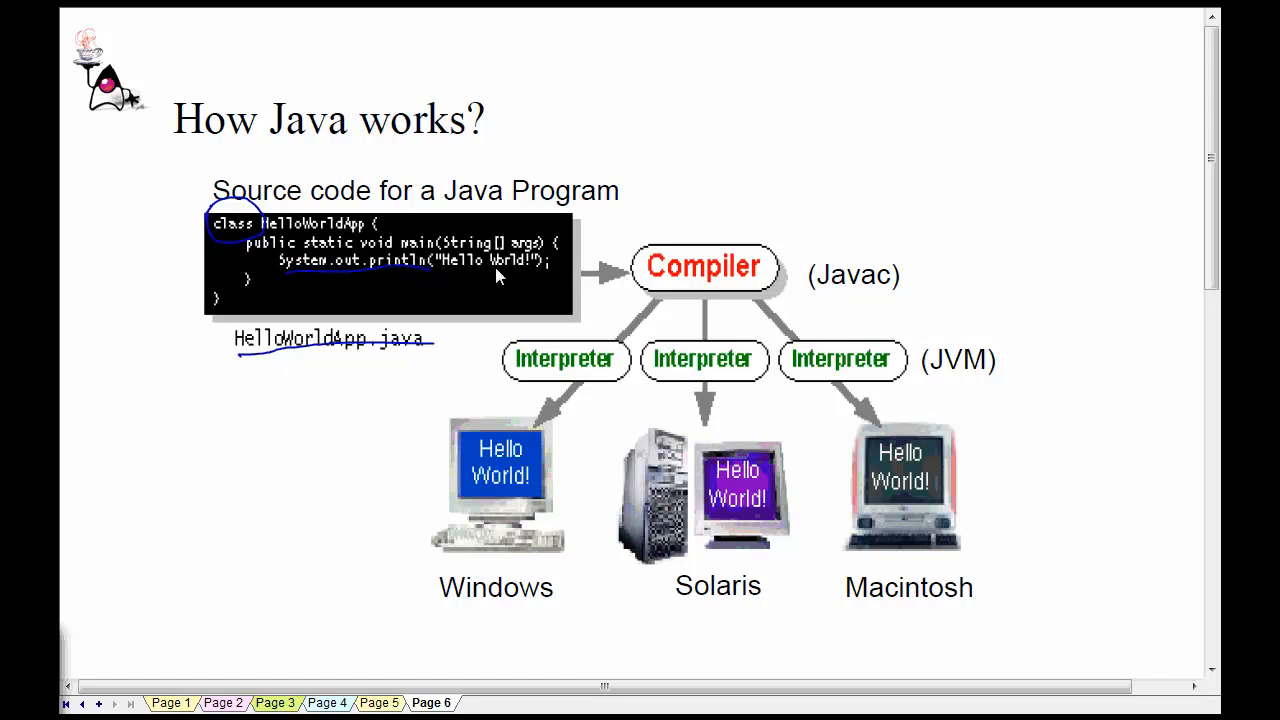
mouse_move(675, 268)
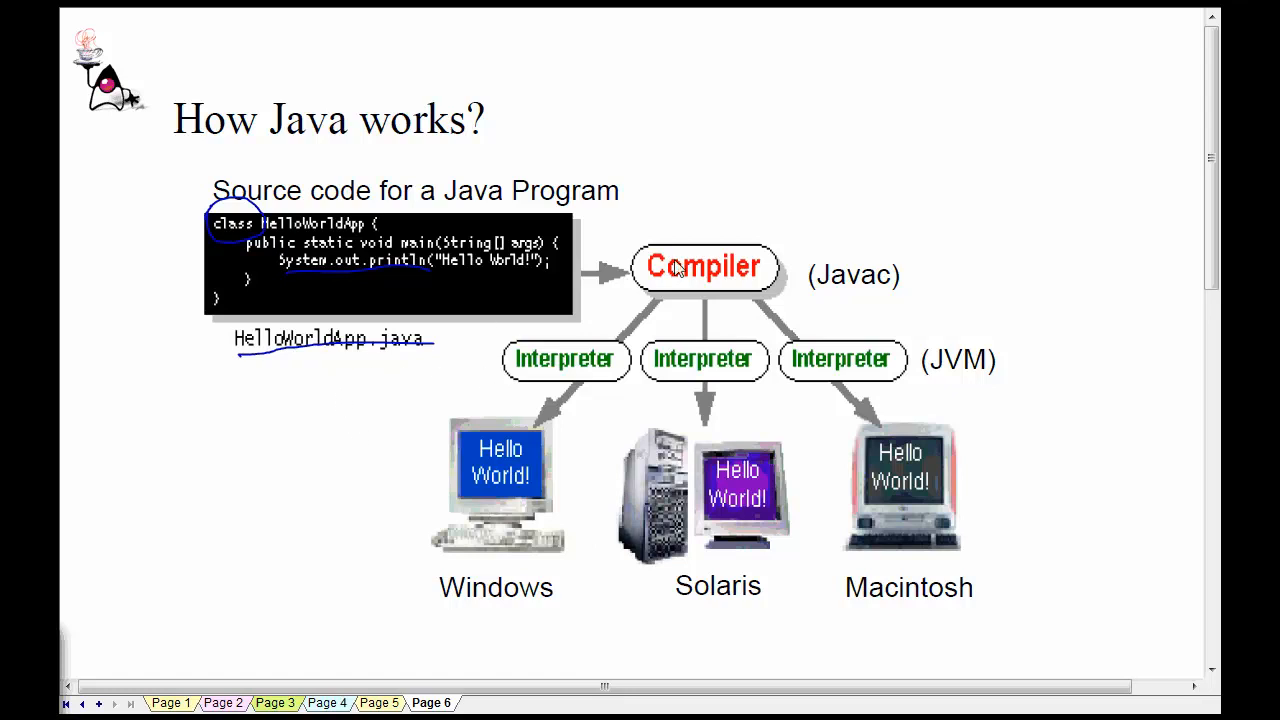
mouse_move(737, 304)
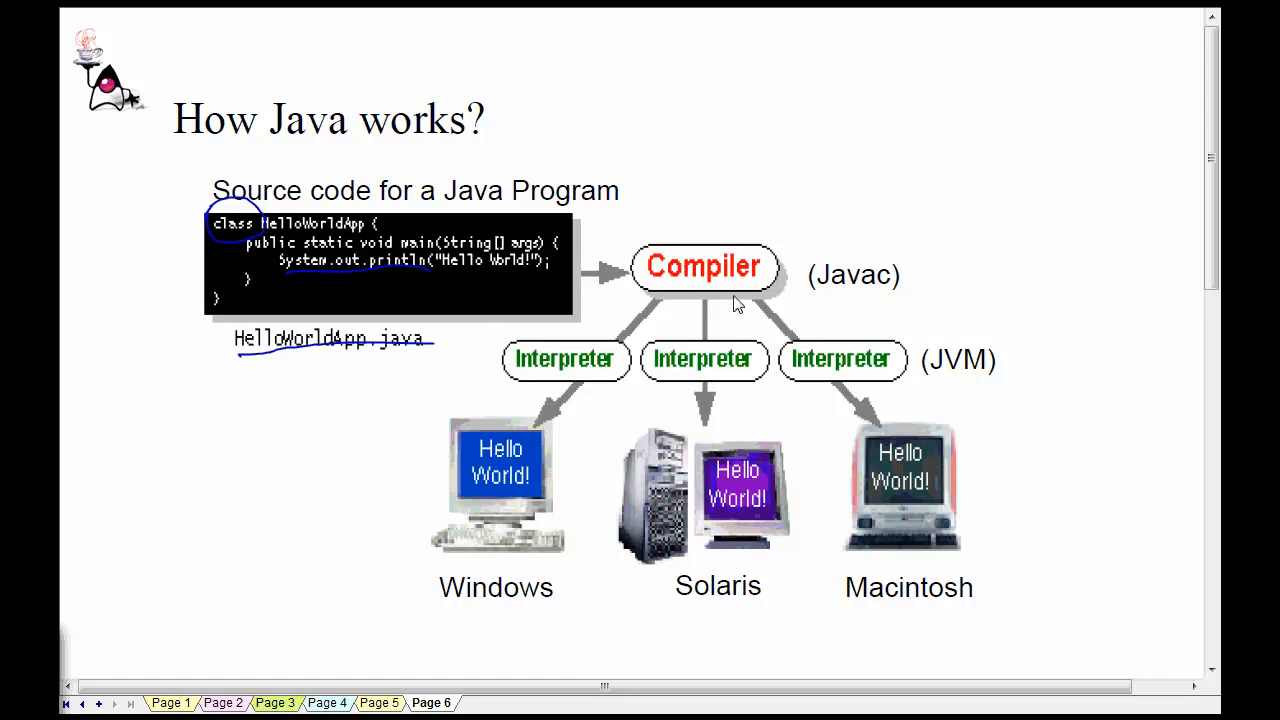
mouse_move(678, 285)
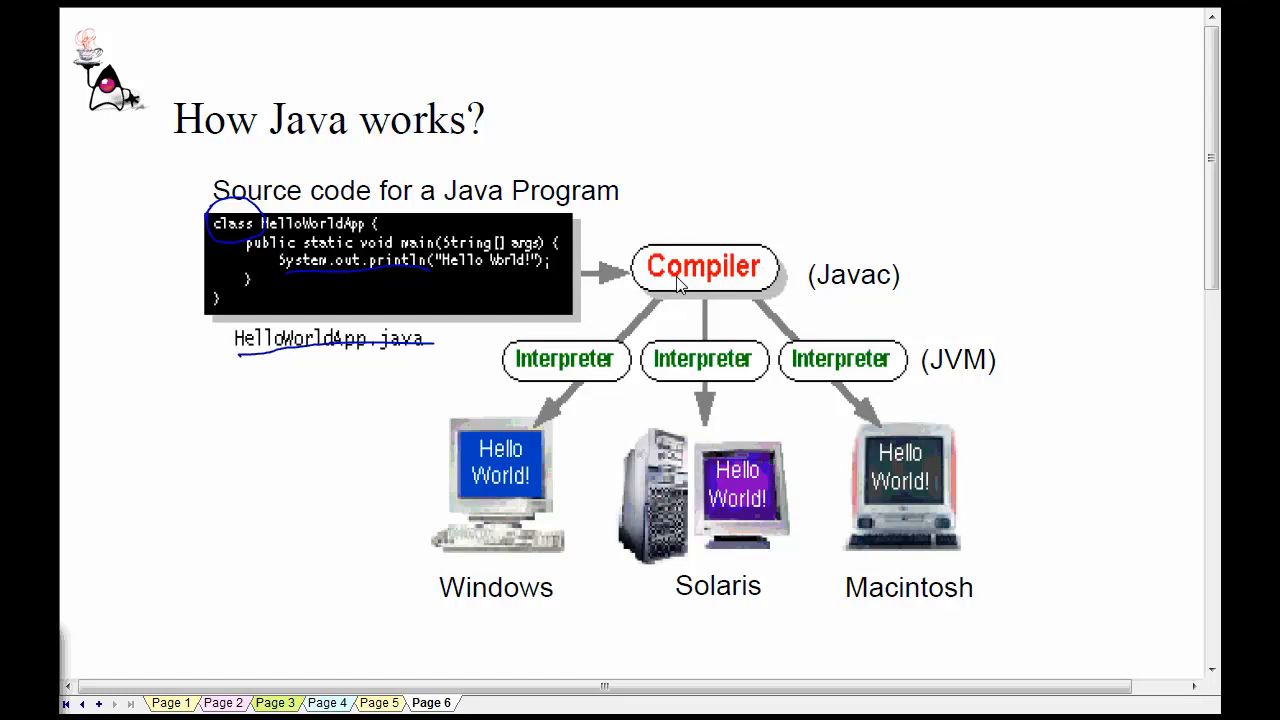
mouse_move(533, 248)
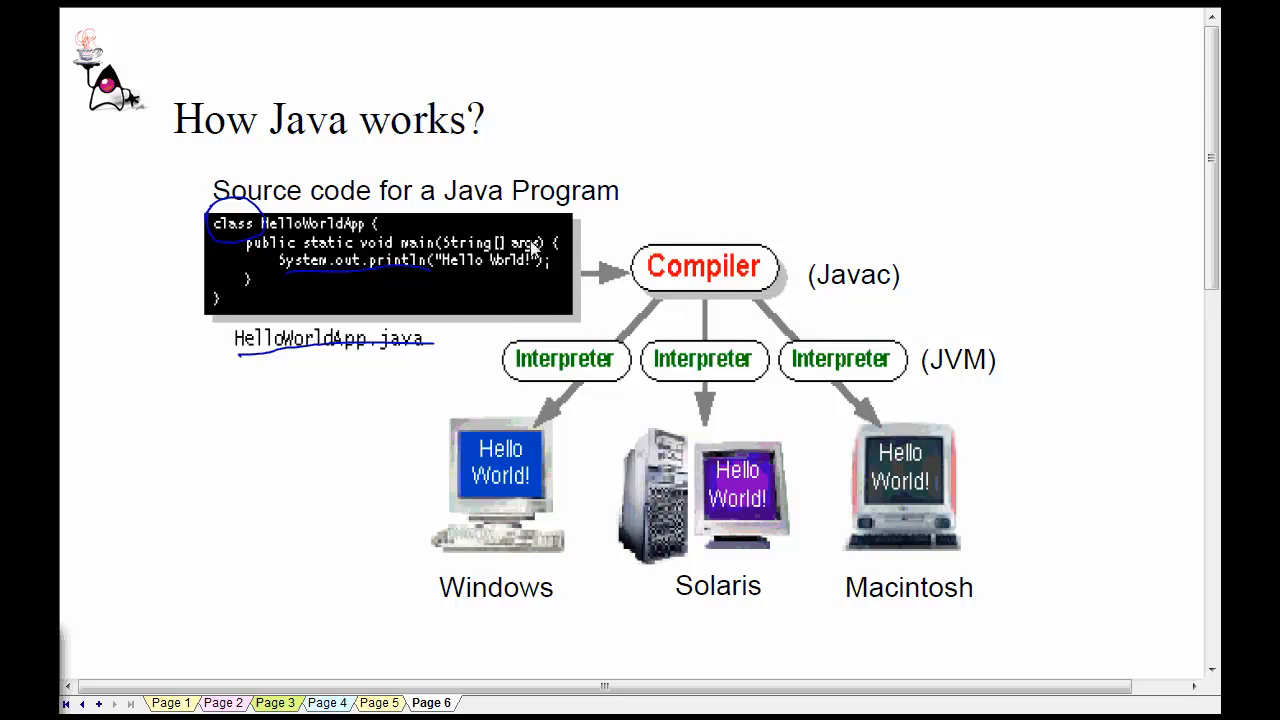
mouse_move(408, 291)
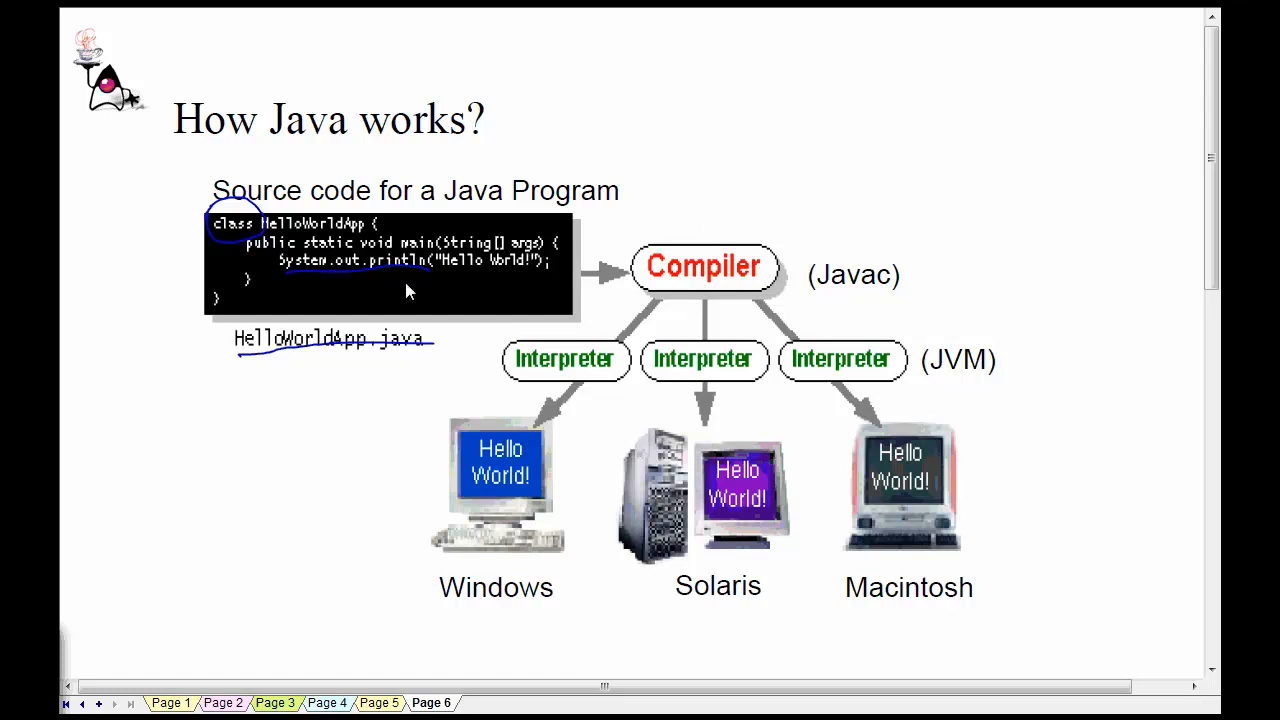
mouse_move(375, 281)
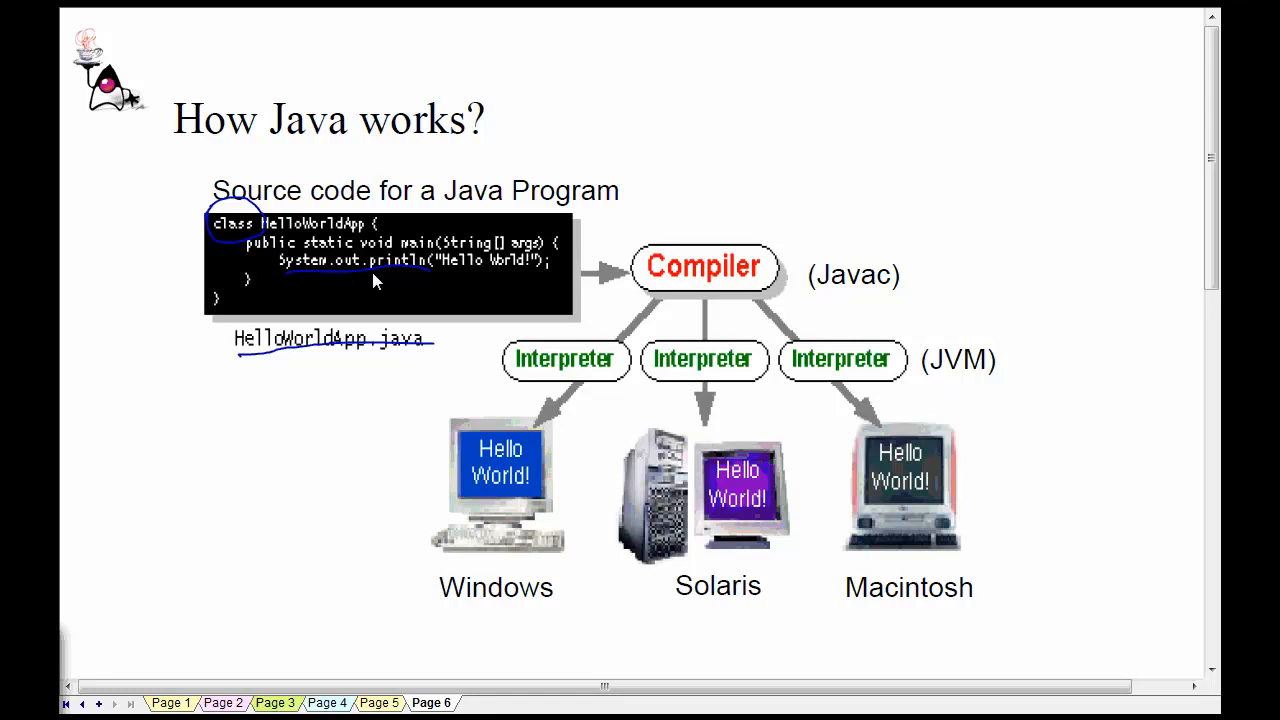
mouse_move(768, 310)
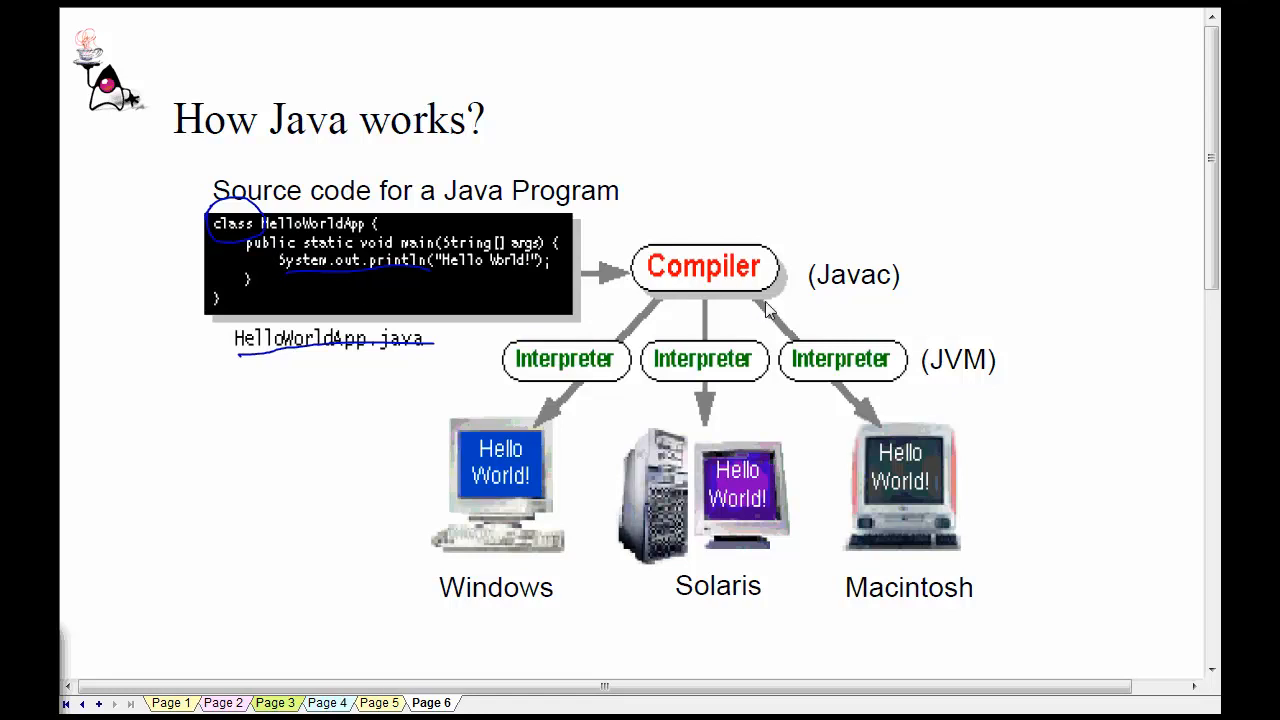
mouse_move(930, 273)
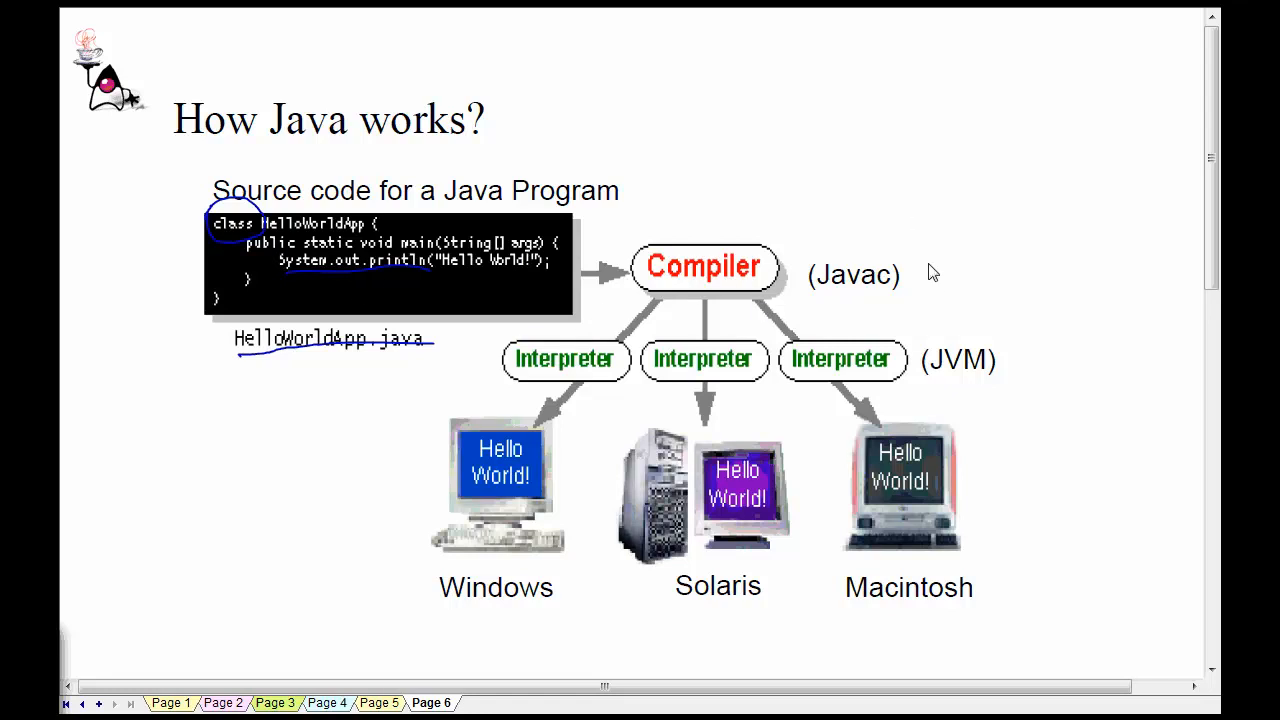
mouse_move(705, 230)
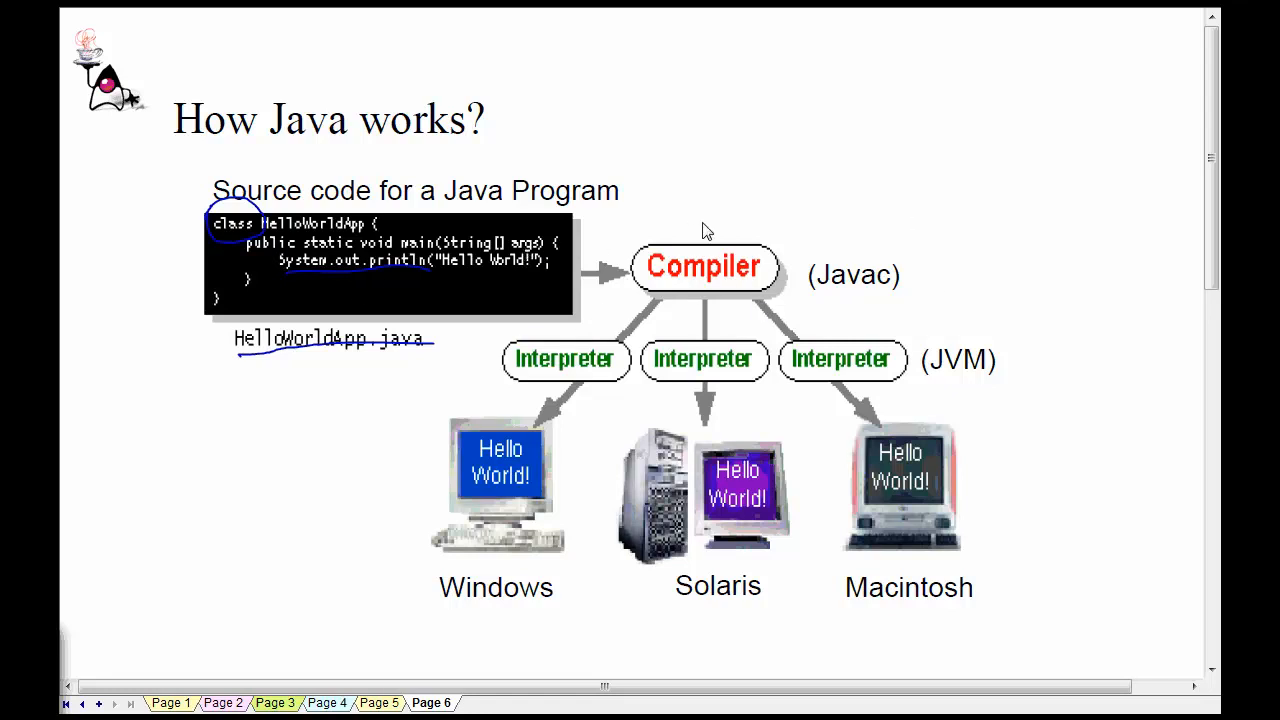
mouse_move(688, 165)
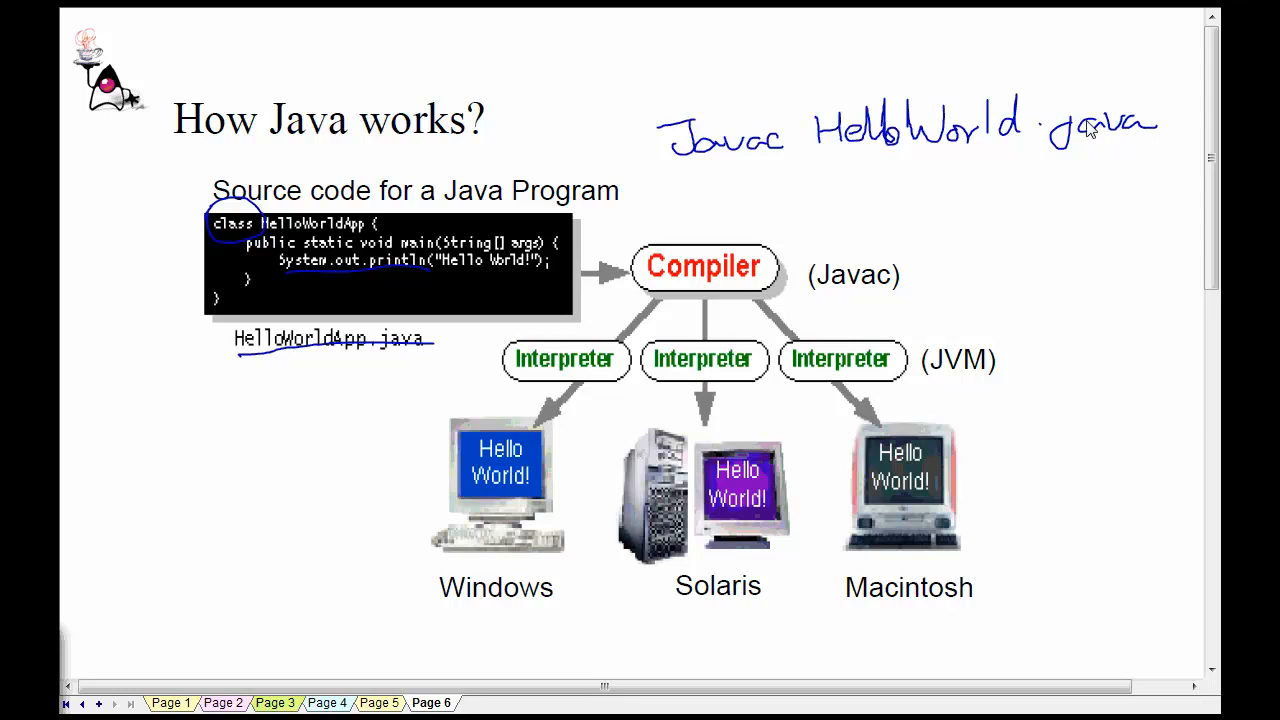
mouse_move(870, 170)
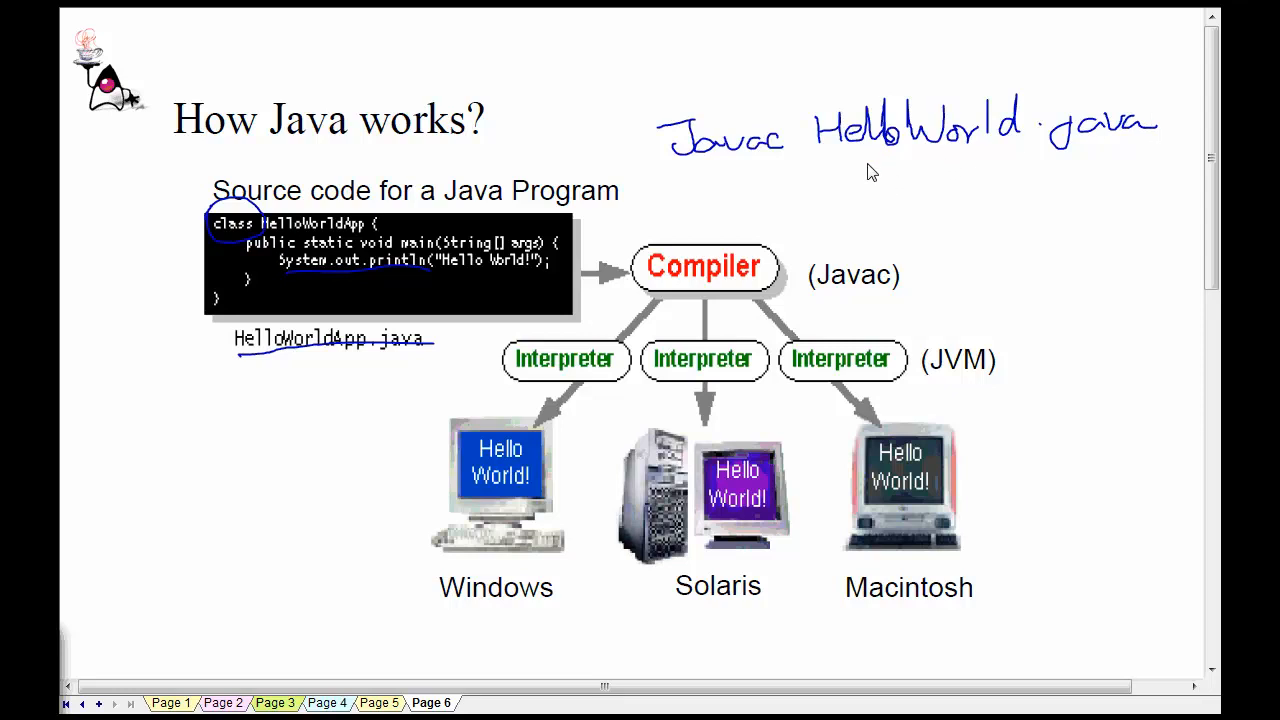
Draw a handwritten arrow from the compiler to HelloWorld.class
left_click_drag(885, 160, 930, 195)
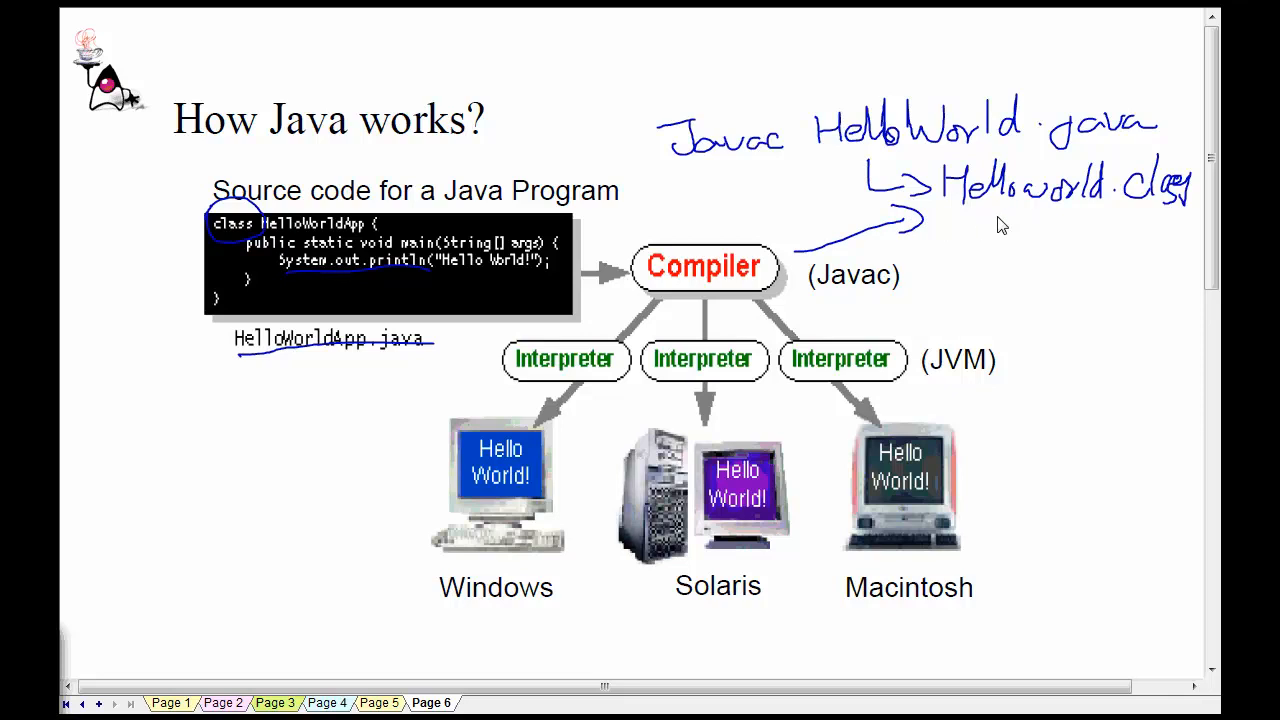
mouse_move(1141, 194)
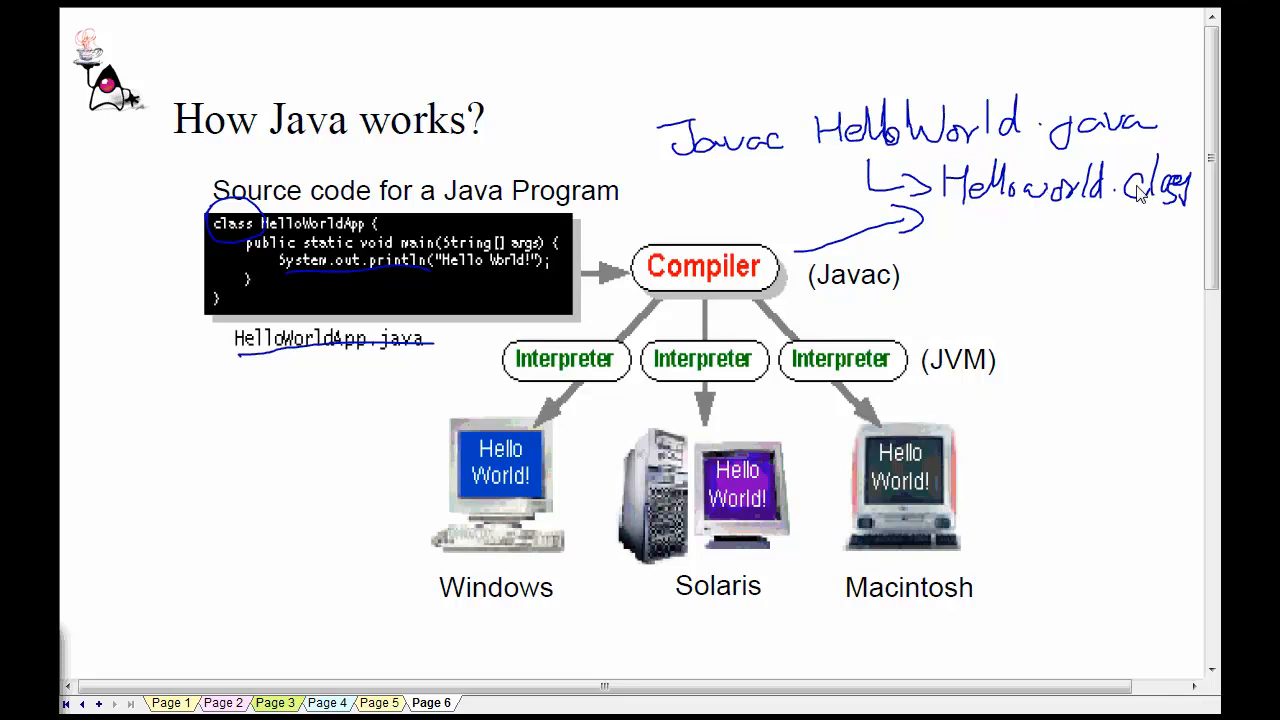
mouse_move(560, 370)
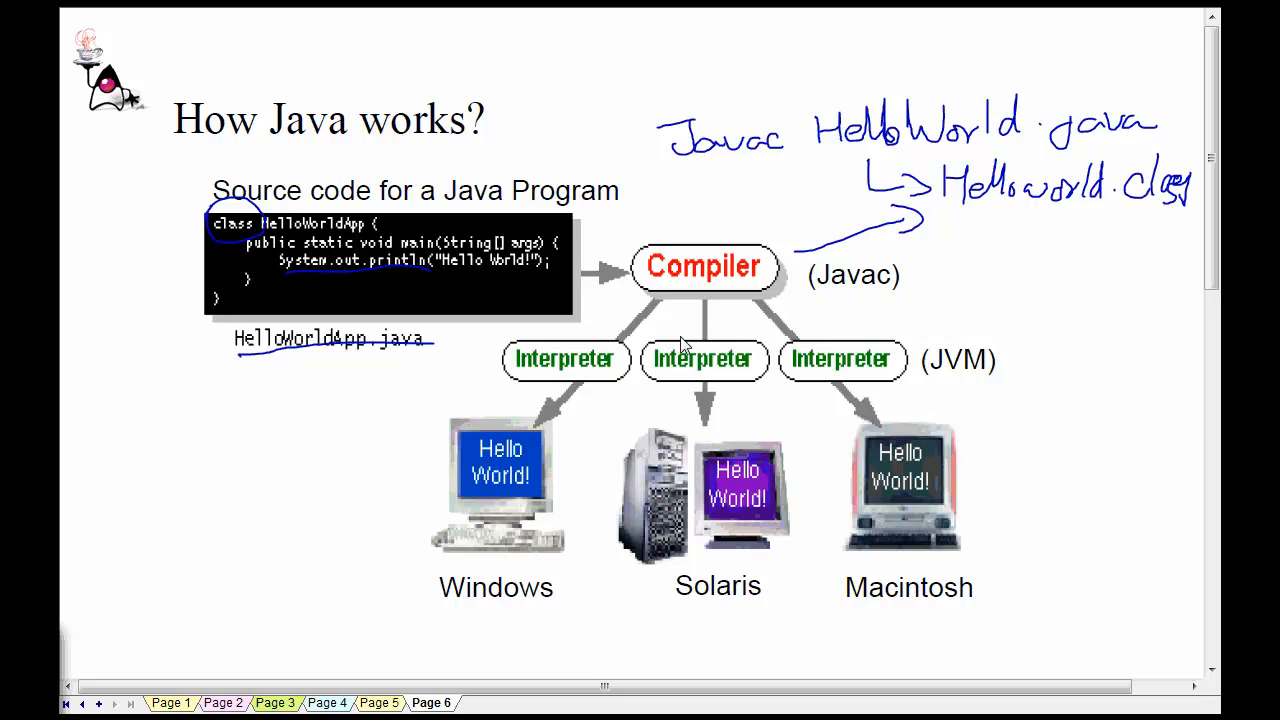
mouse_move(963, 388)
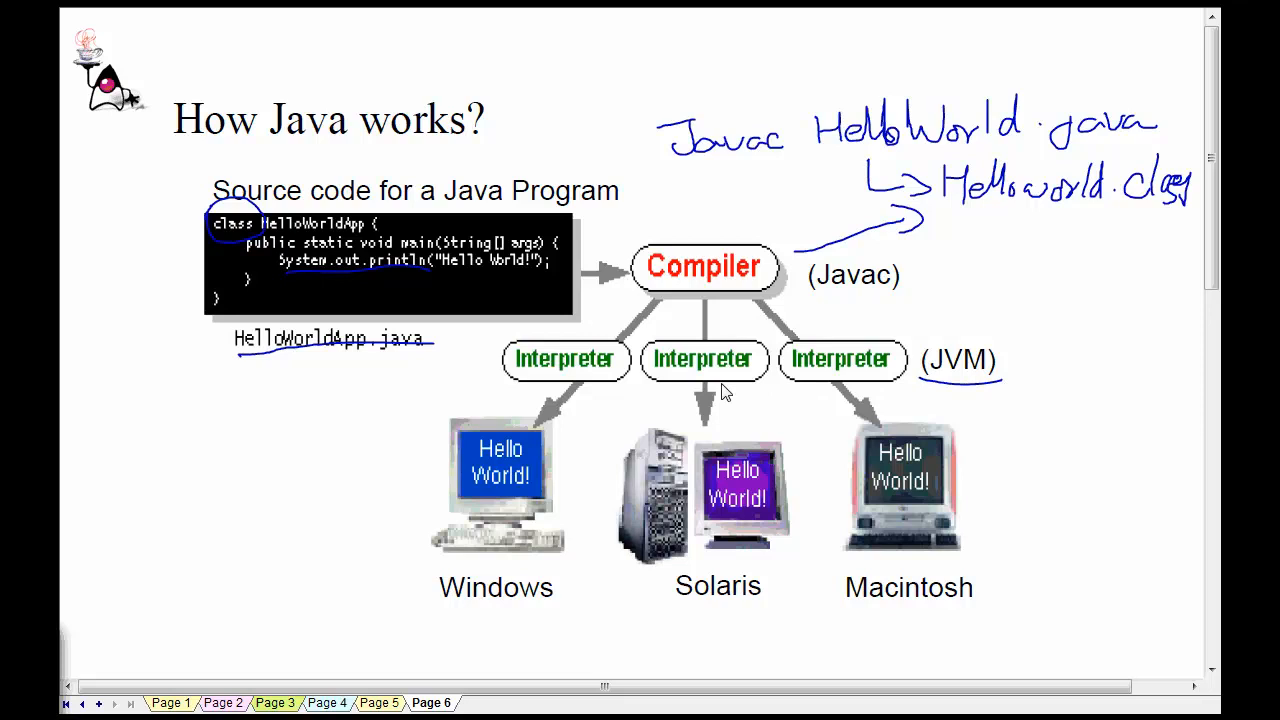
mouse_move(530, 485)
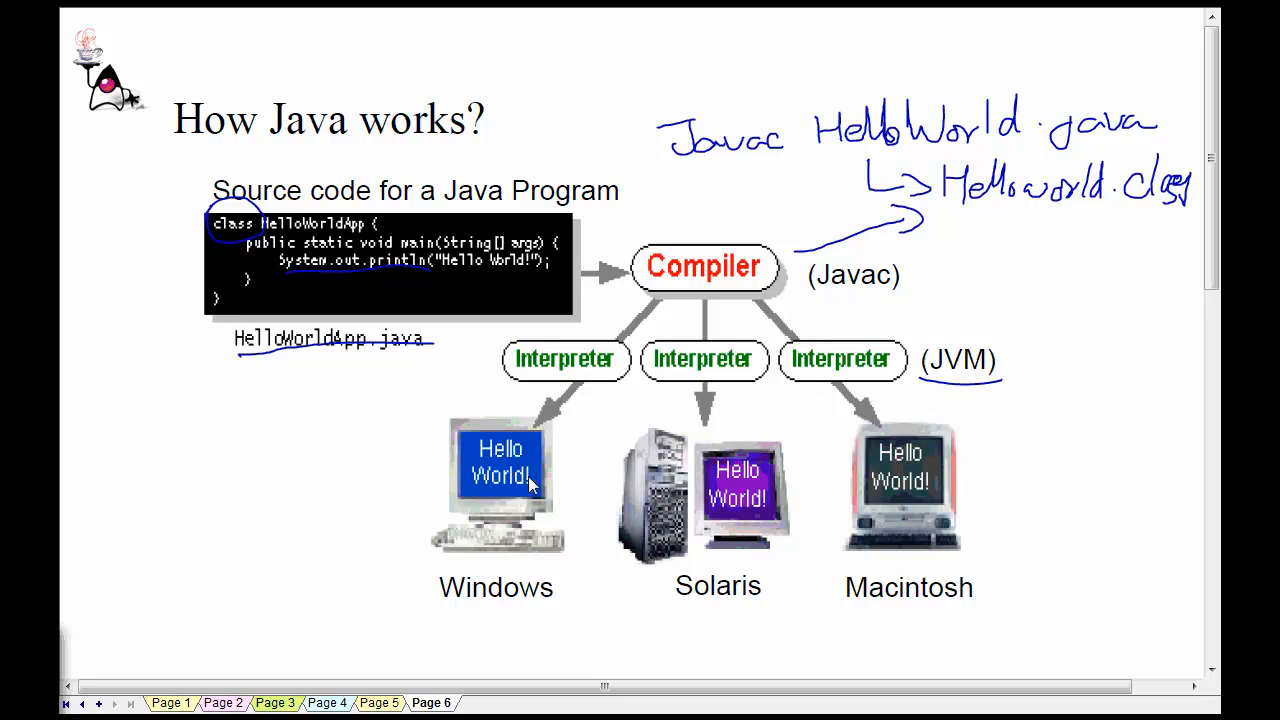
mouse_move(590, 475)
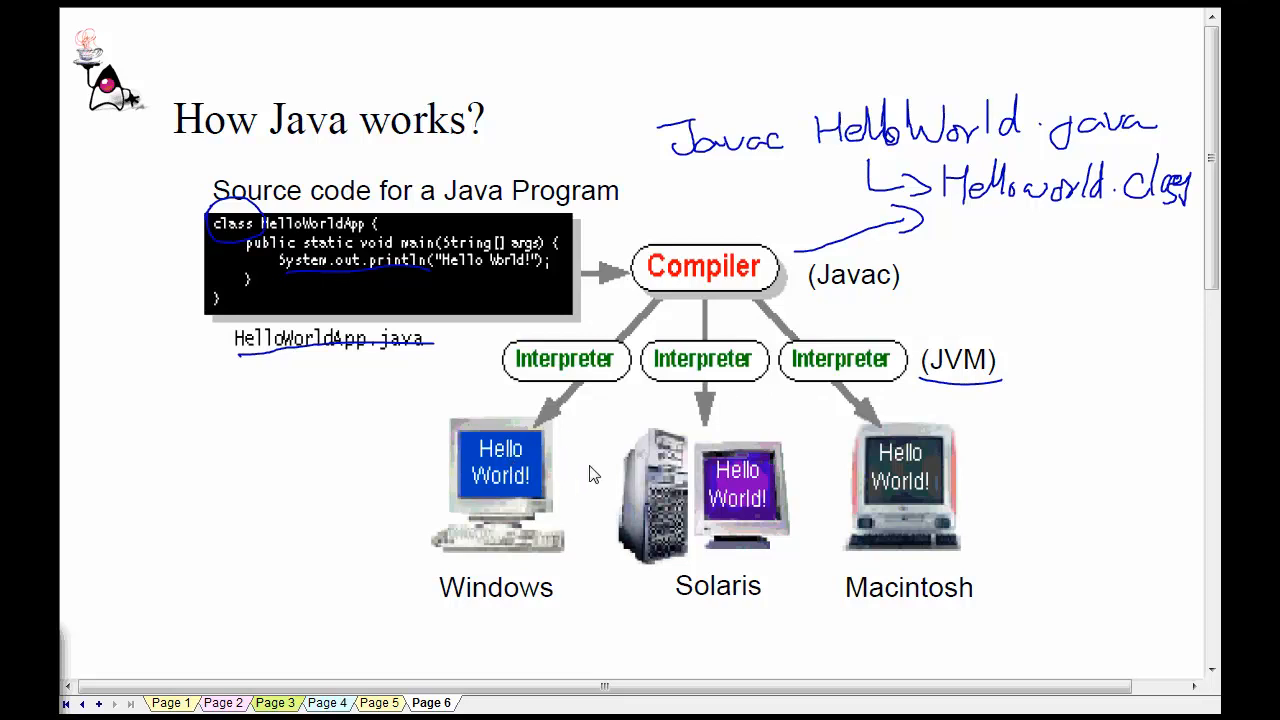
mouse_move(700, 481)
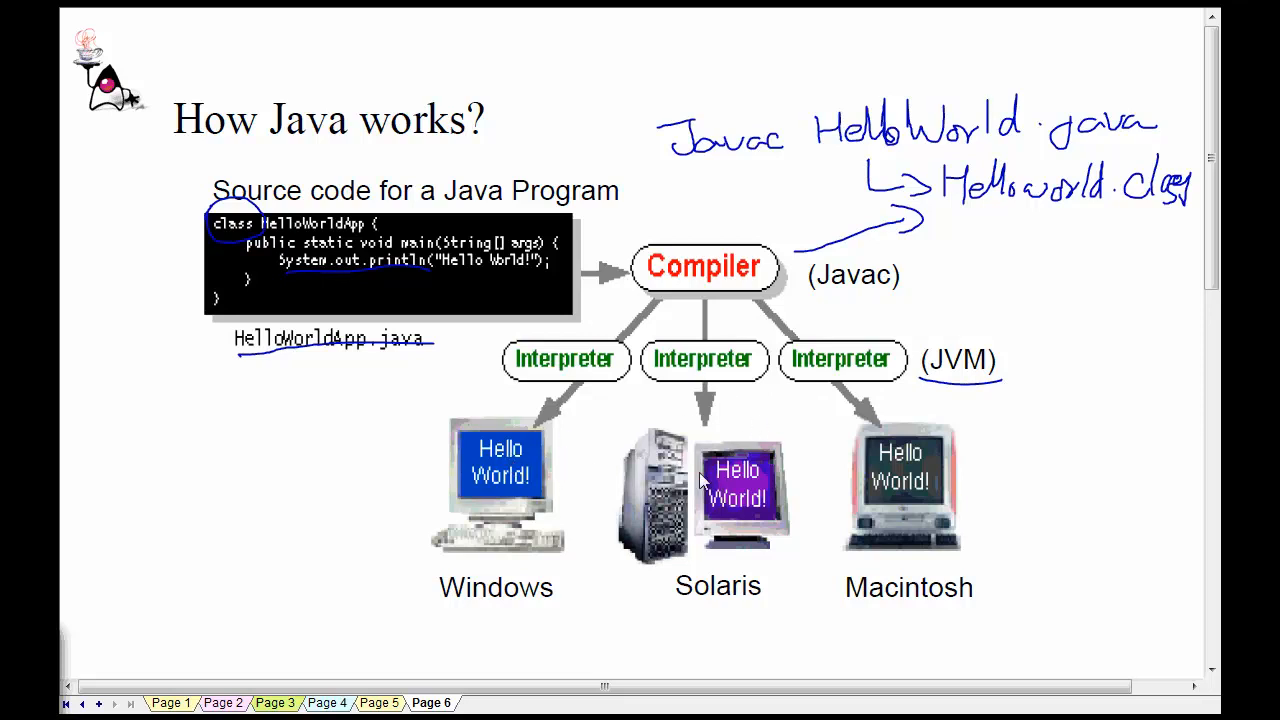
mouse_move(737, 445)
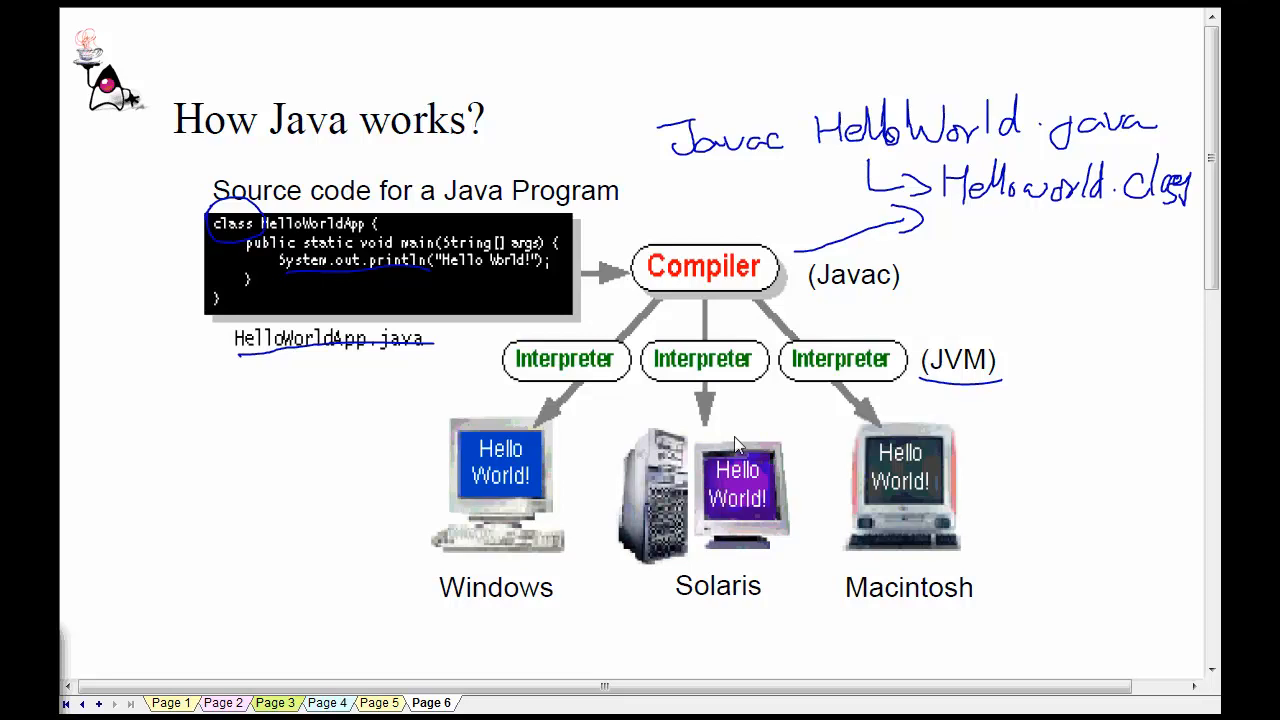
mouse_move(838, 428)
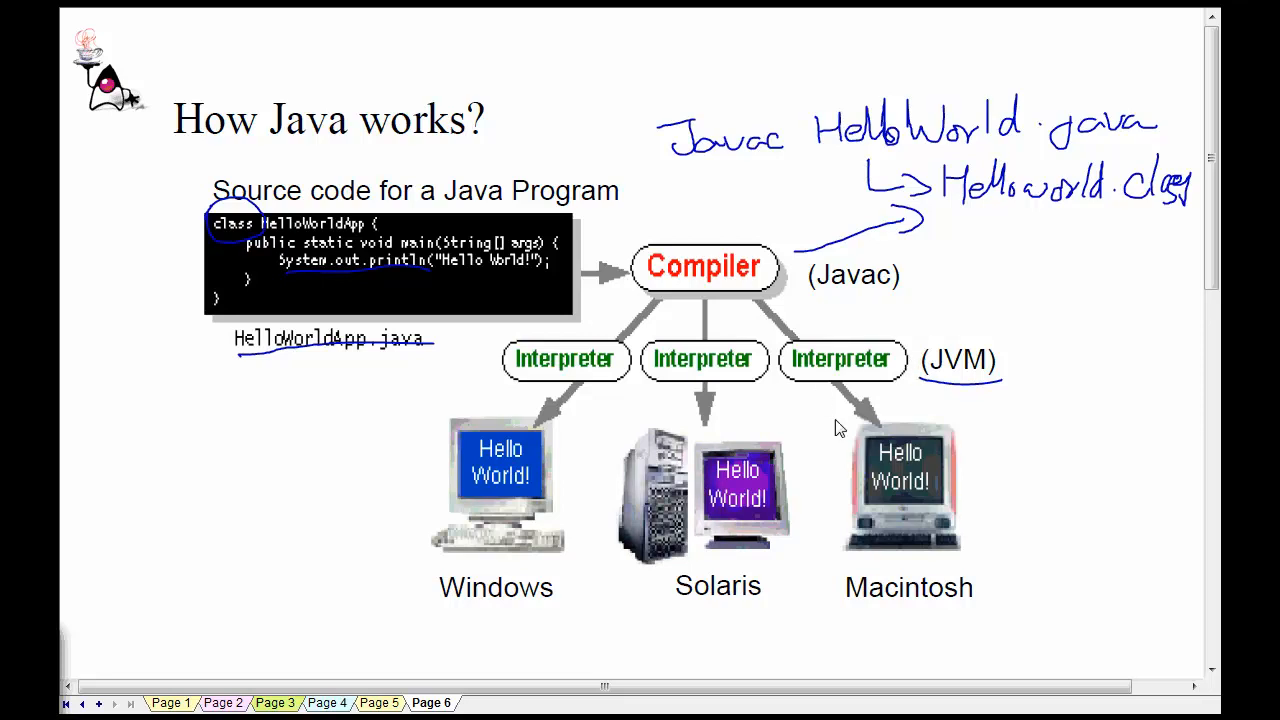
mouse_move(836, 456)
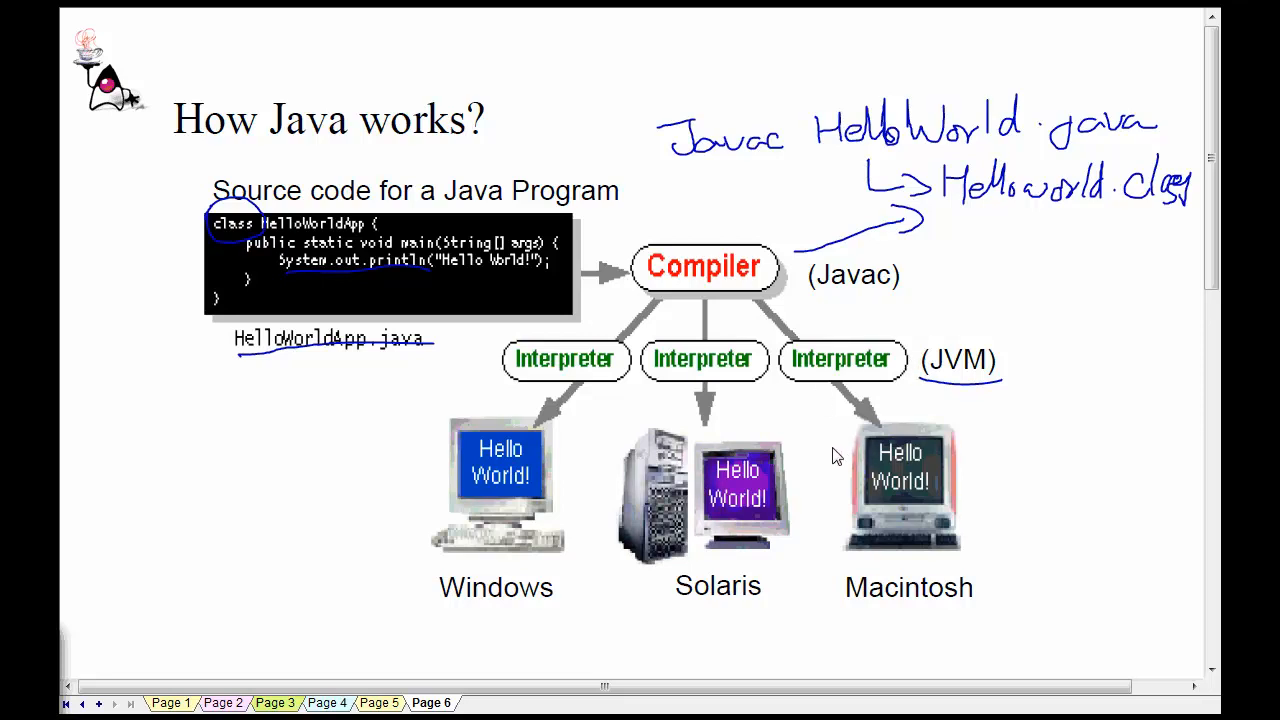
mouse_move(832, 460)
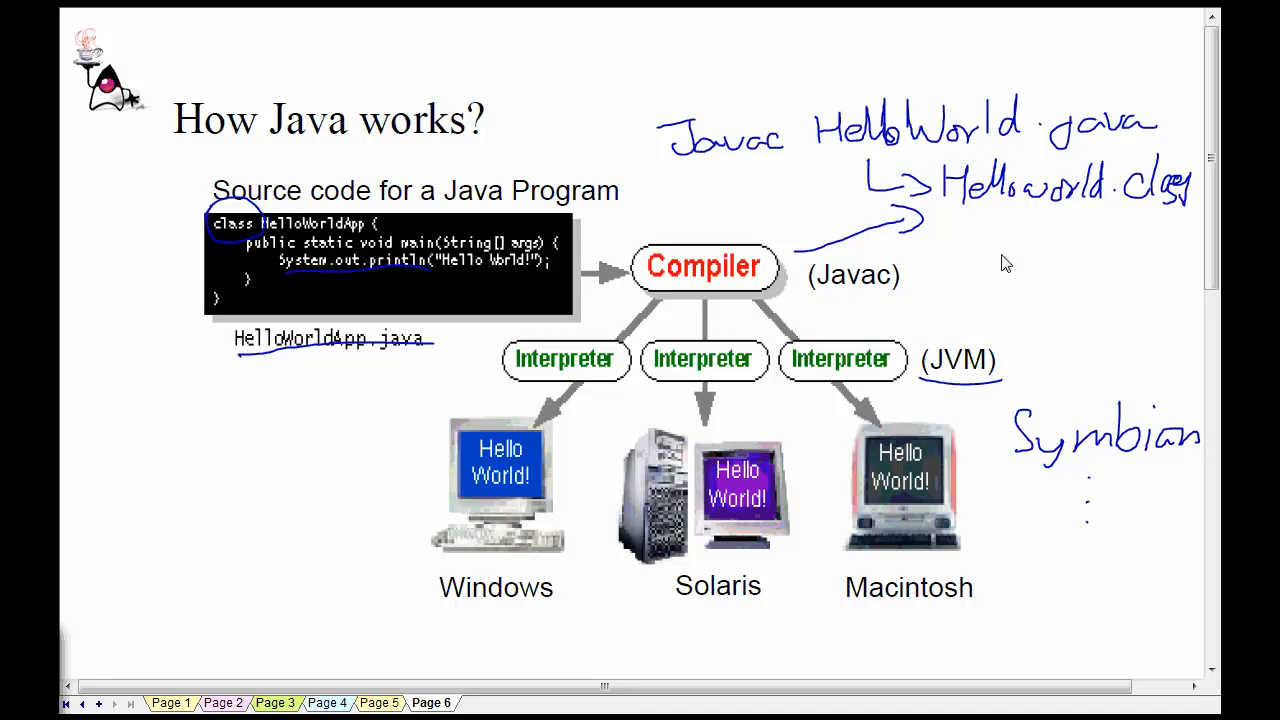
mouse_move(825, 309)
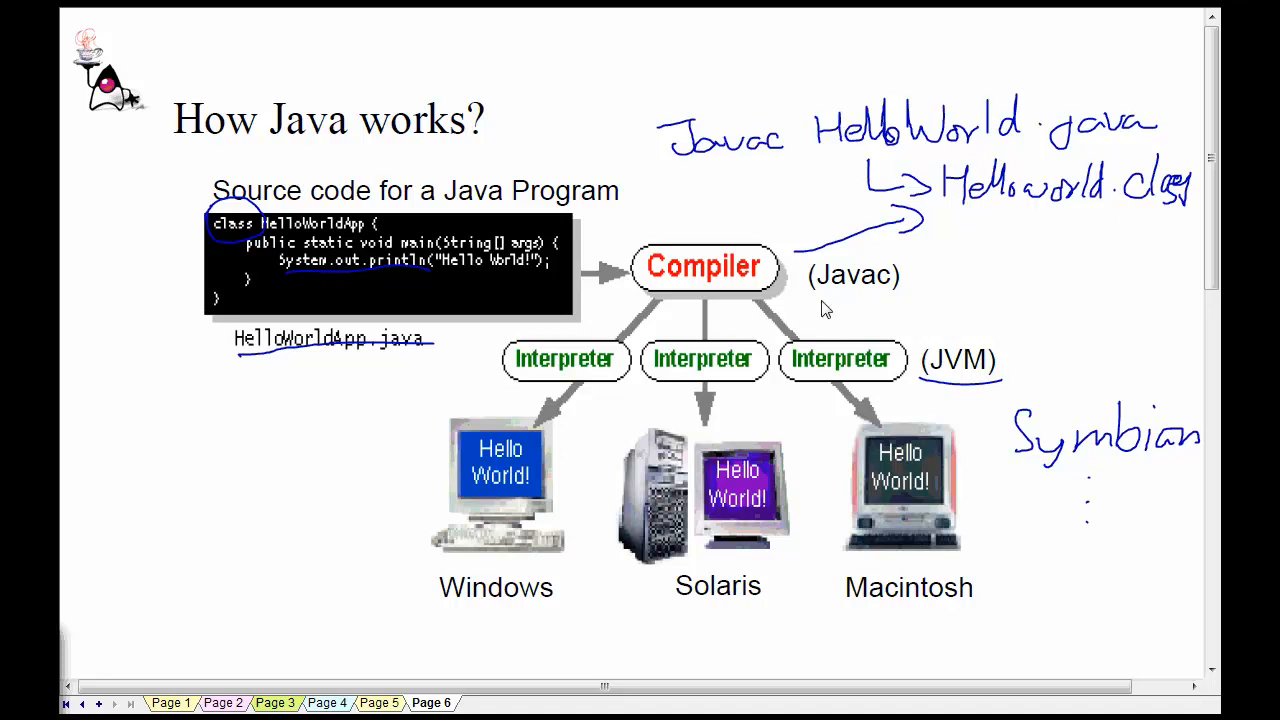
mouse_move(575, 400)
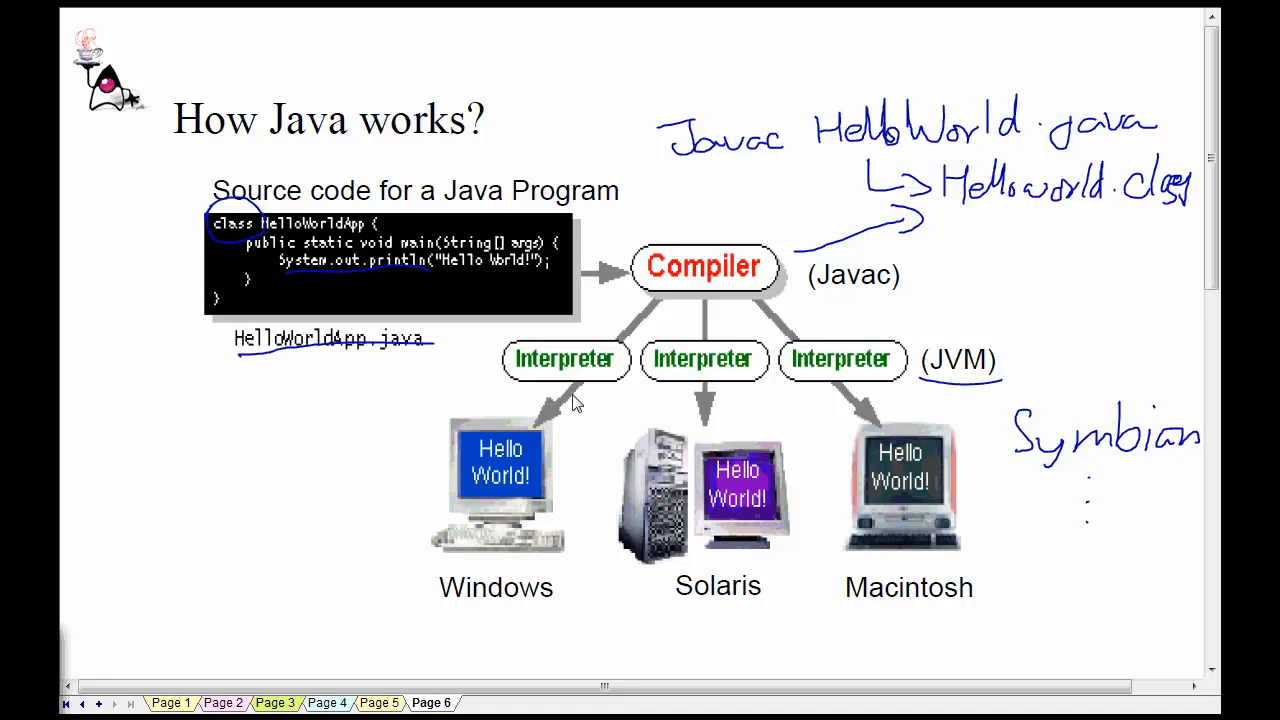
mouse_move(940, 398)
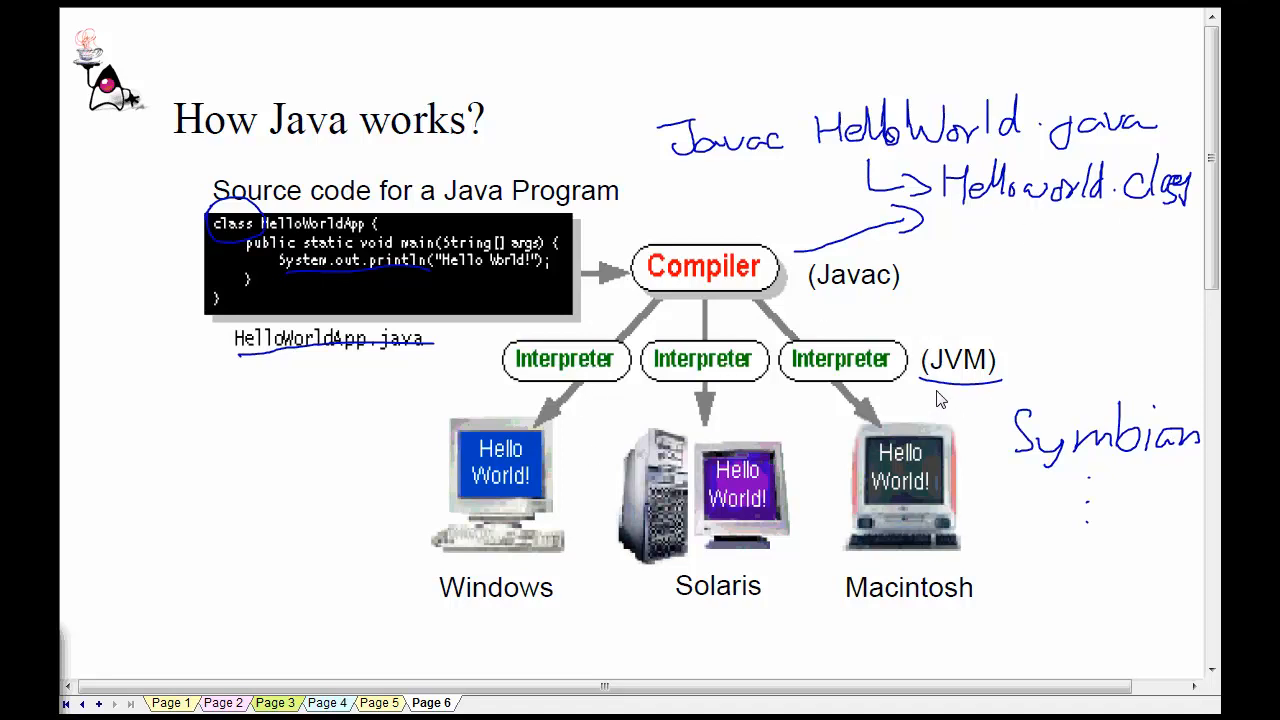
mouse_move(533, 491)
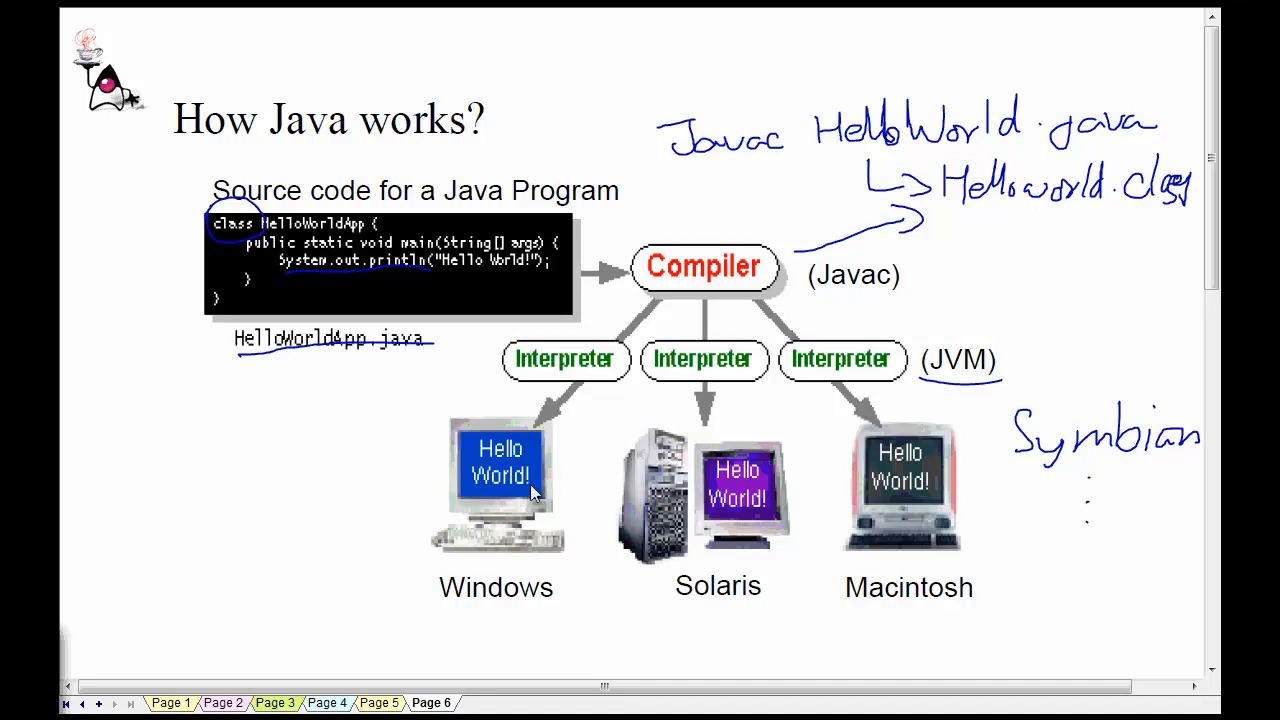
mouse_move(1070, 523)
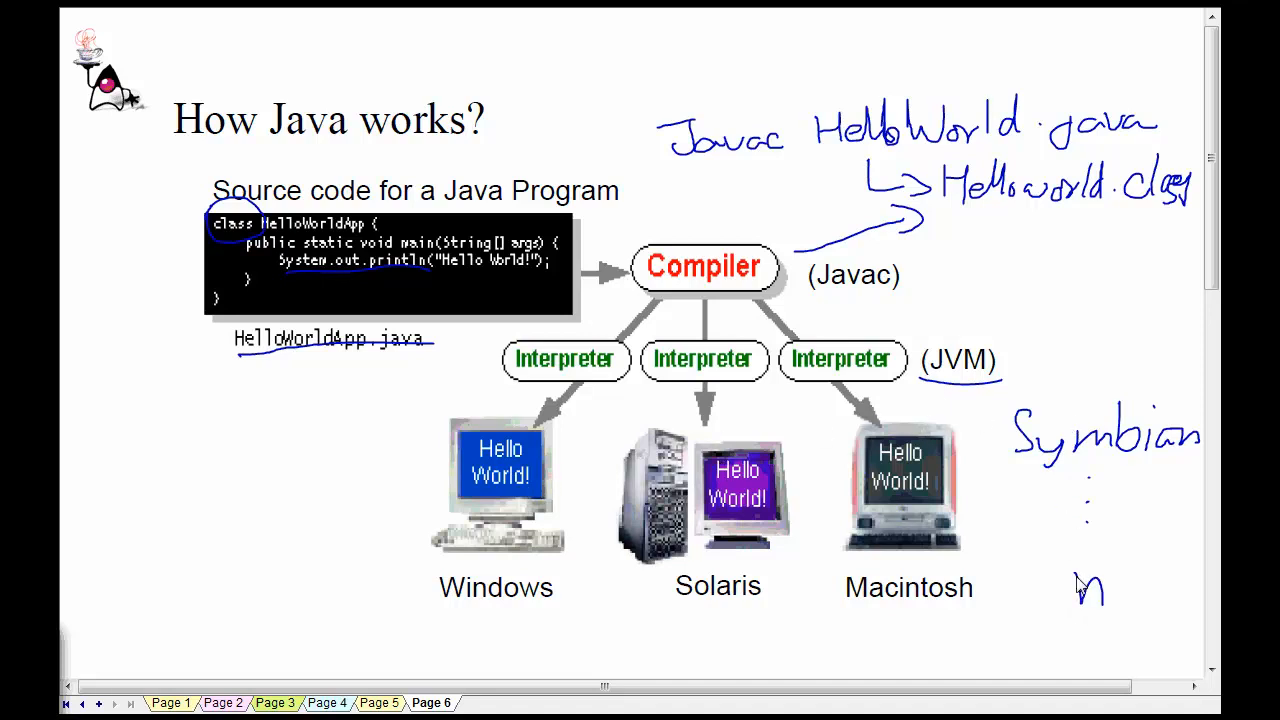
mouse_move(1058, 586)
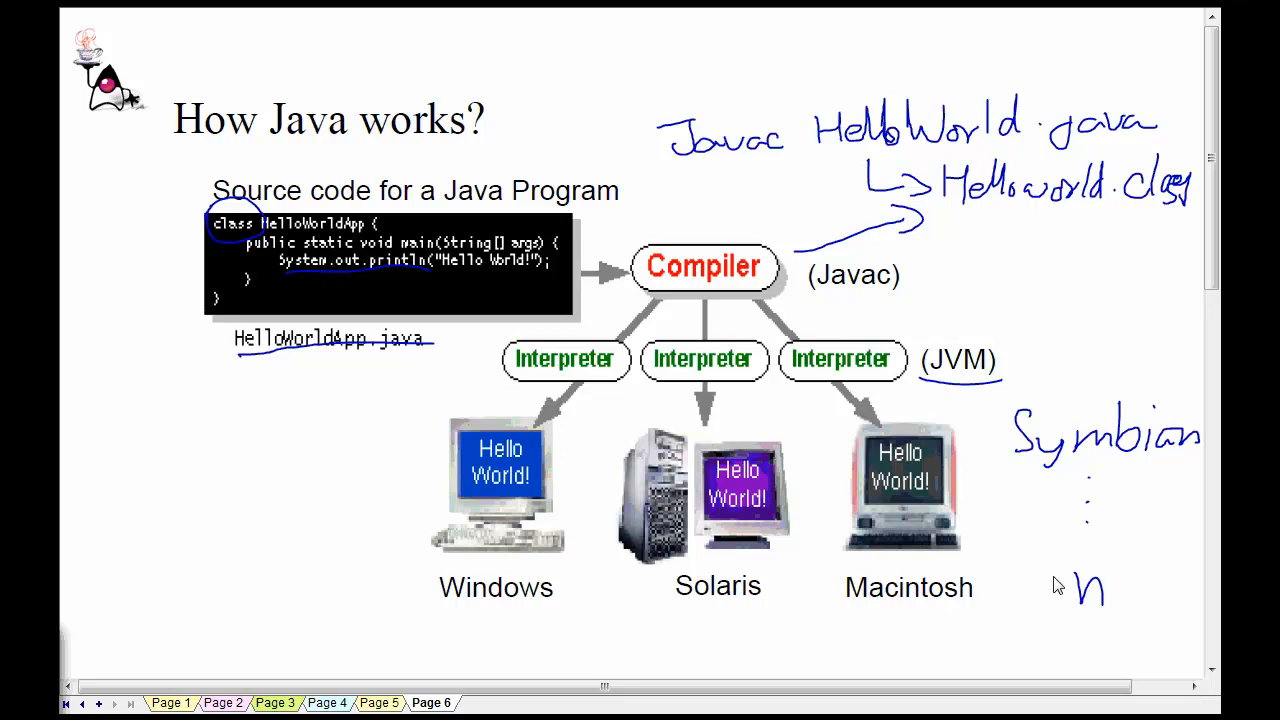
mouse_move(973, 547)
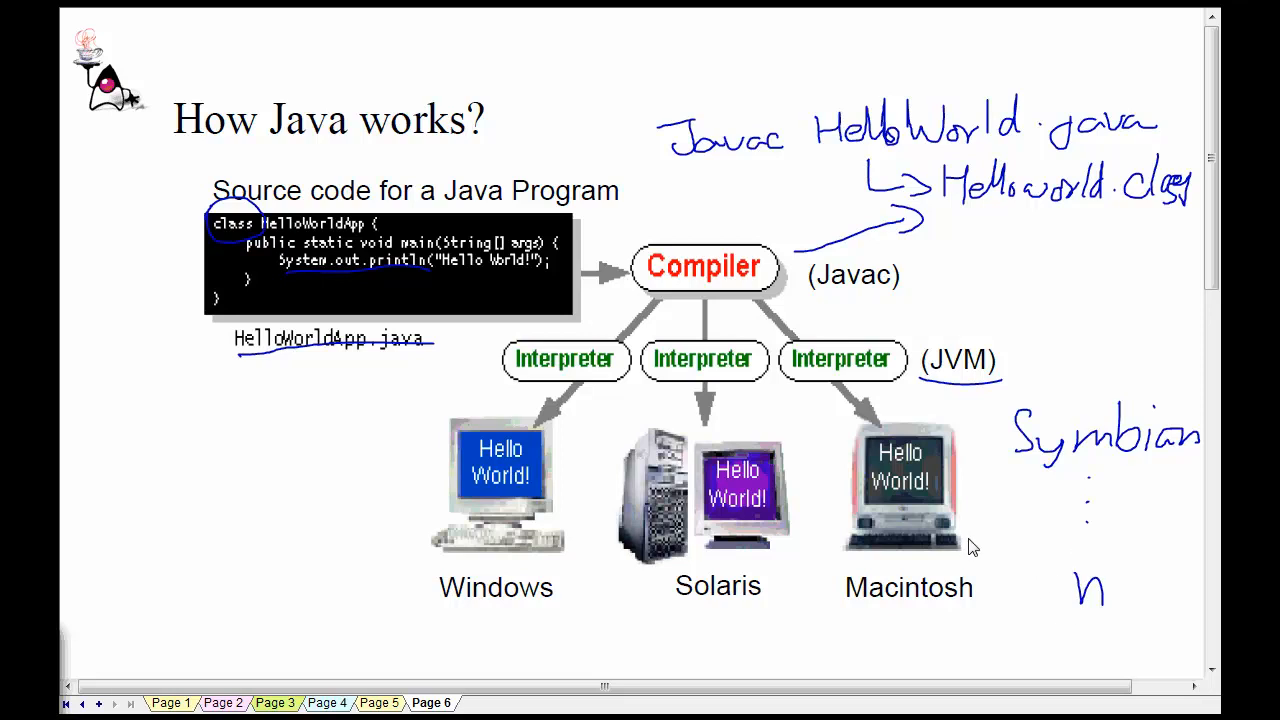
mouse_move(957, 503)
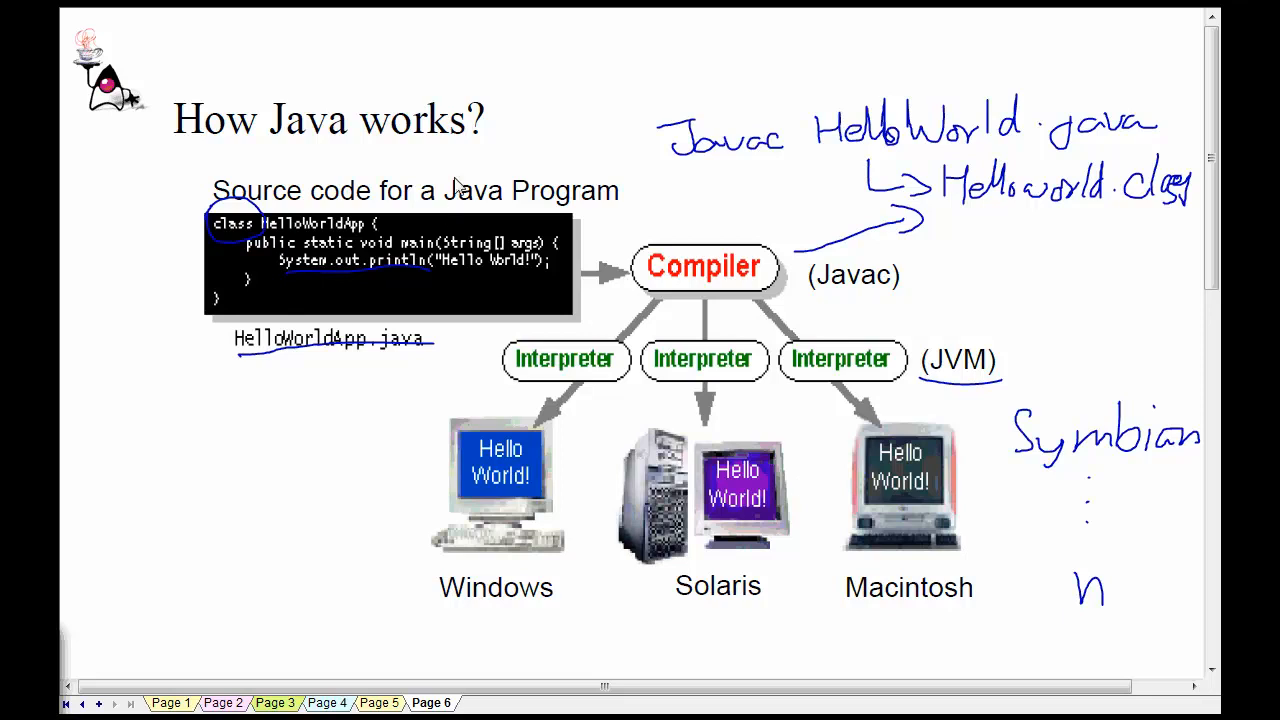
mouse_move(790, 513)
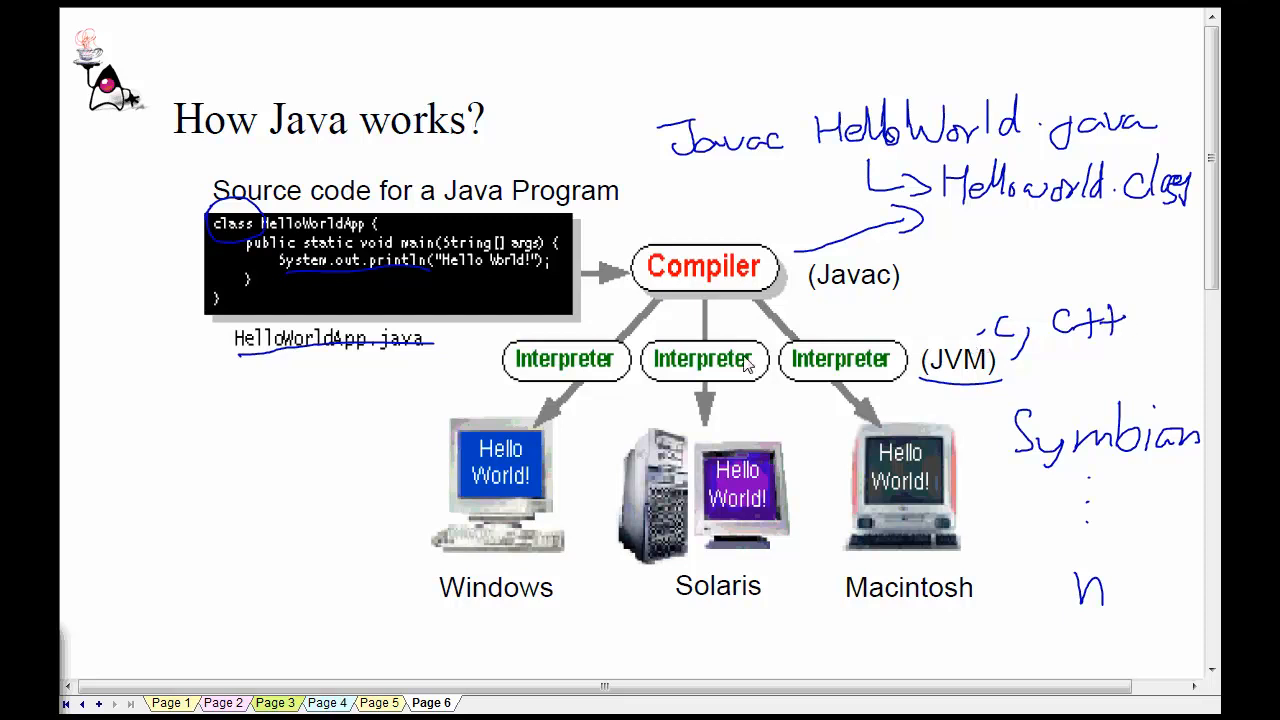
mouse_move(728, 383)
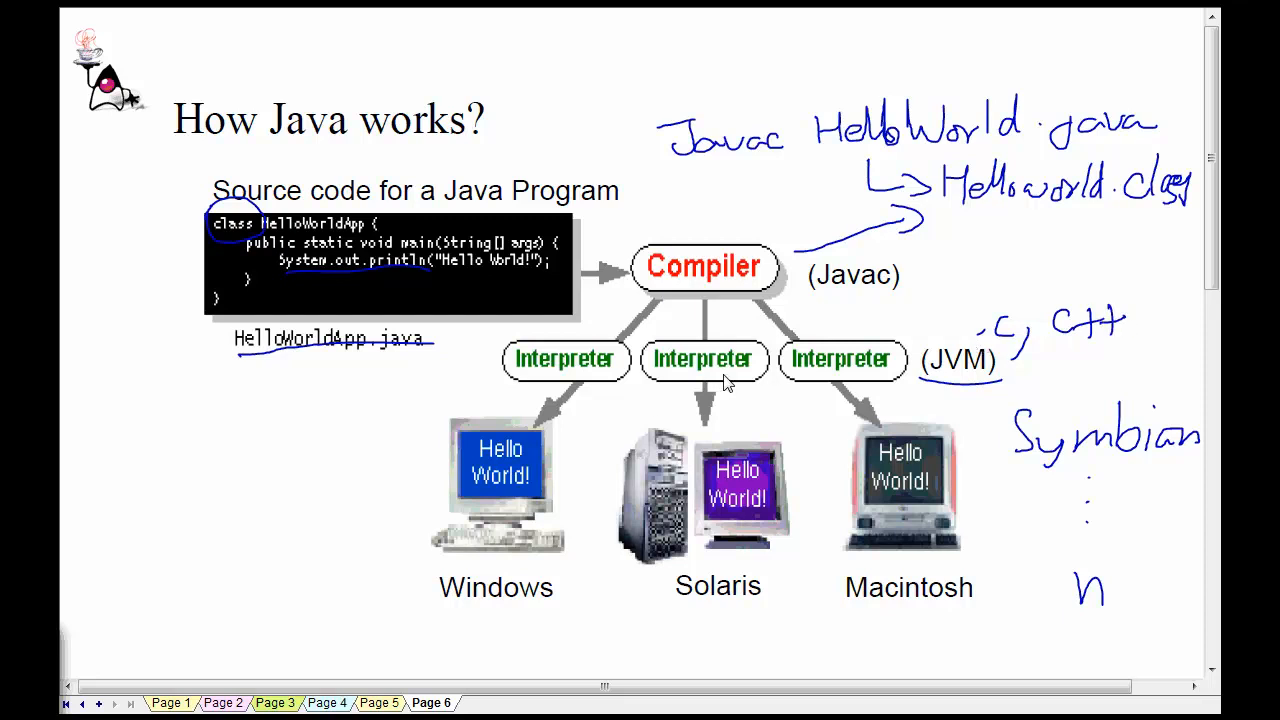
mouse_move(750, 515)
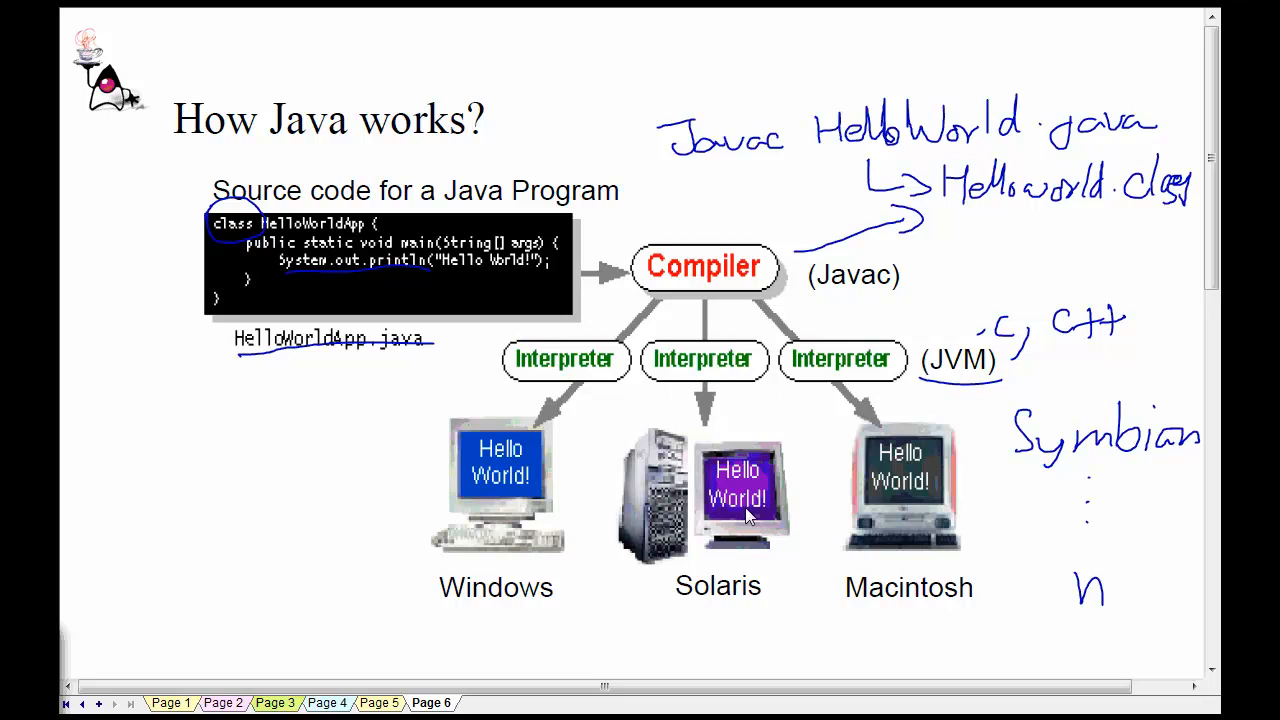
mouse_move(888, 472)
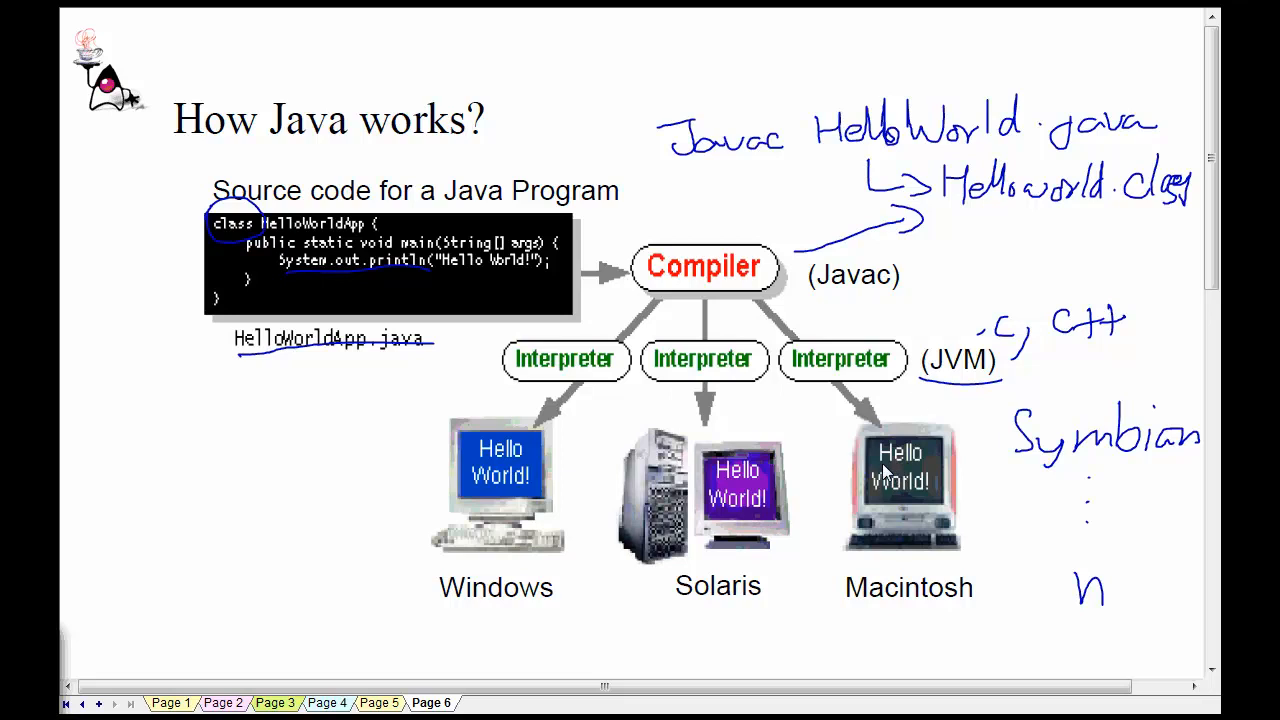
mouse_move(878, 480)
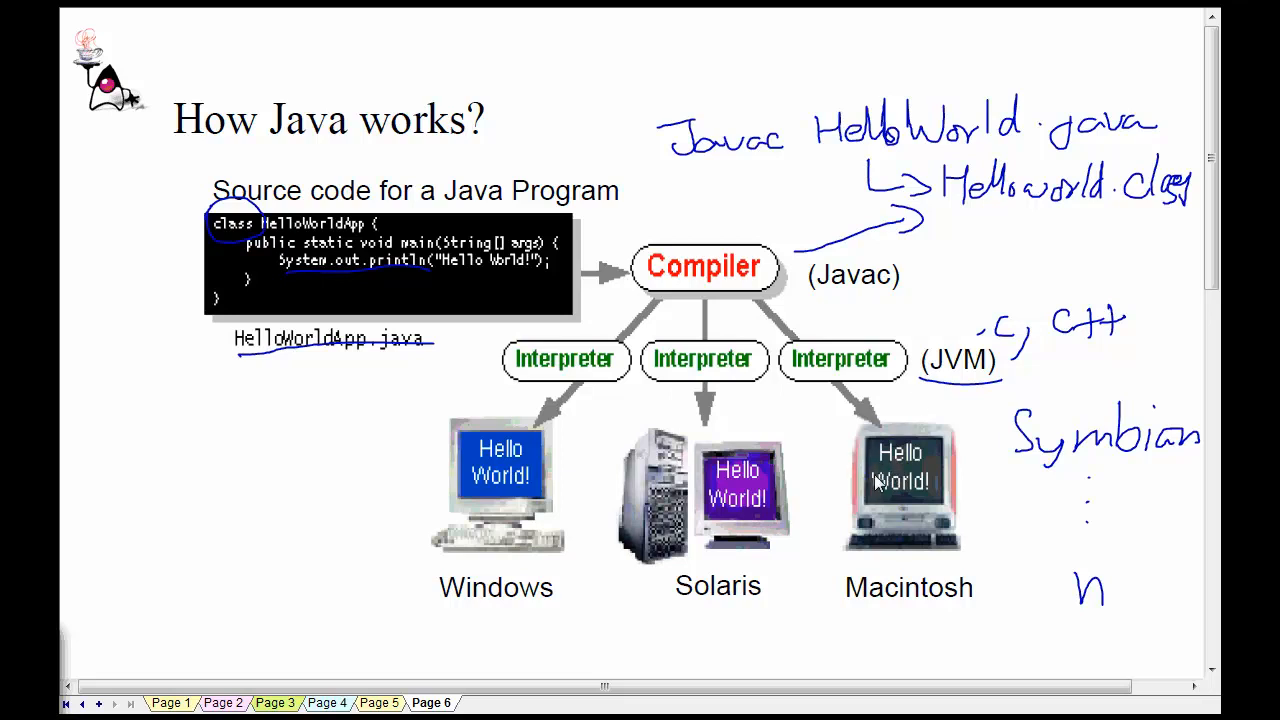
mouse_move(755, 500)
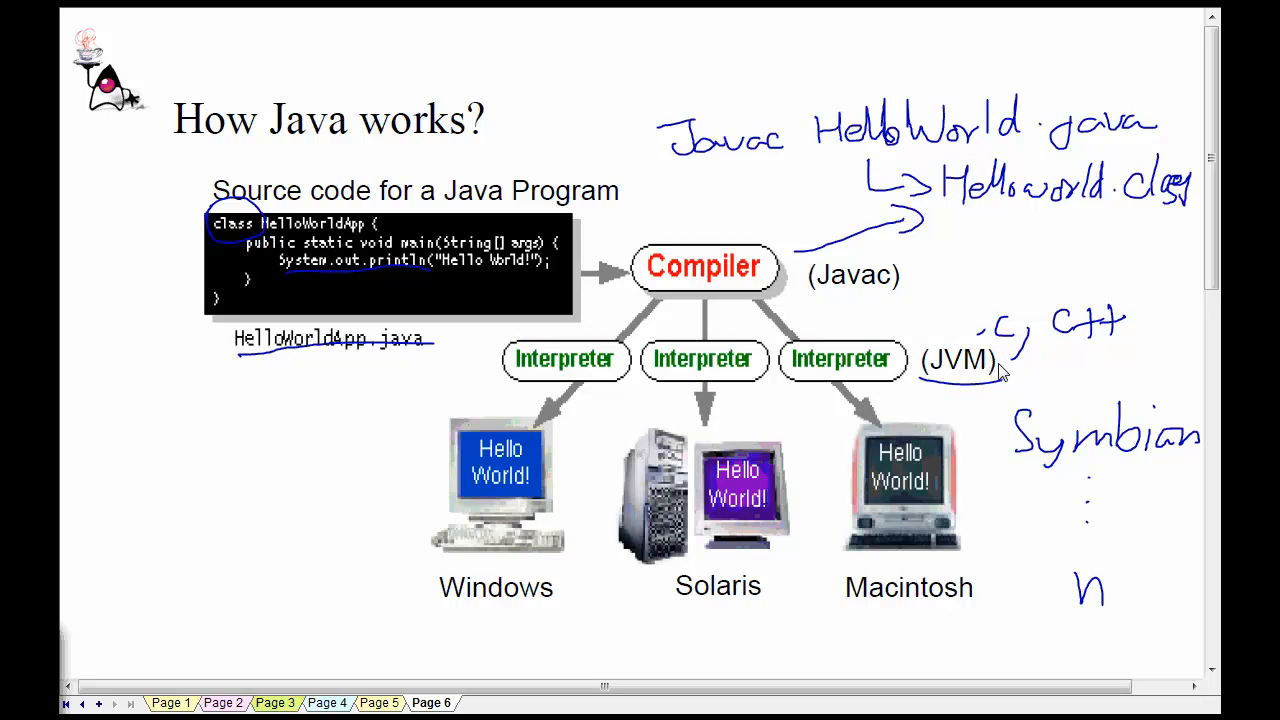
mouse_move(743, 410)
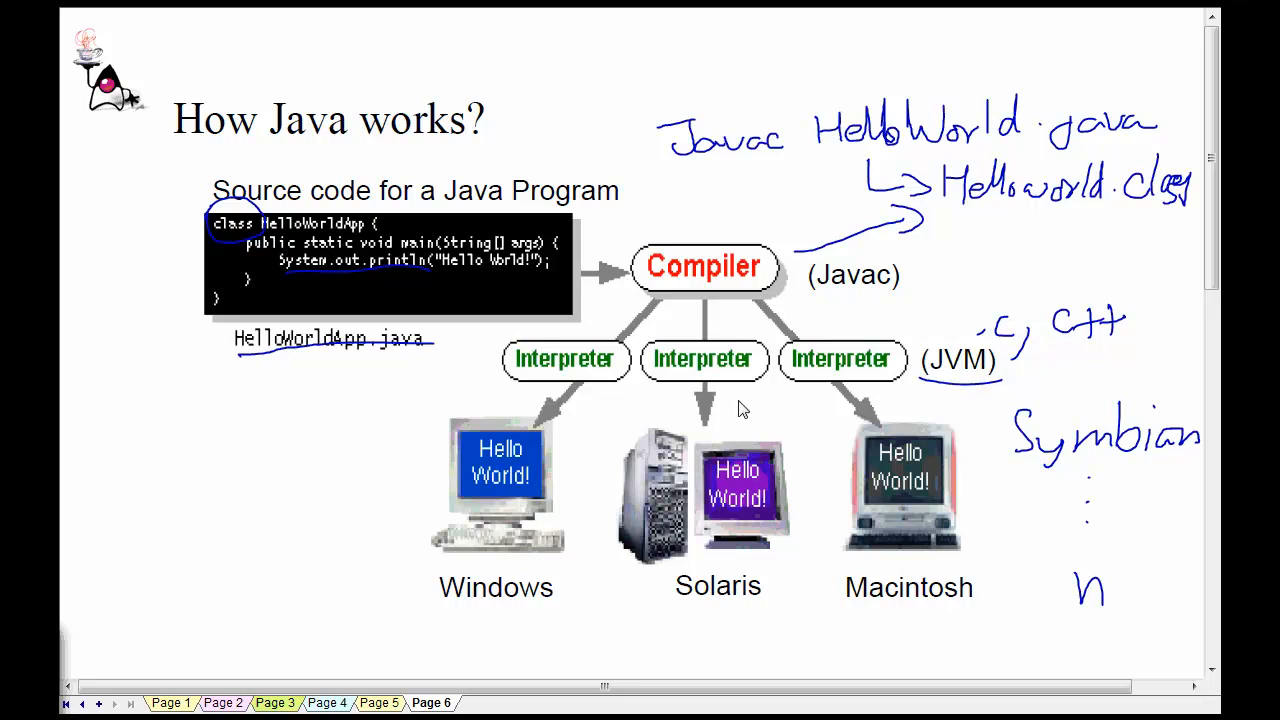
mouse_move(899, 395)
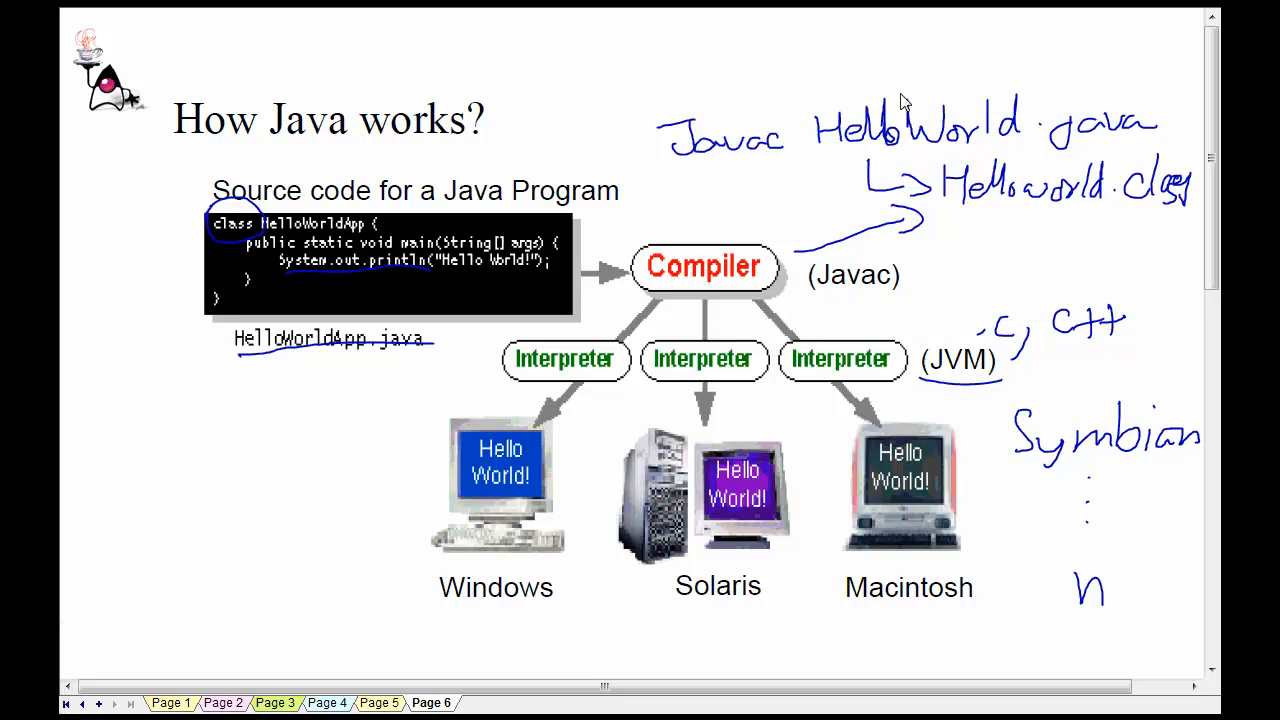
mouse_move(545, 393)
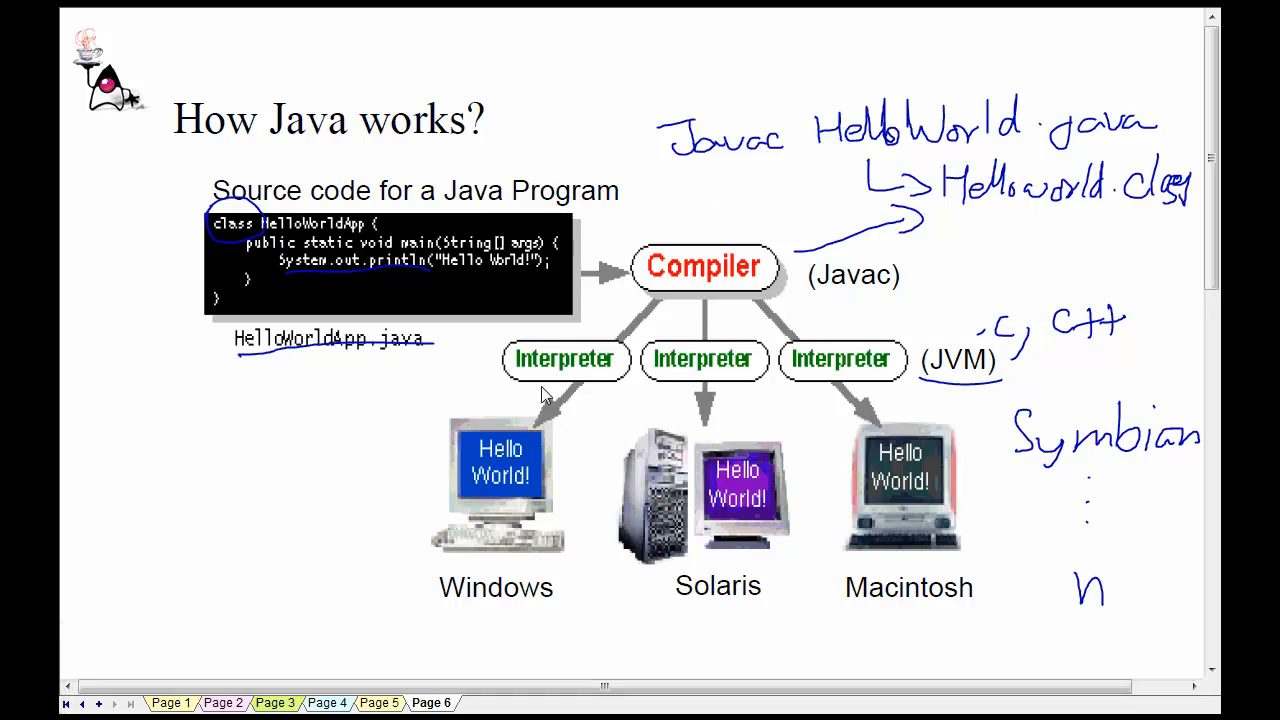
mouse_move(965, 434)
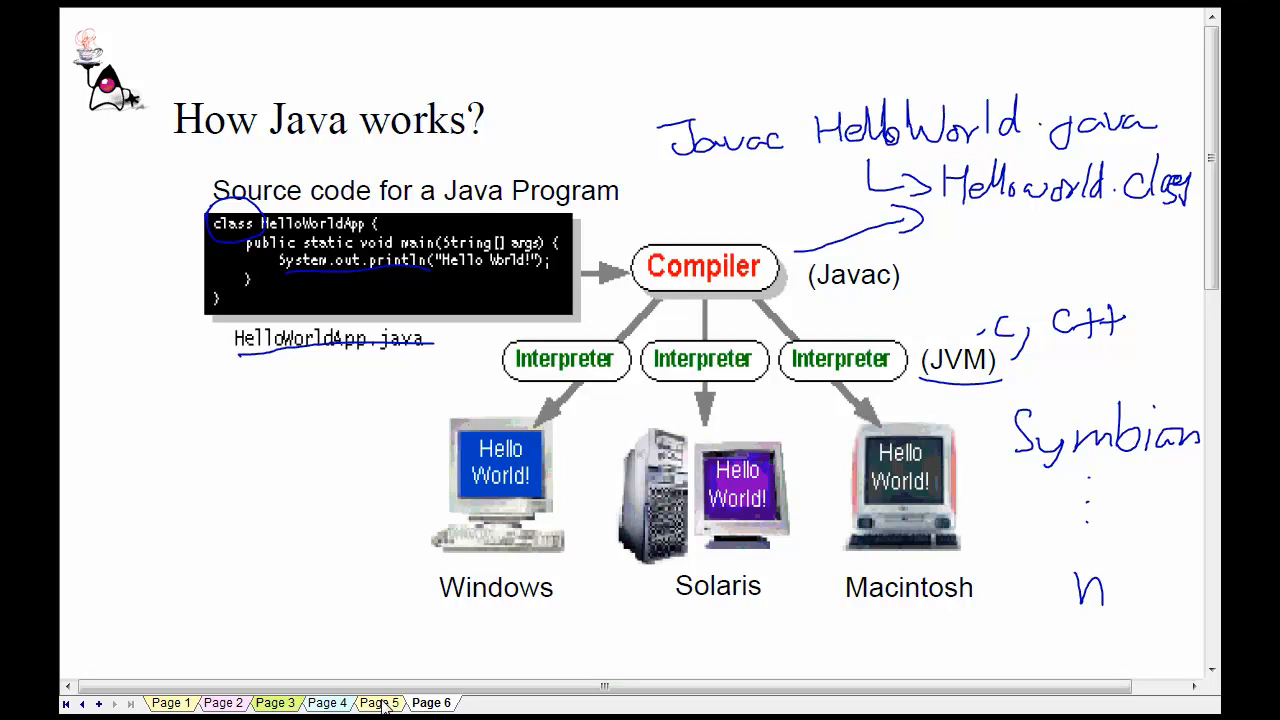
Return to Page 5, 'Key Features of Java'
left_click(379, 703)
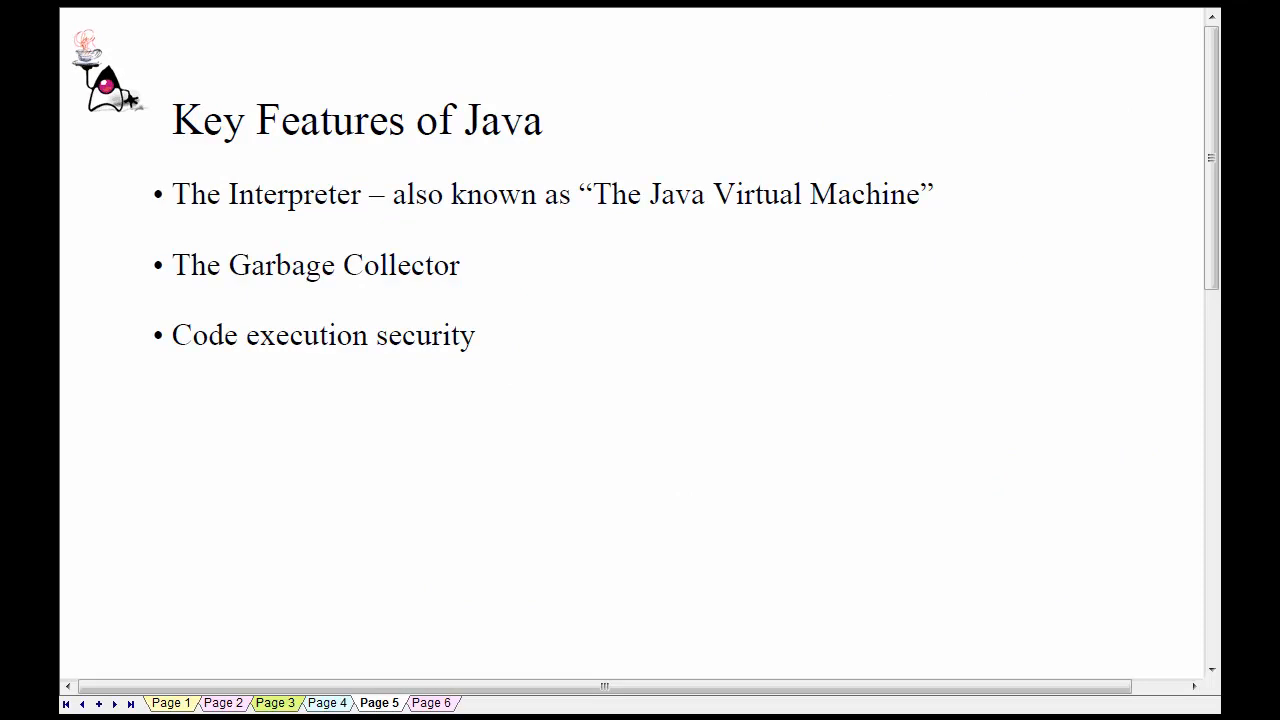
mouse_move(600, 267)
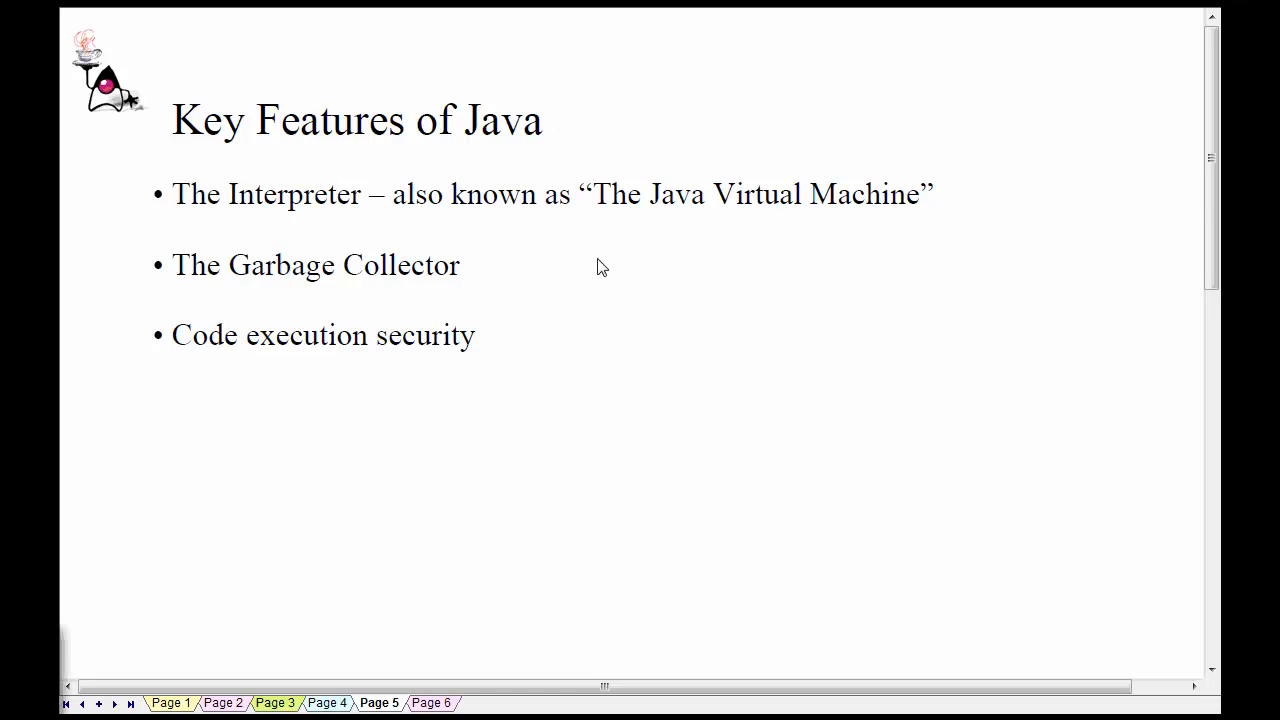
Handwrite malloc and cleanup beside The Garbage Collector, then underline memory leak
left_click_drag(522, 246, 533, 290)
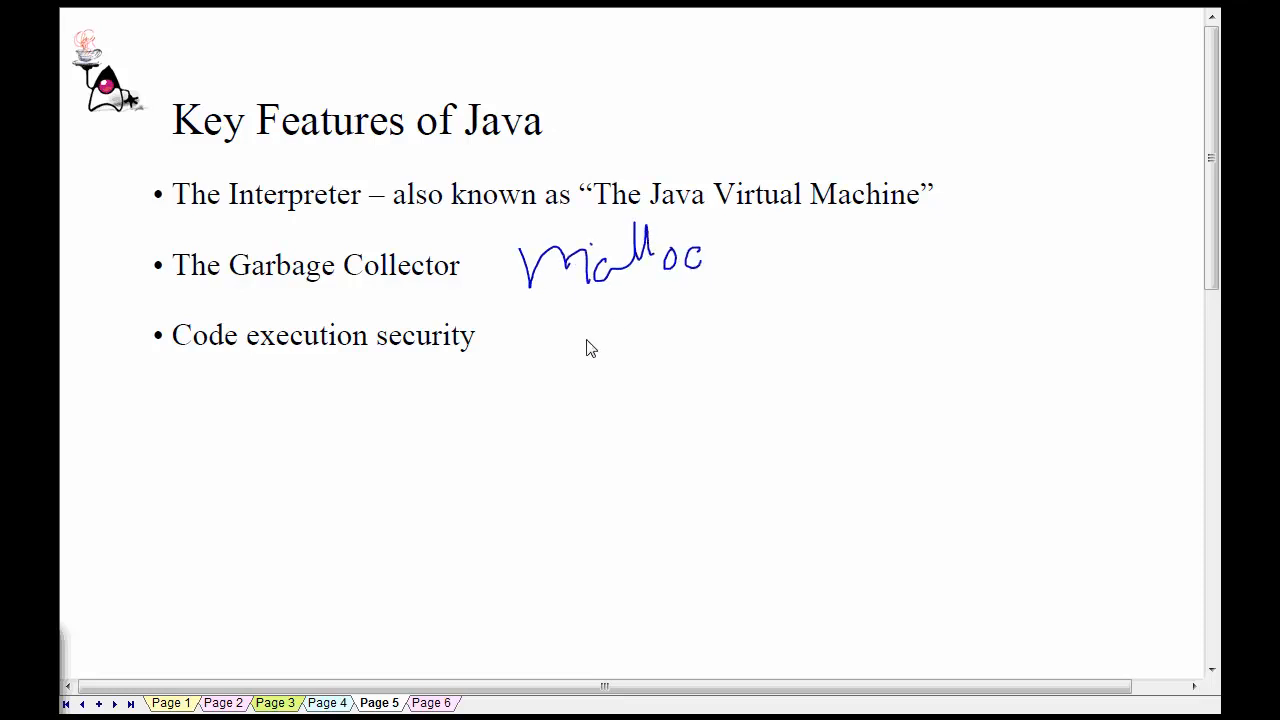
mouse_move(610, 333)
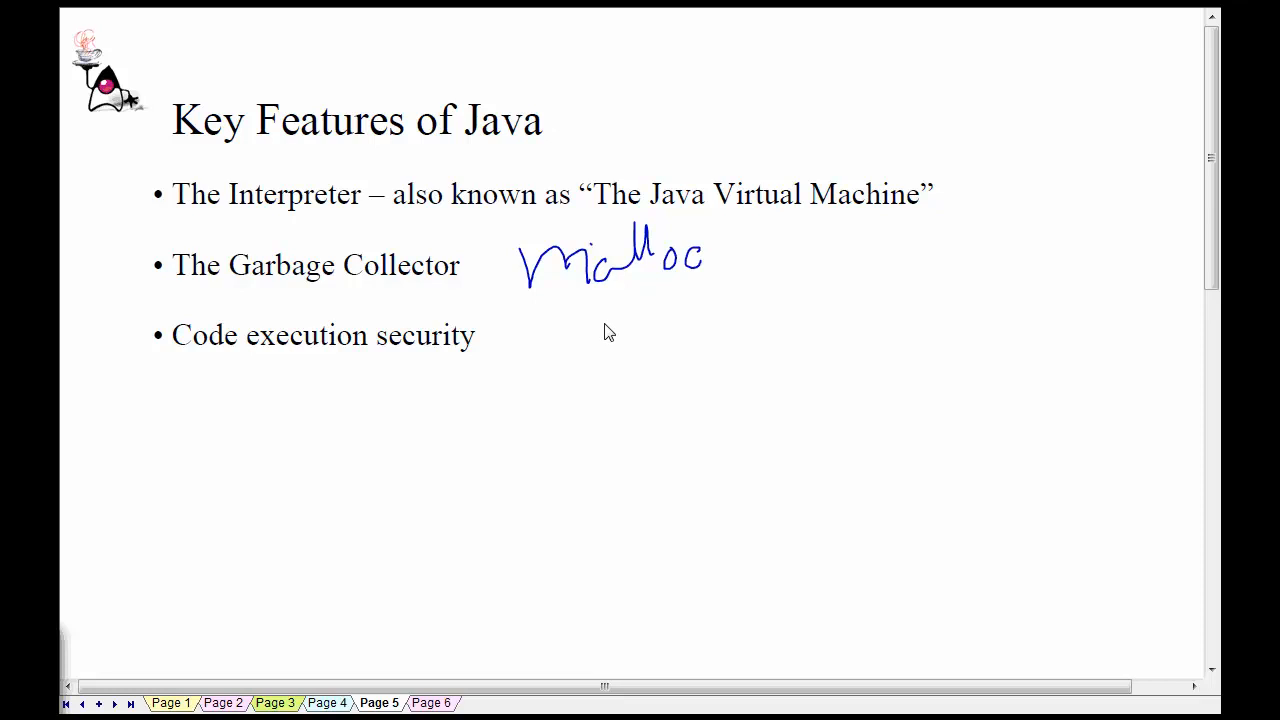
left_click_drag(610, 325, 595, 355)
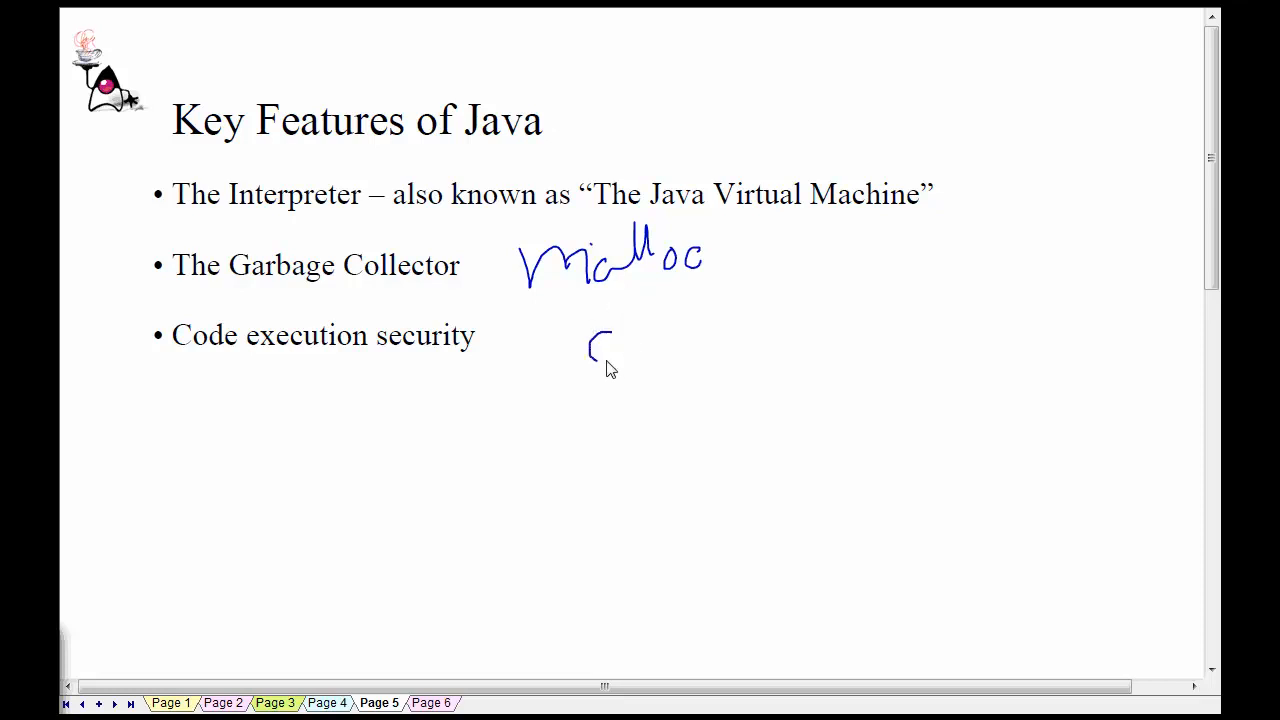
left_click_drag(595, 360, 735, 330)
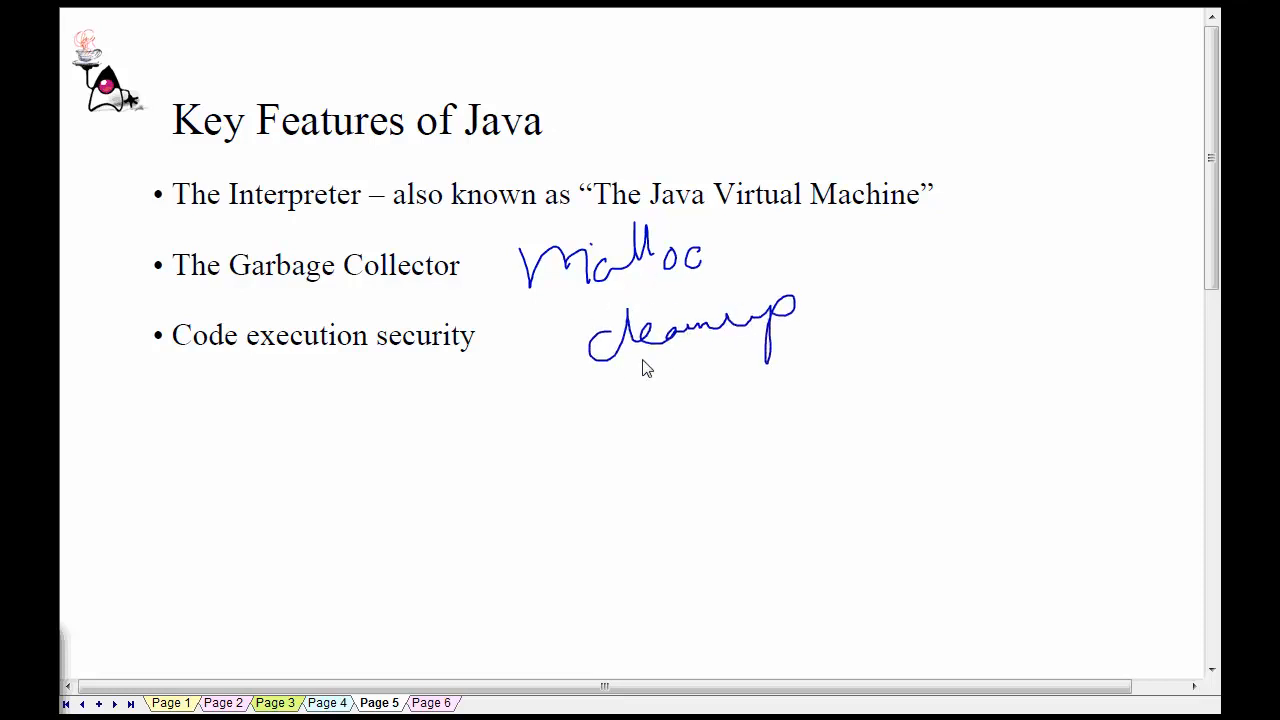
mouse_move(714, 375)
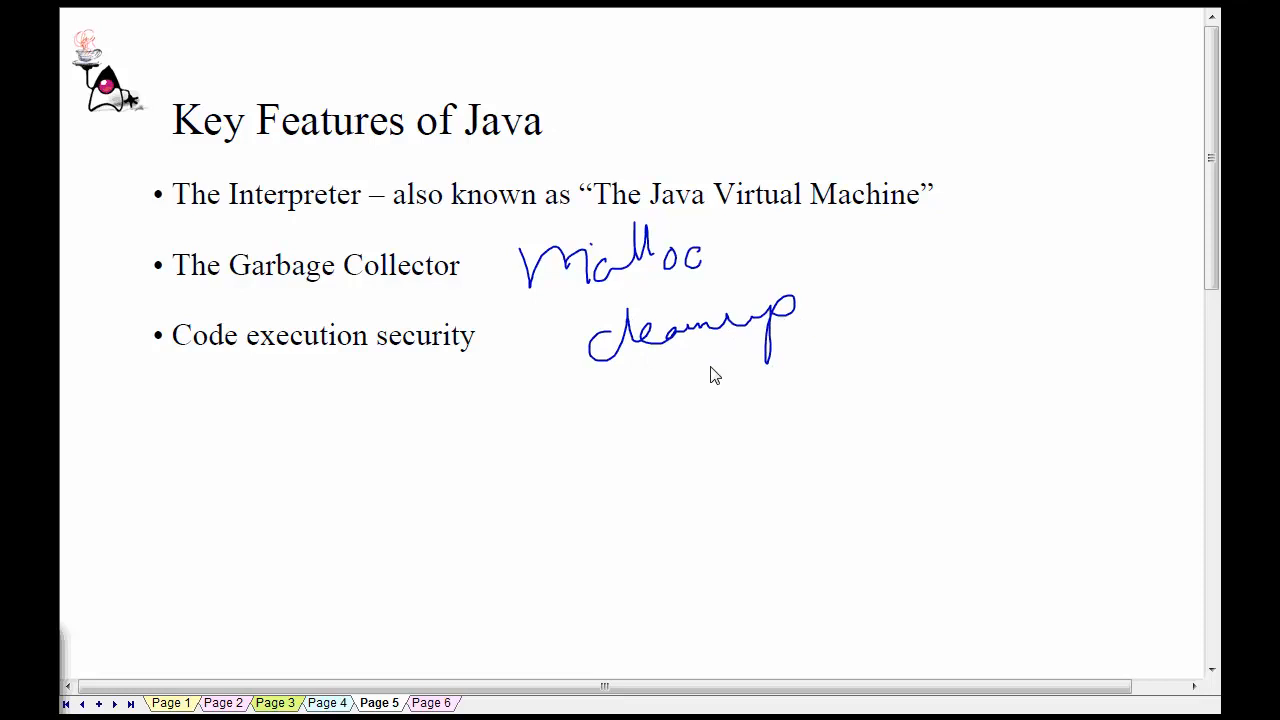
mouse_move(718, 289)
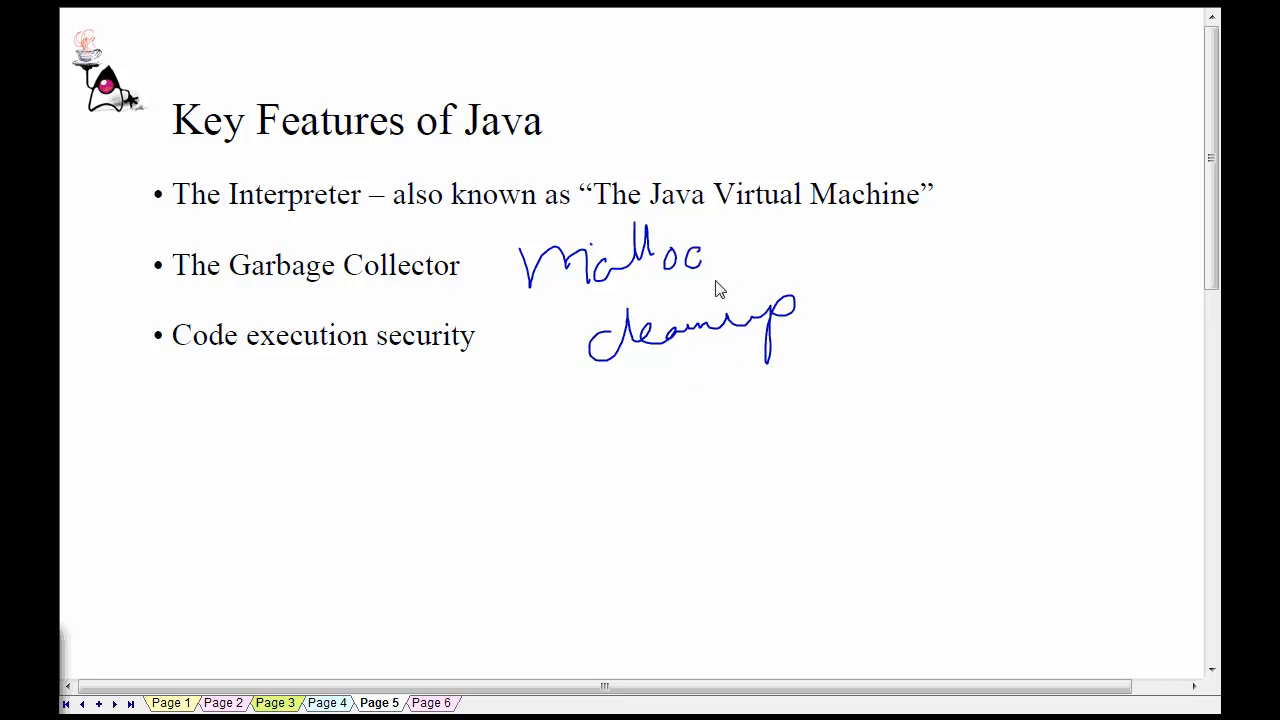
mouse_move(755, 258)
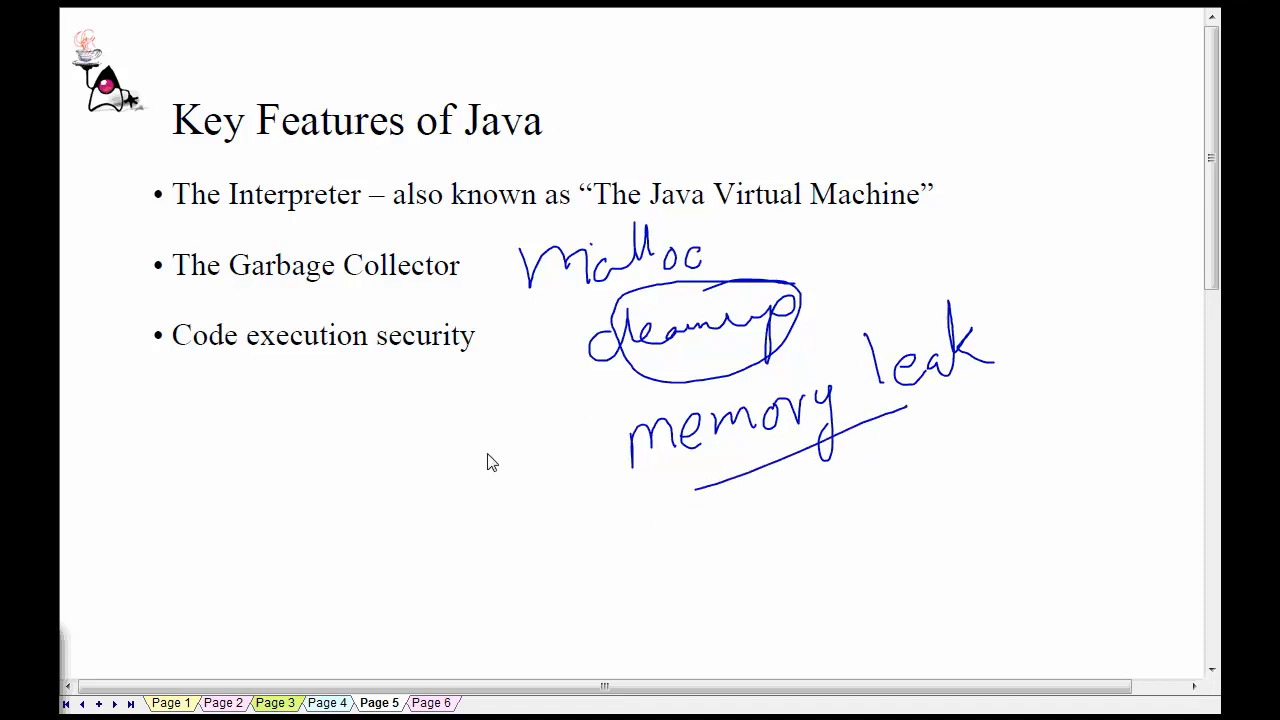
mouse_move(545, 477)
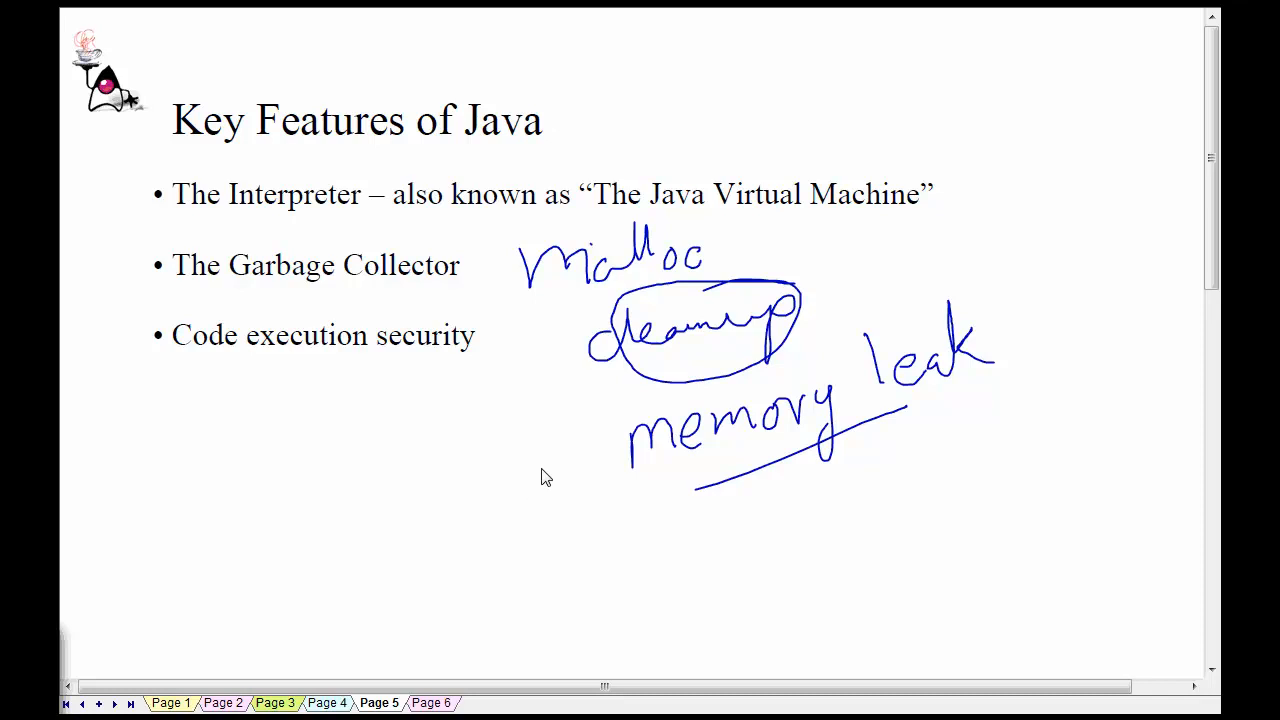
mouse_move(594, 536)
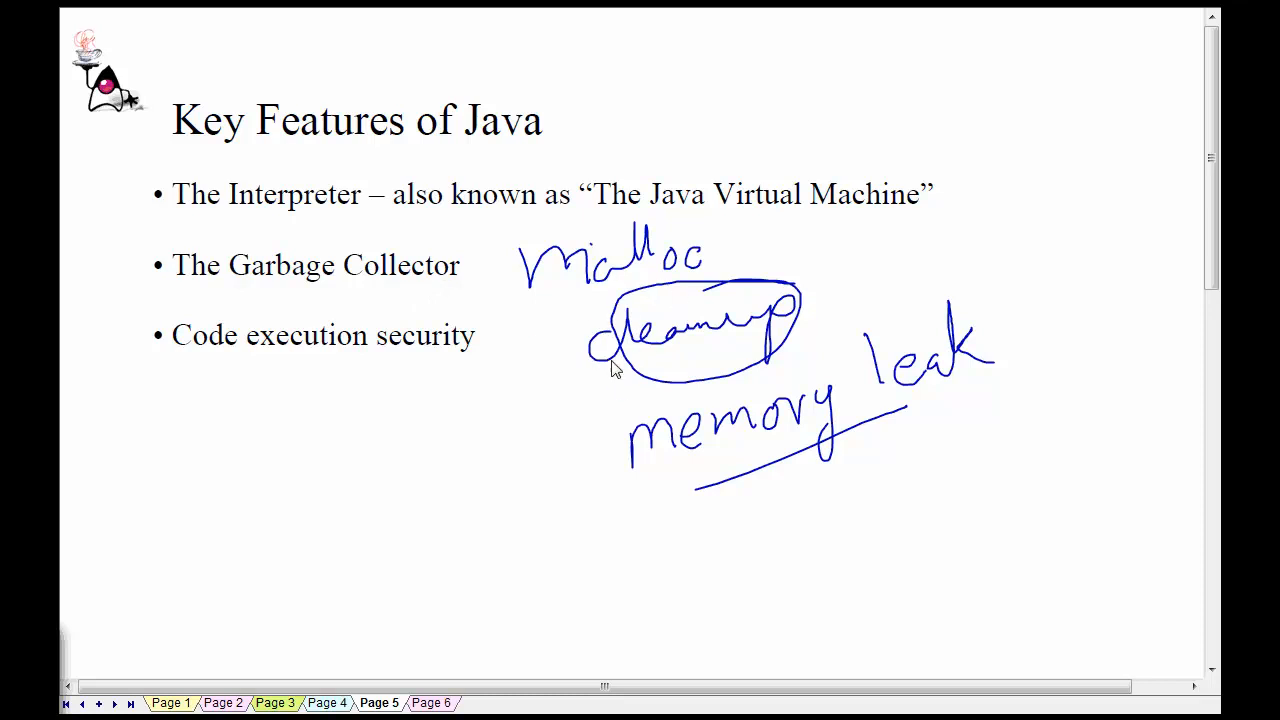
left_click_drag(222, 302, 465, 275)
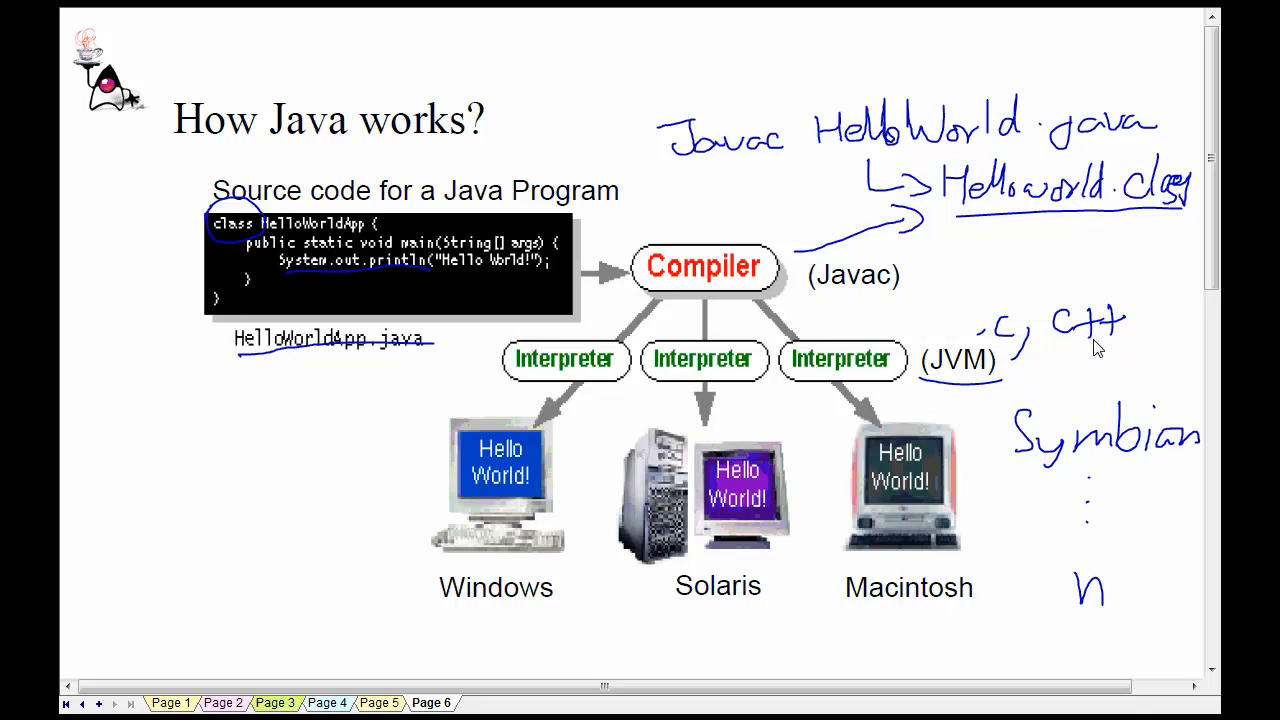
mouse_move(1108, 368)
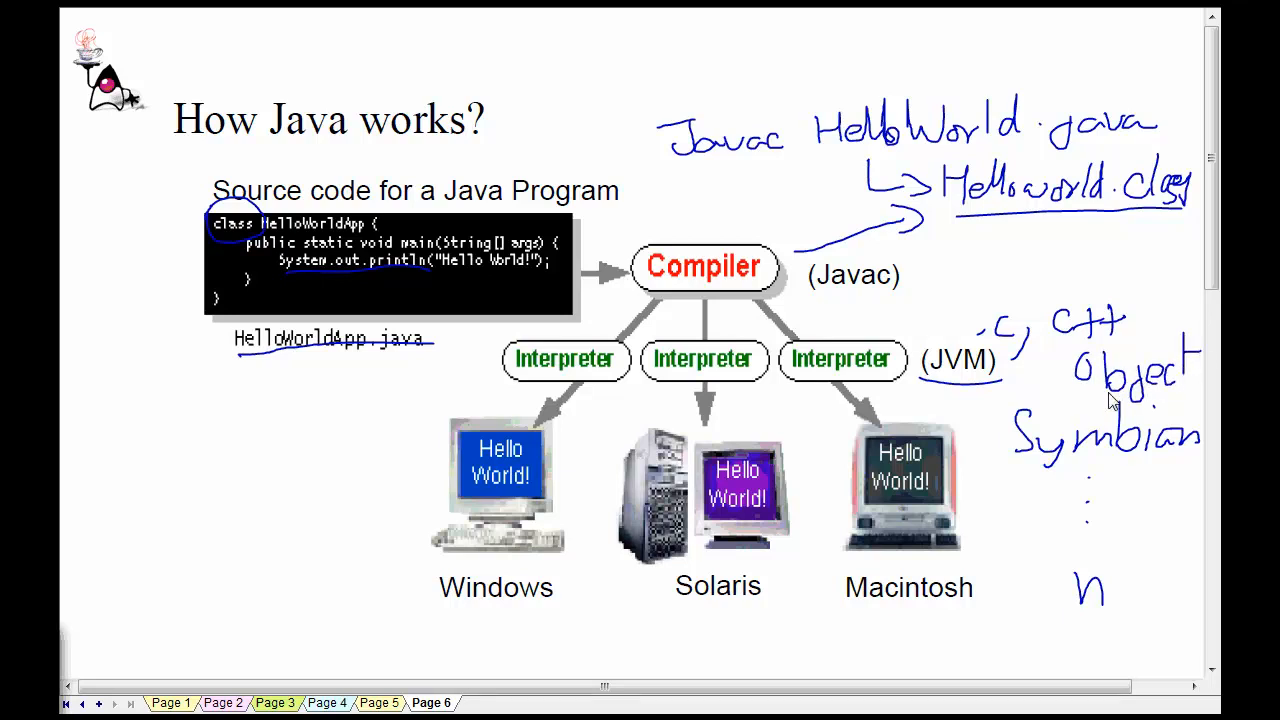
mouse_move(930, 440)
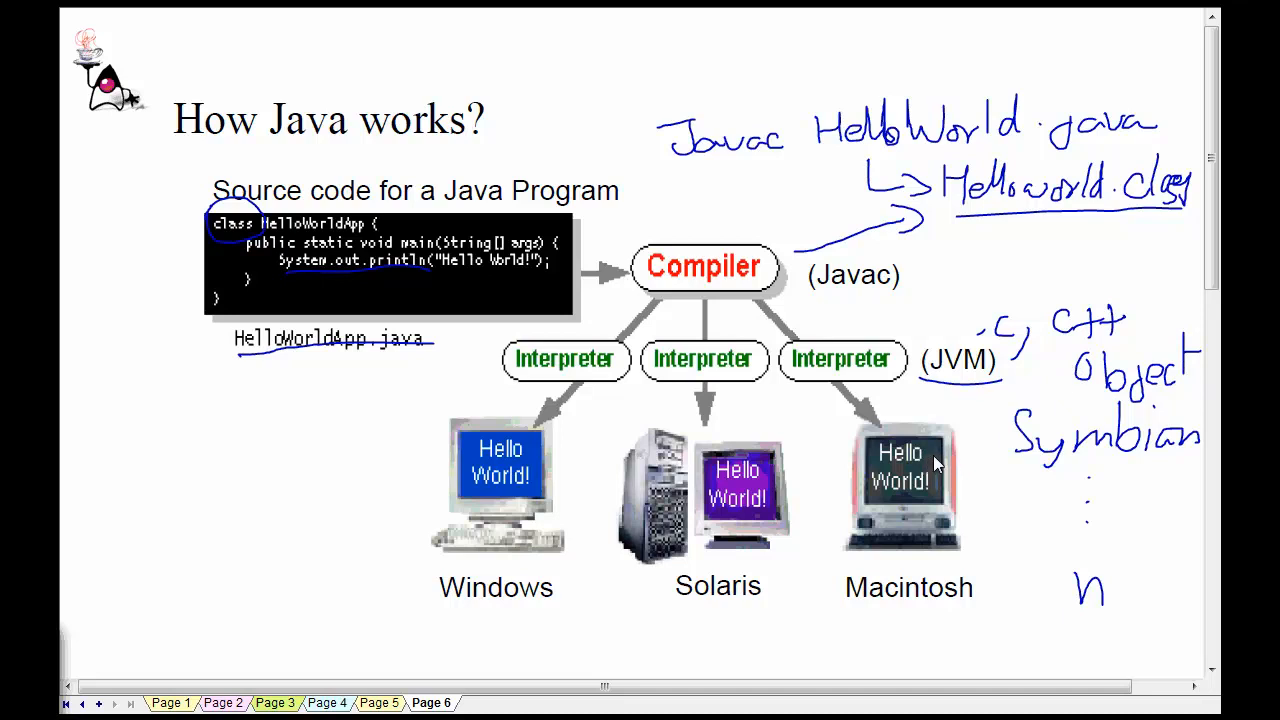
mouse_move(928, 483)
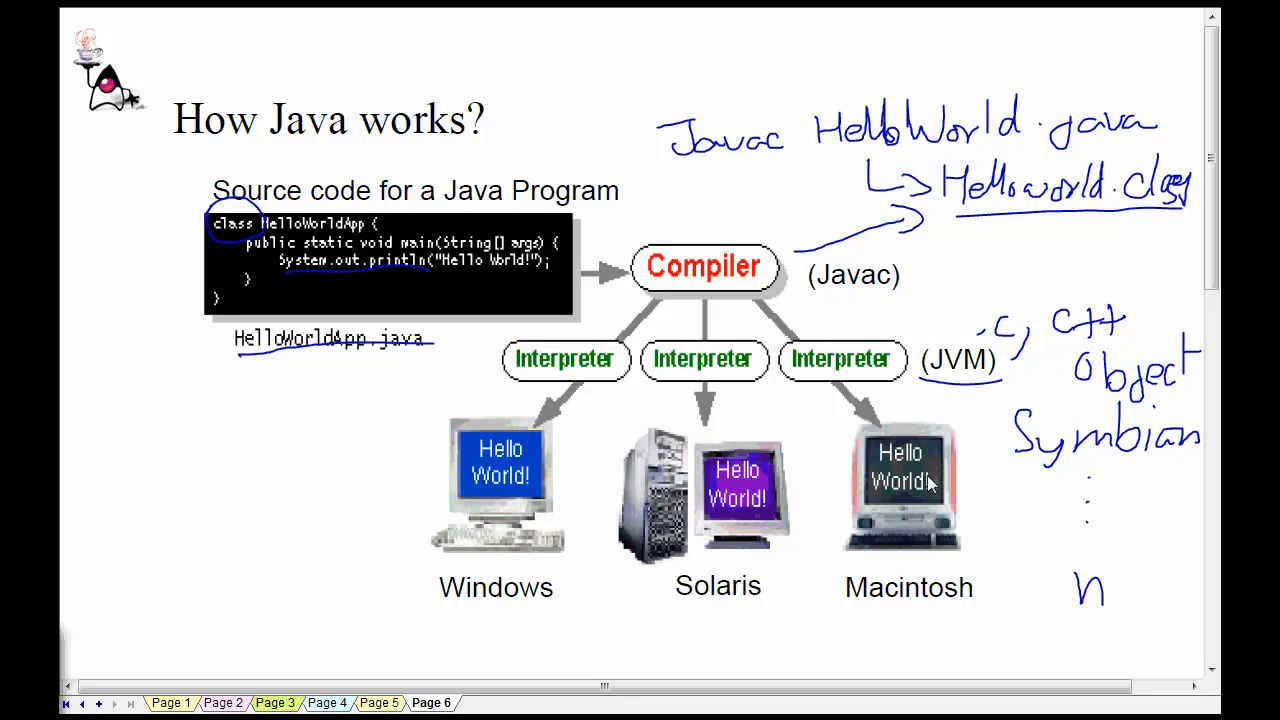
mouse_move(632, 480)
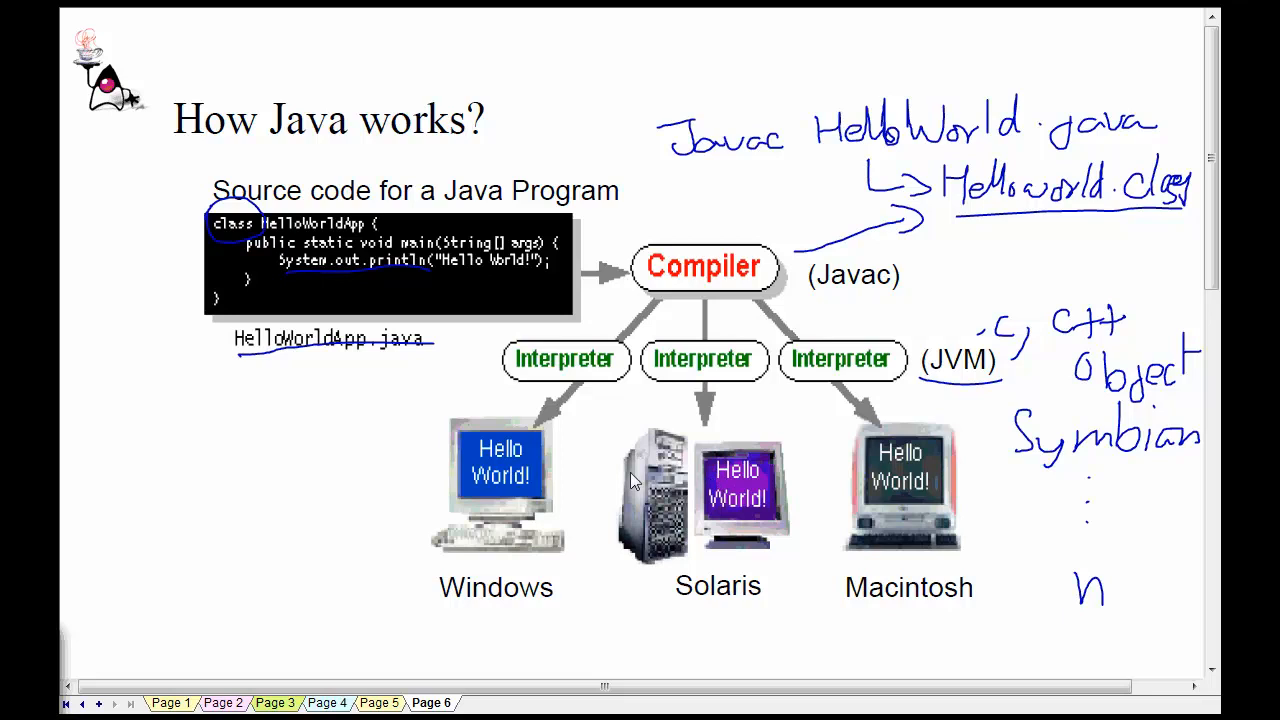
mouse_move(510, 460)
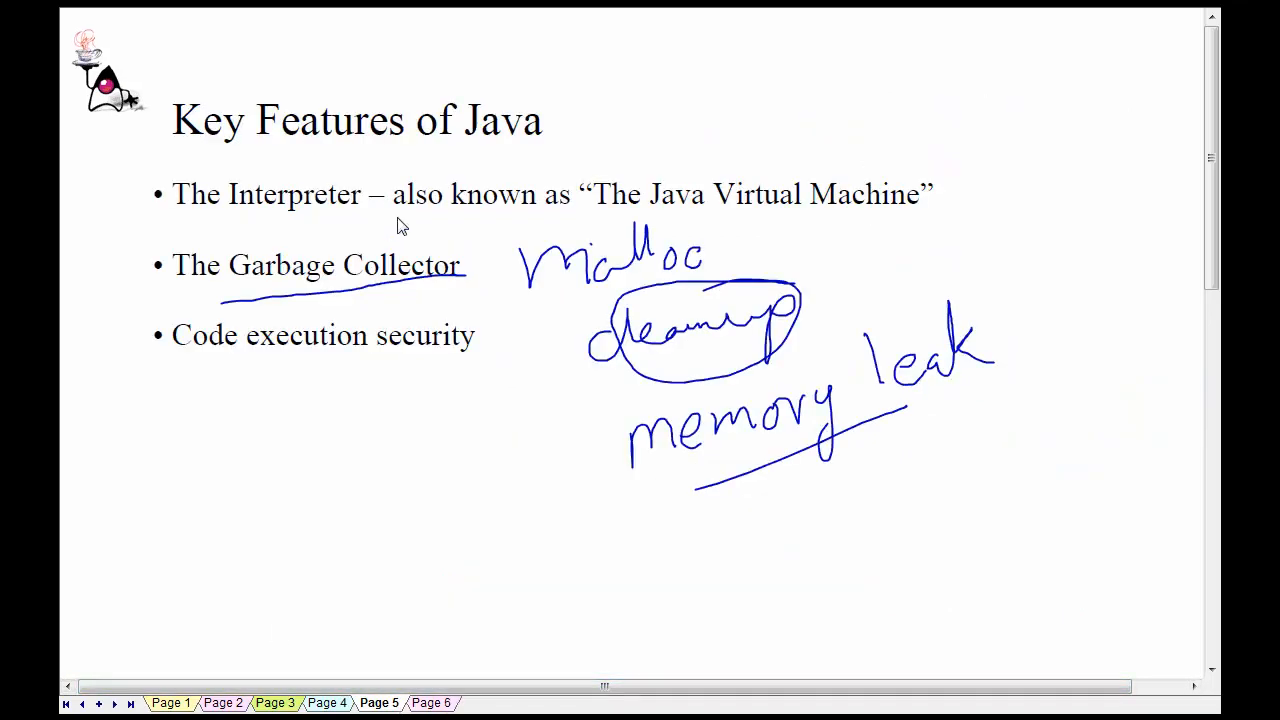
Underline the 'Code execution security' bullet in blue ink
left_click_drag(180, 383, 470, 380)
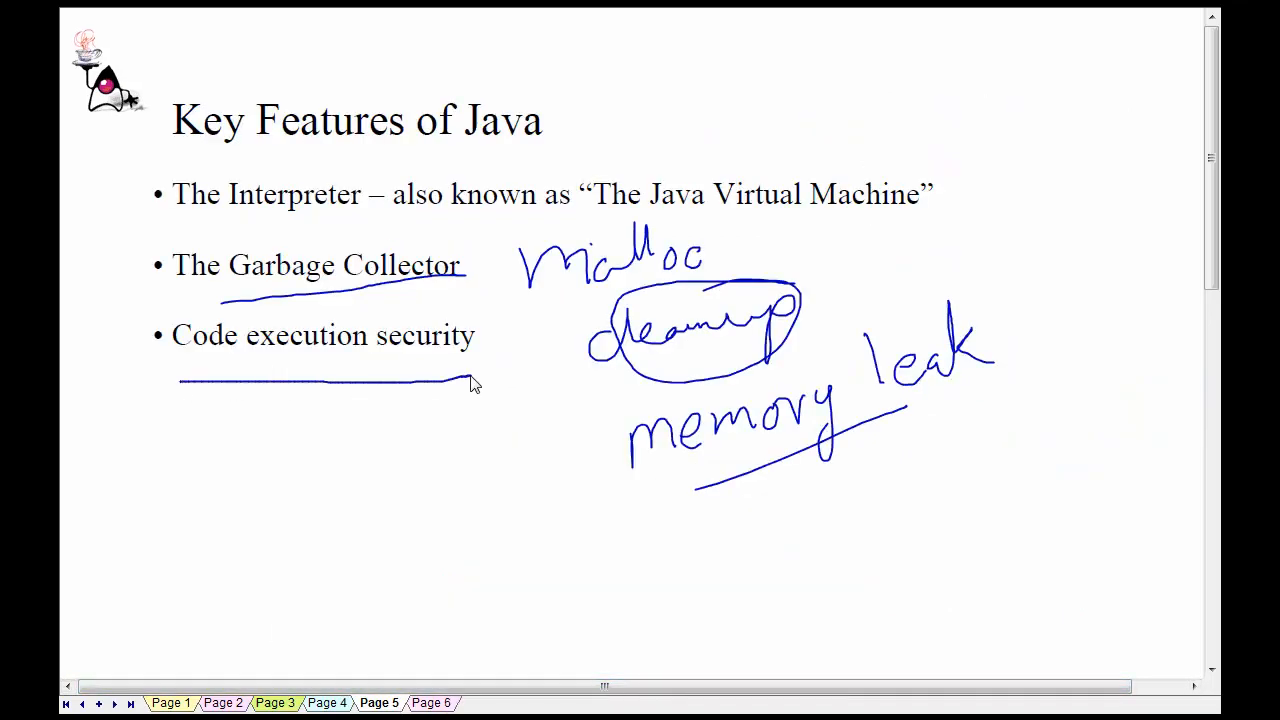